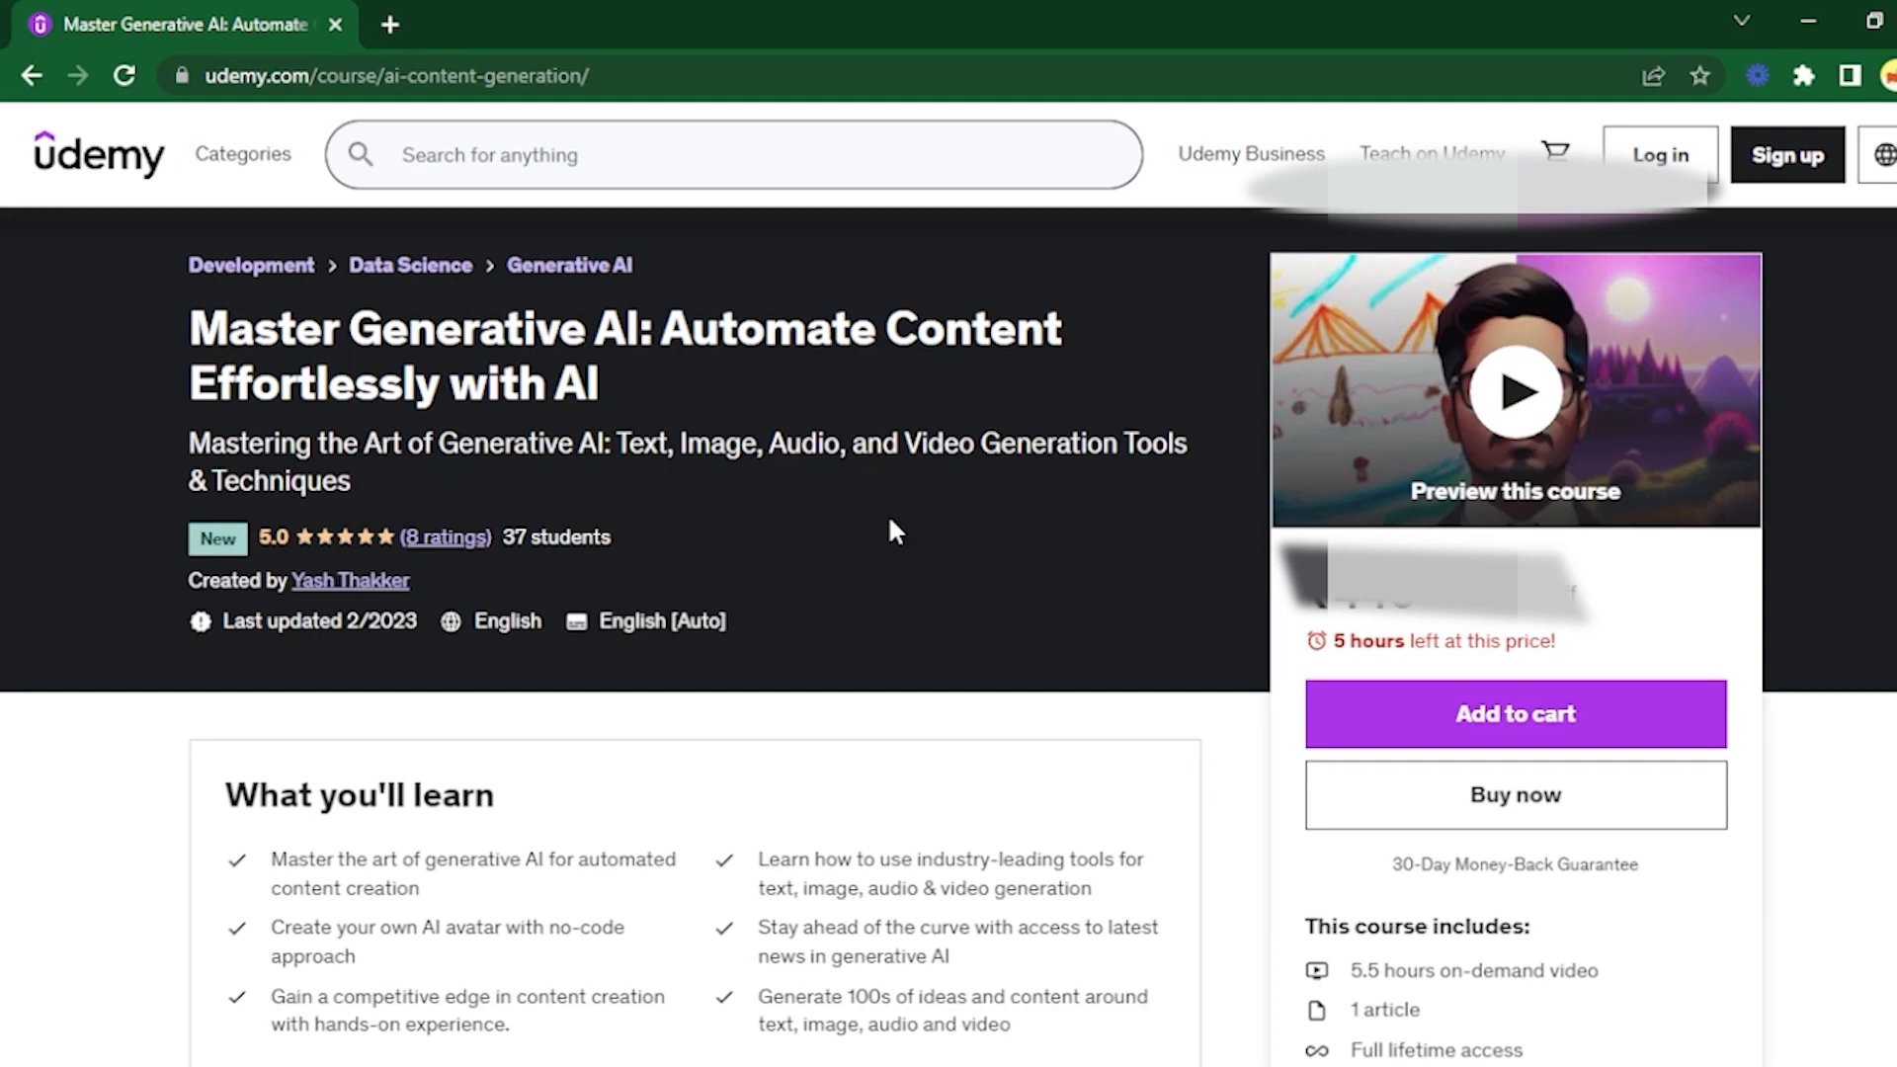
- Scroll through the Prompt cheat sheet and add a blank line below the intro paragraph
scroll("down", 3)
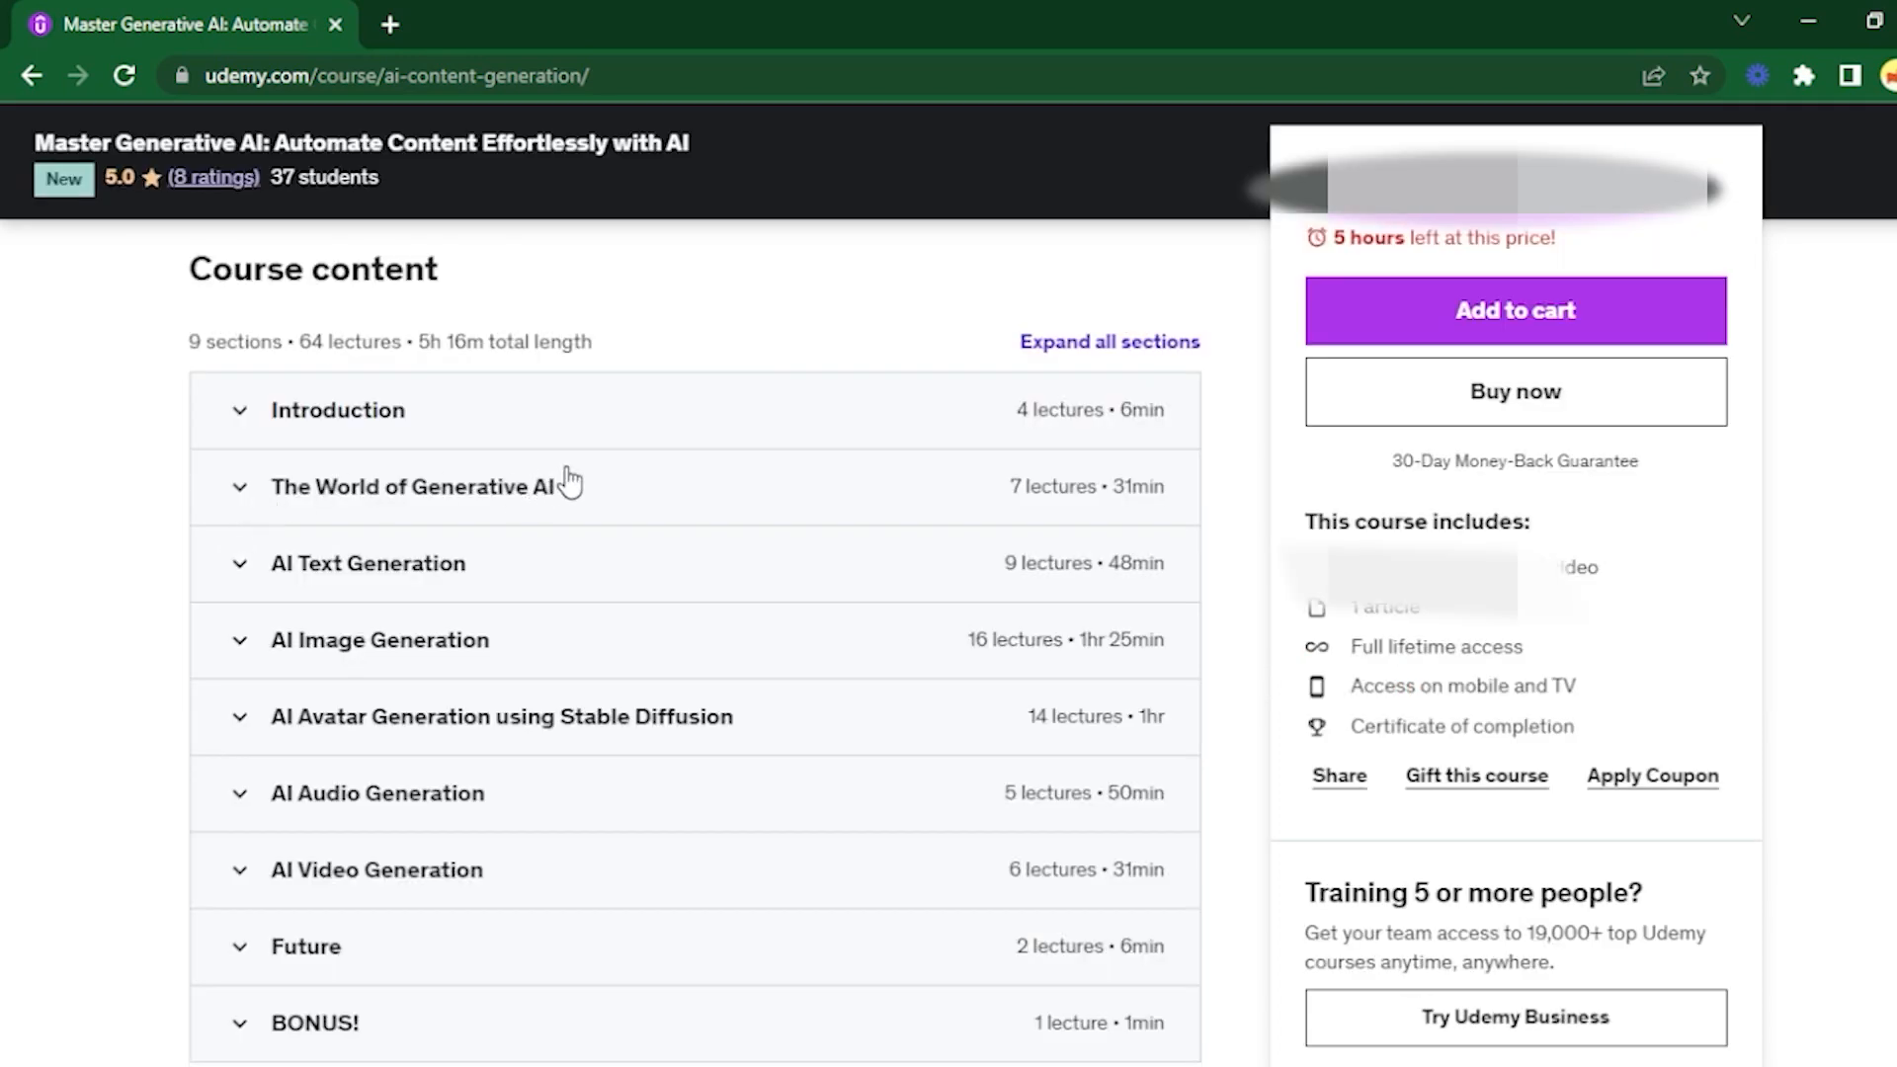
mouse_move(404, 650)
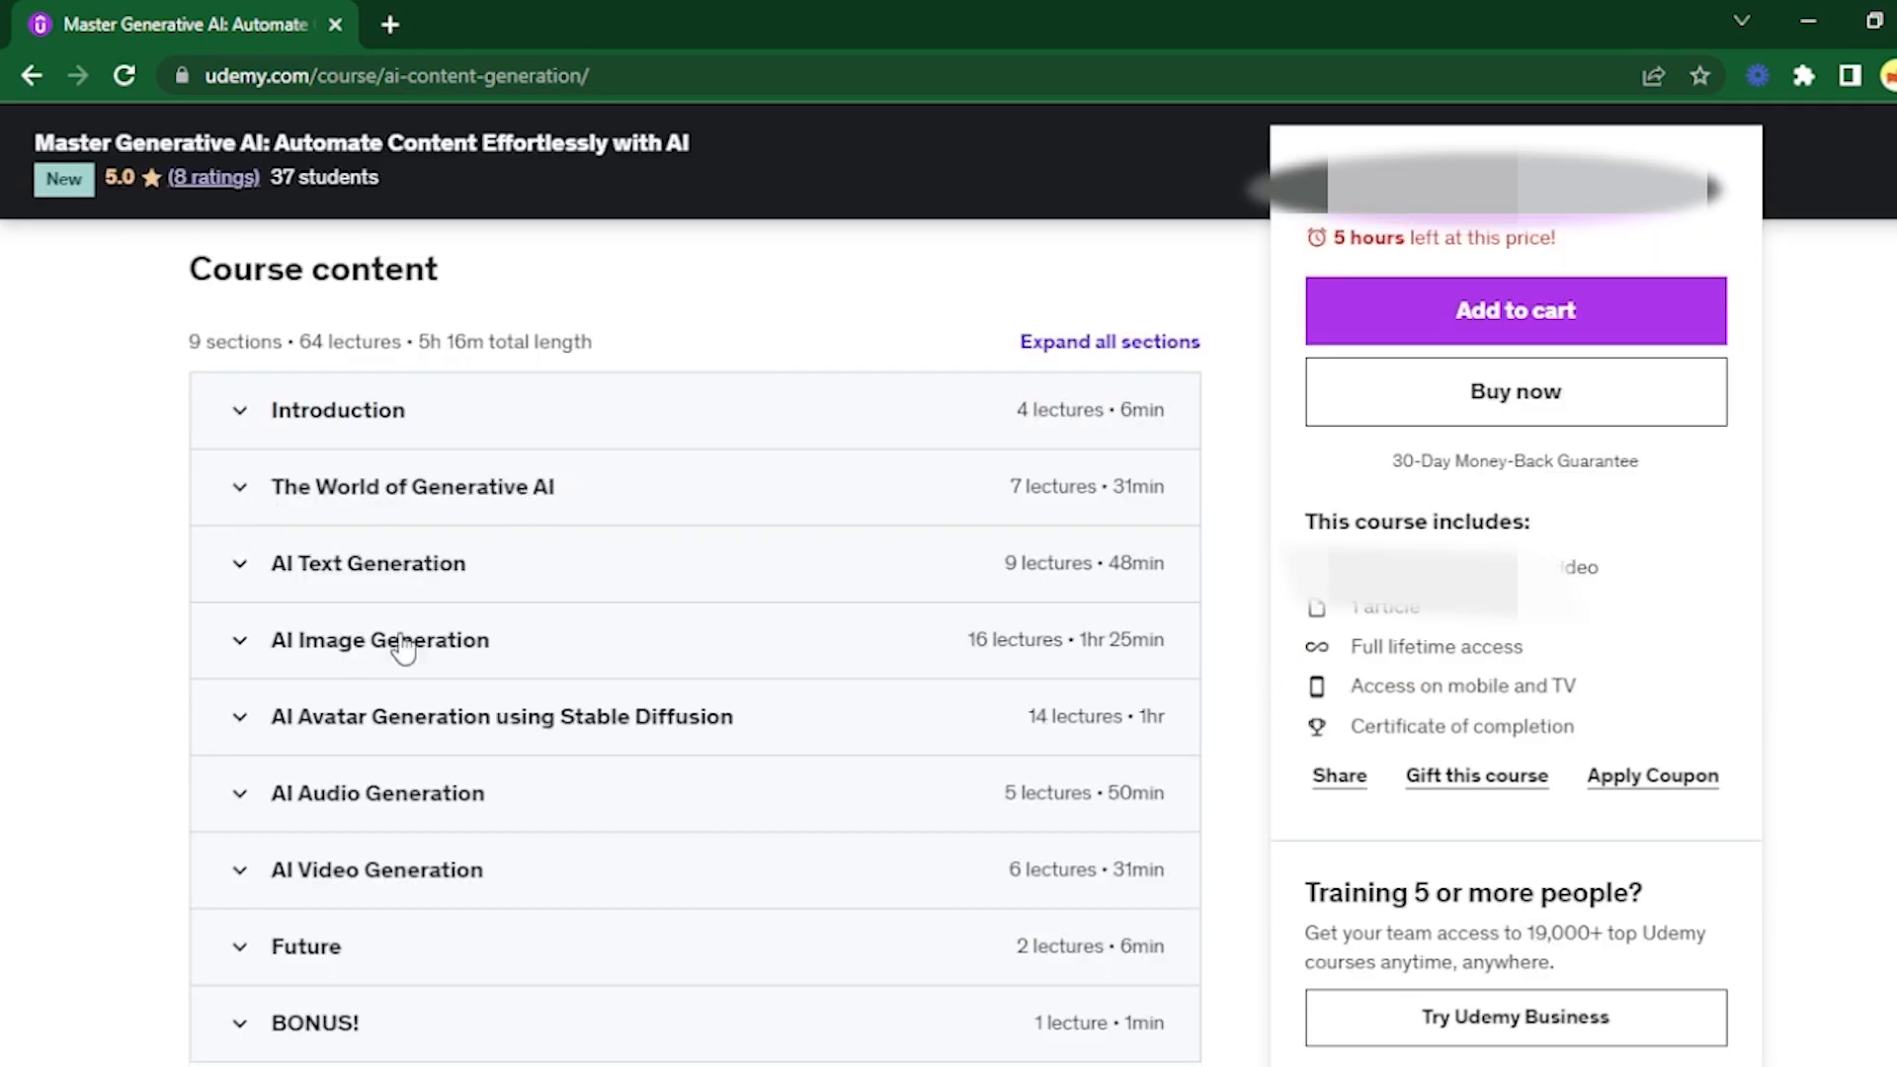
mouse_move(294, 778)
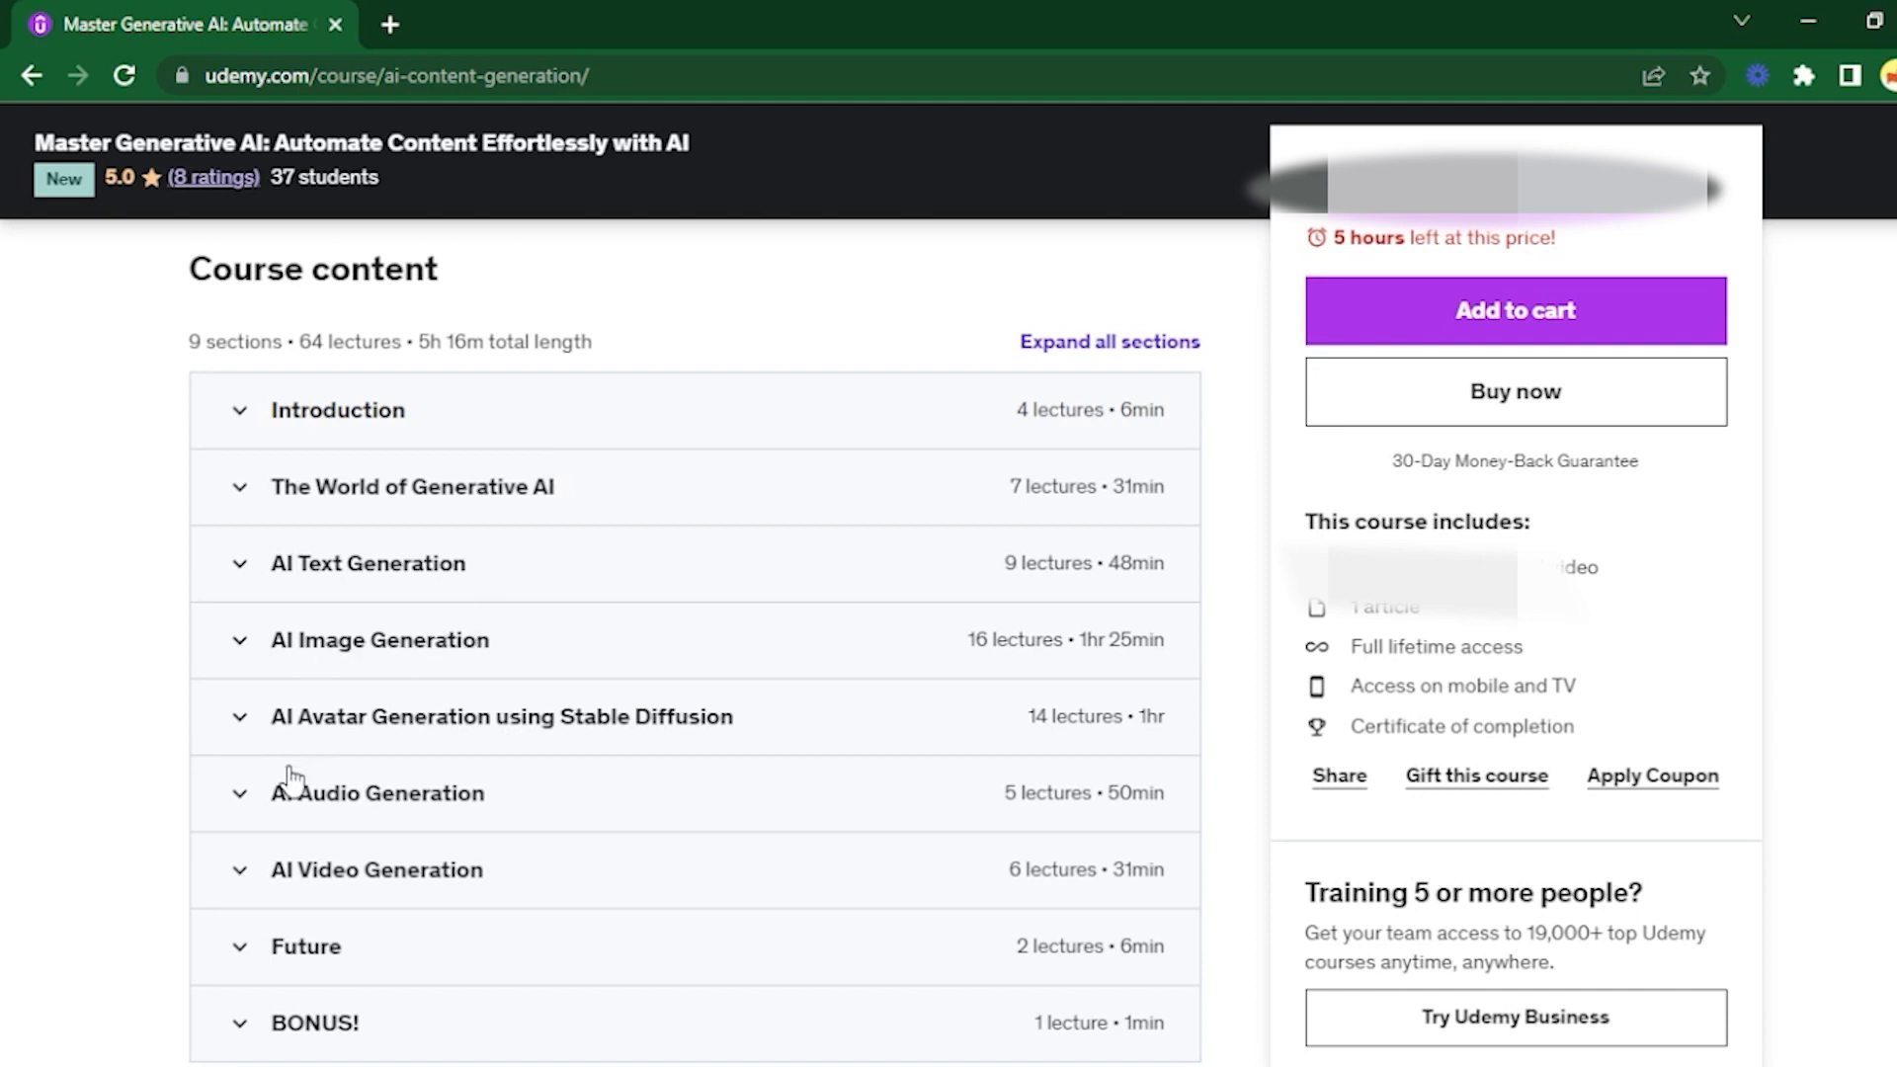
mouse_move(274, 880)
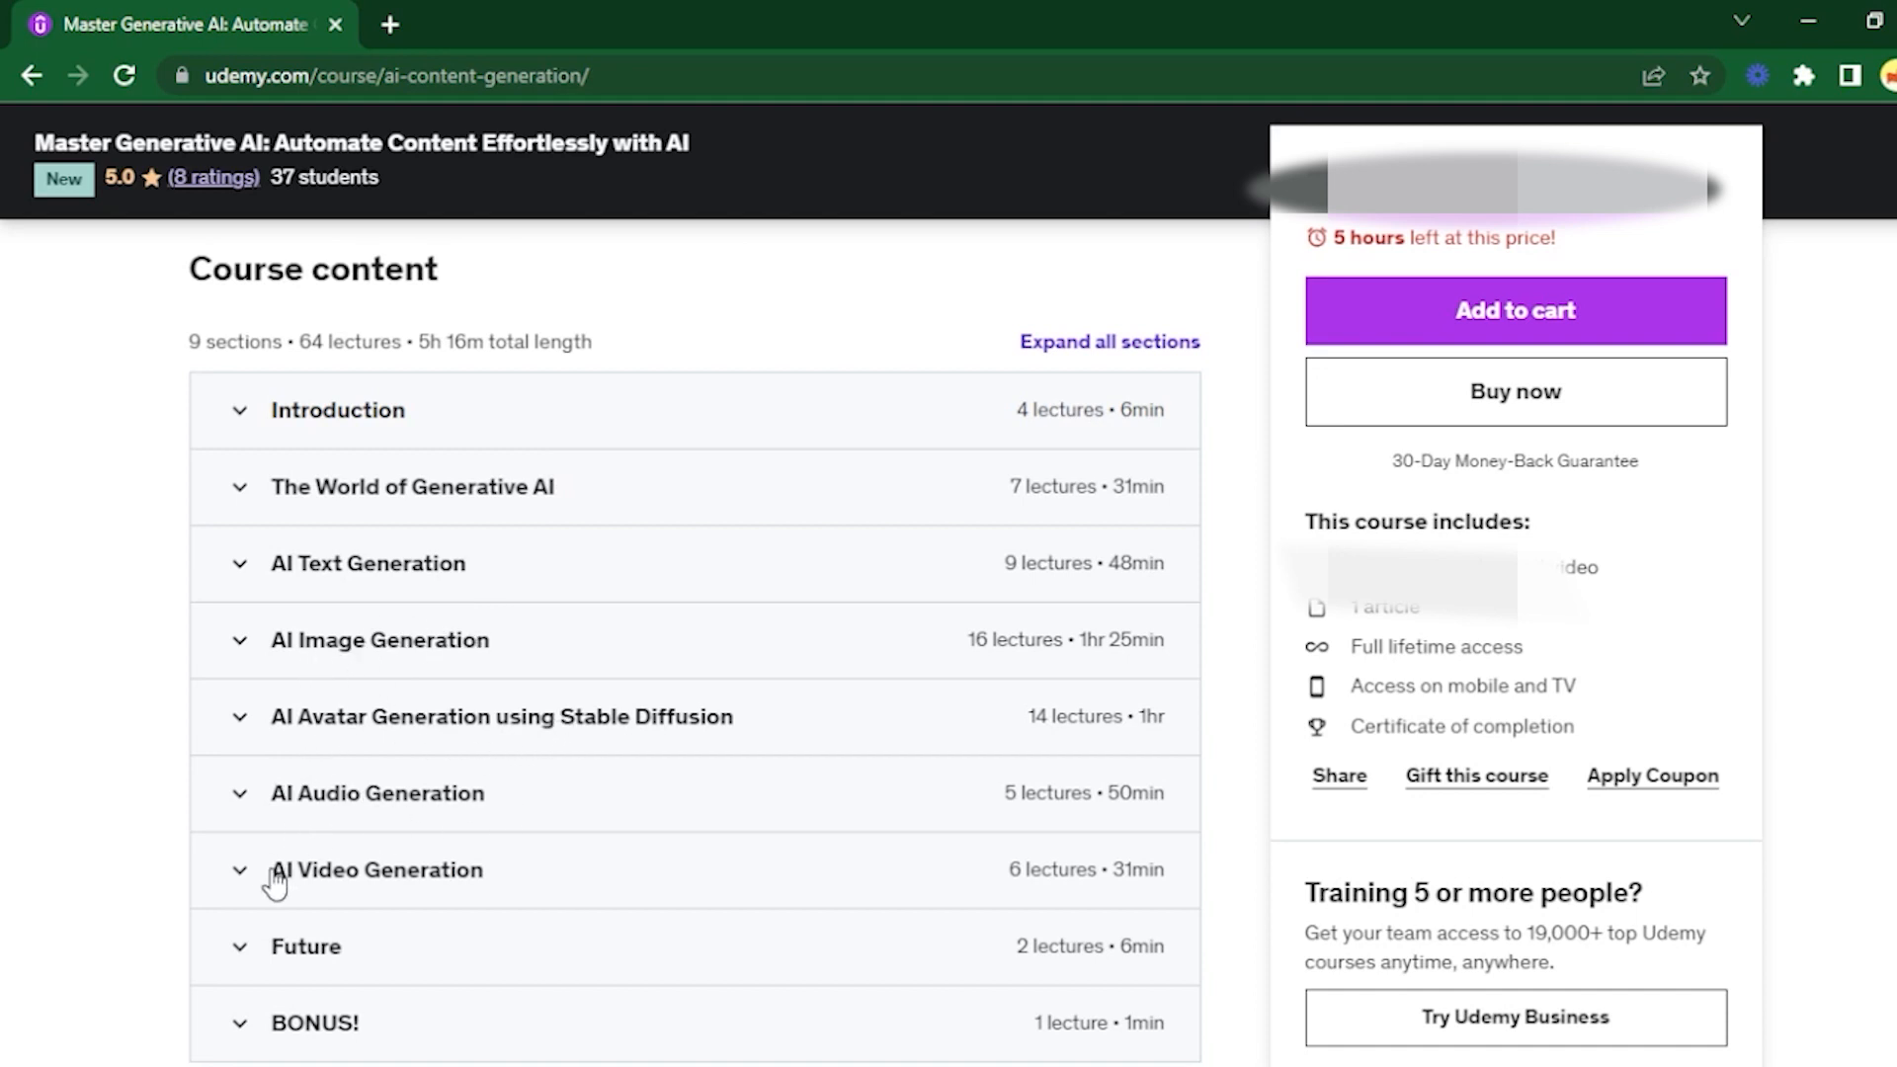
mouse_move(684, 750)
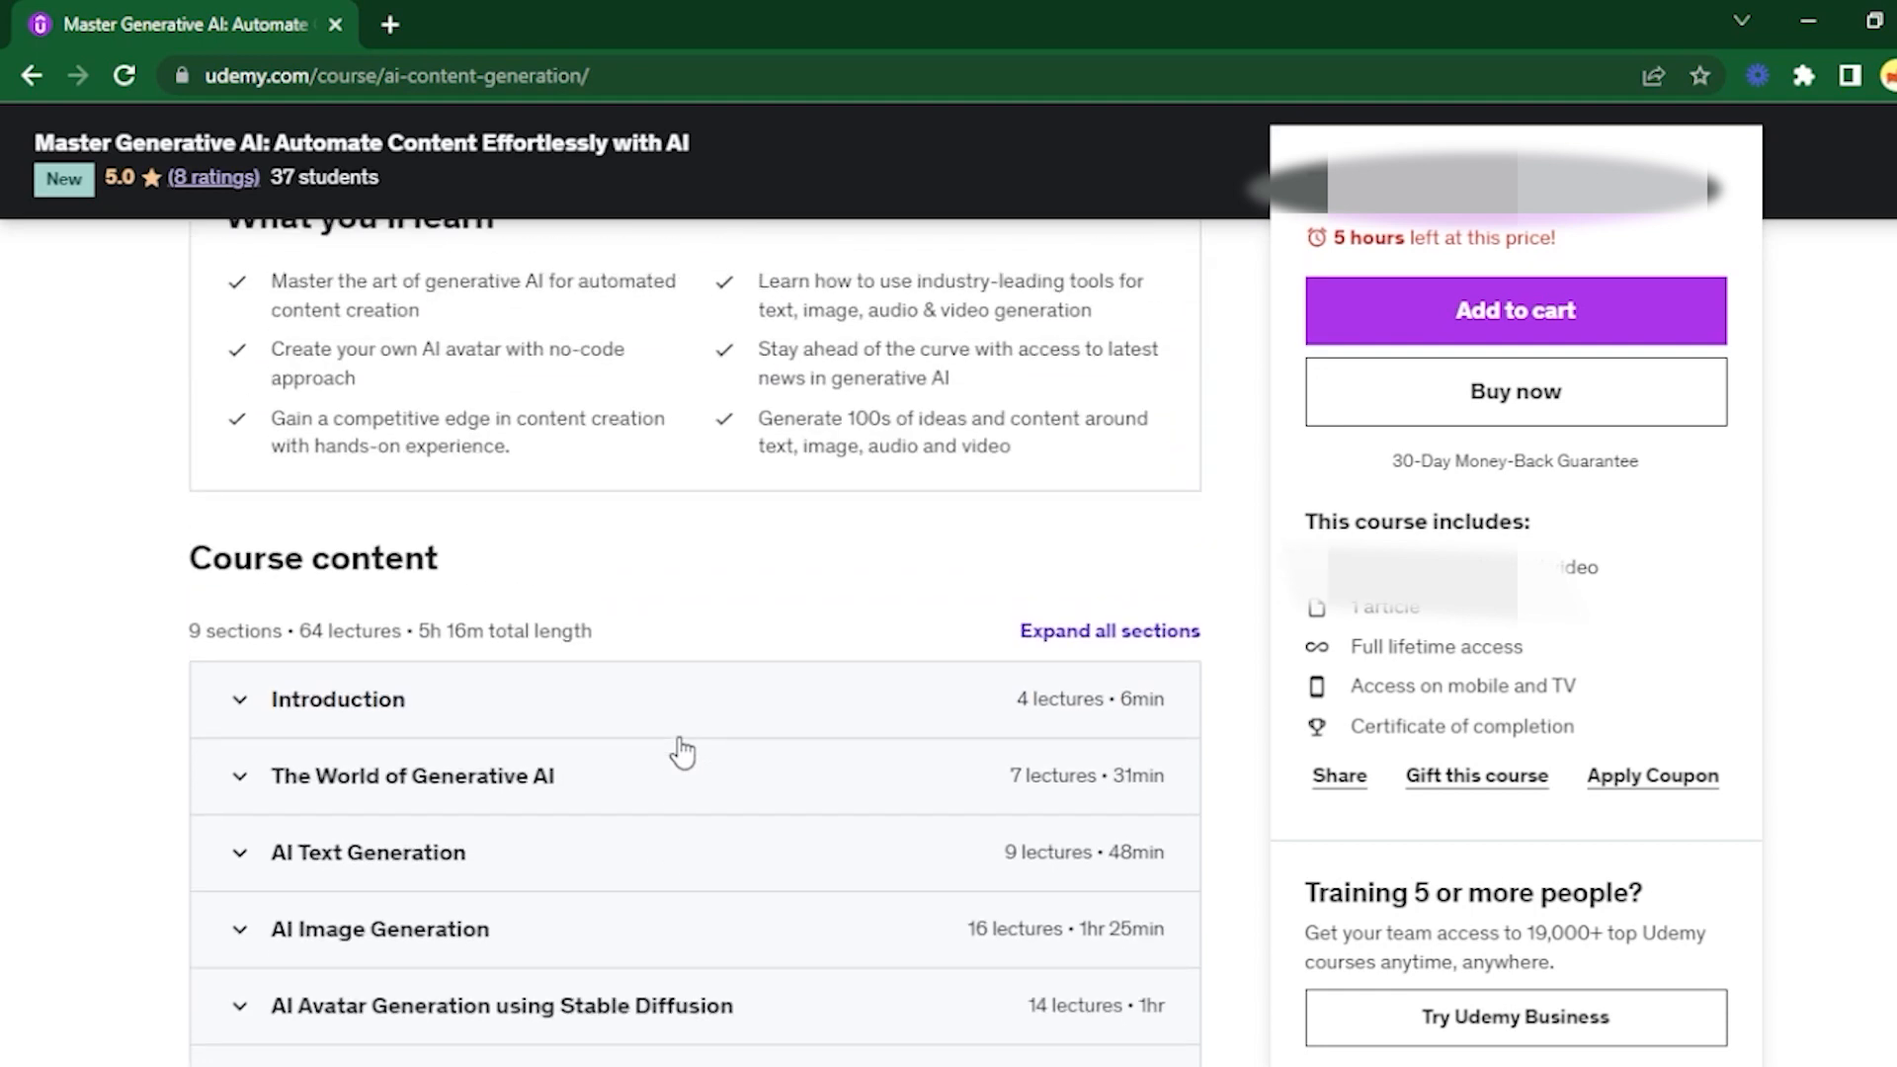
scroll("up", 3)
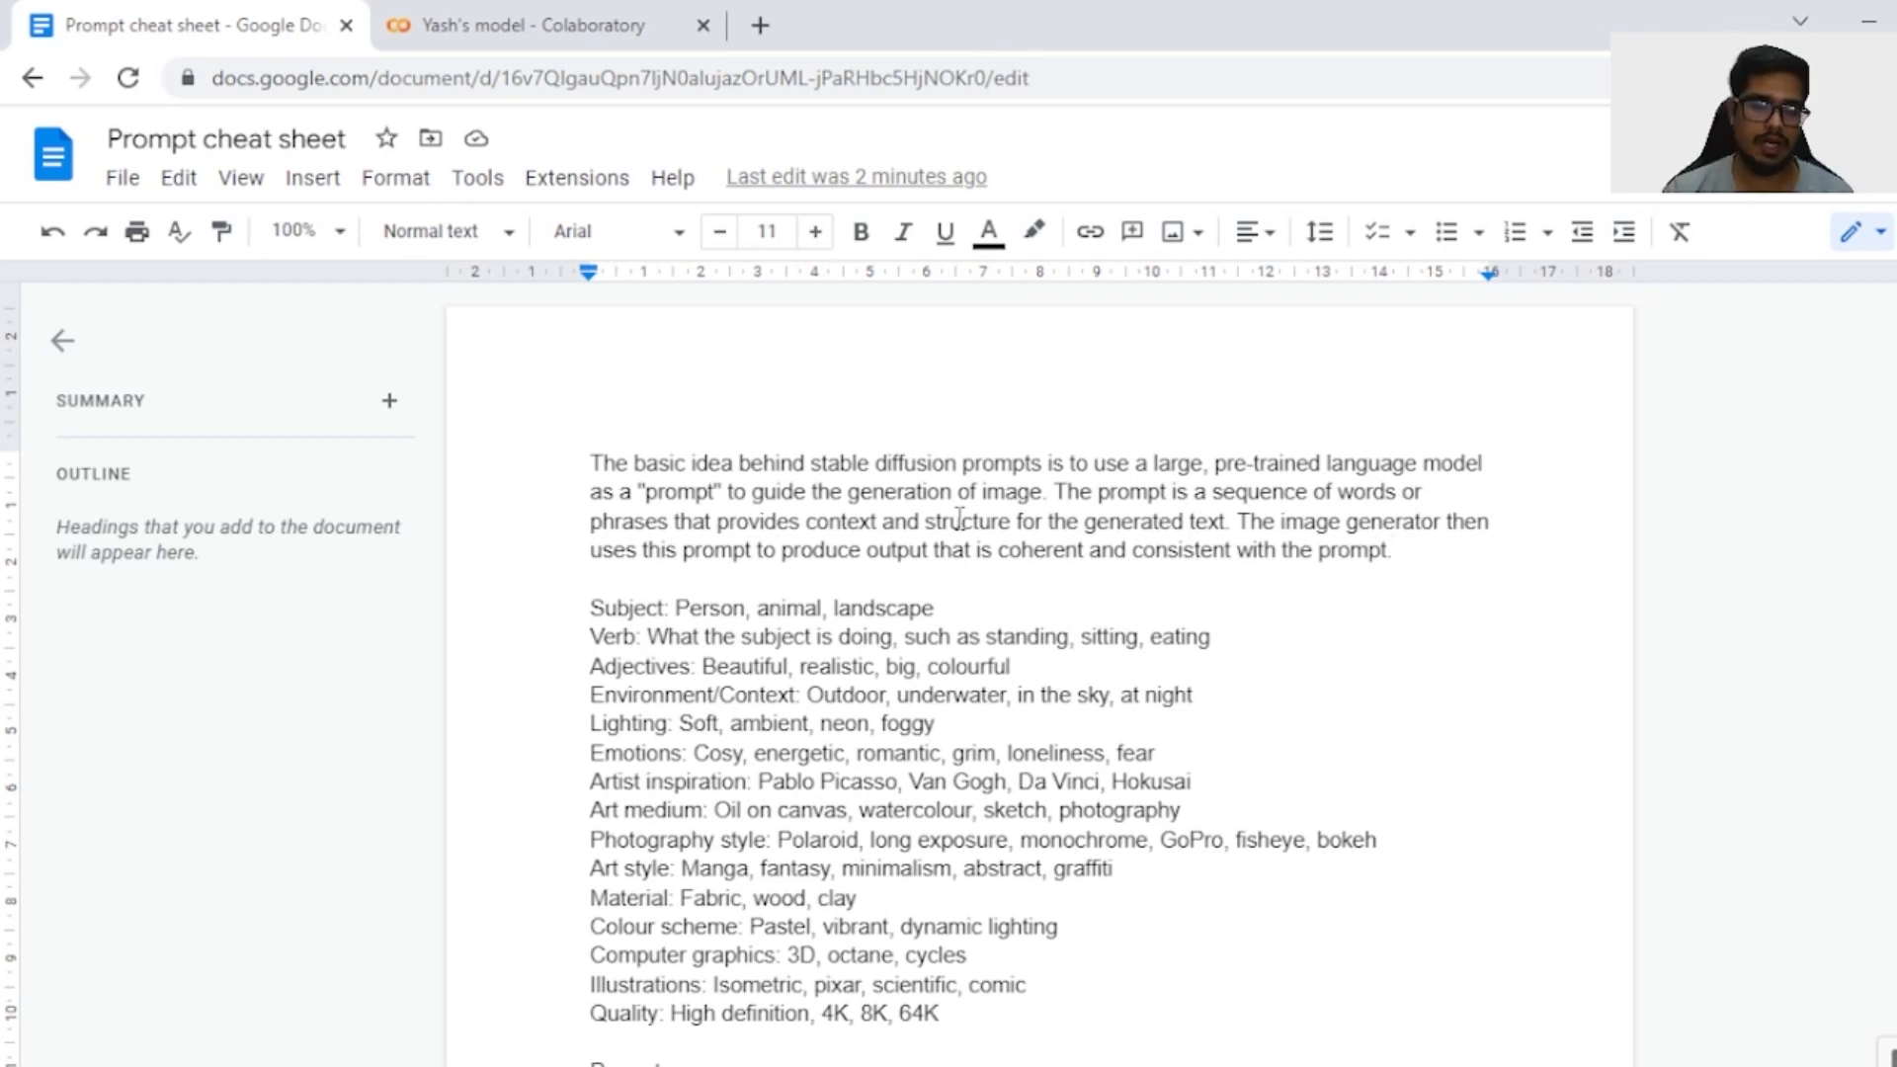
mouse_move(205, 573)
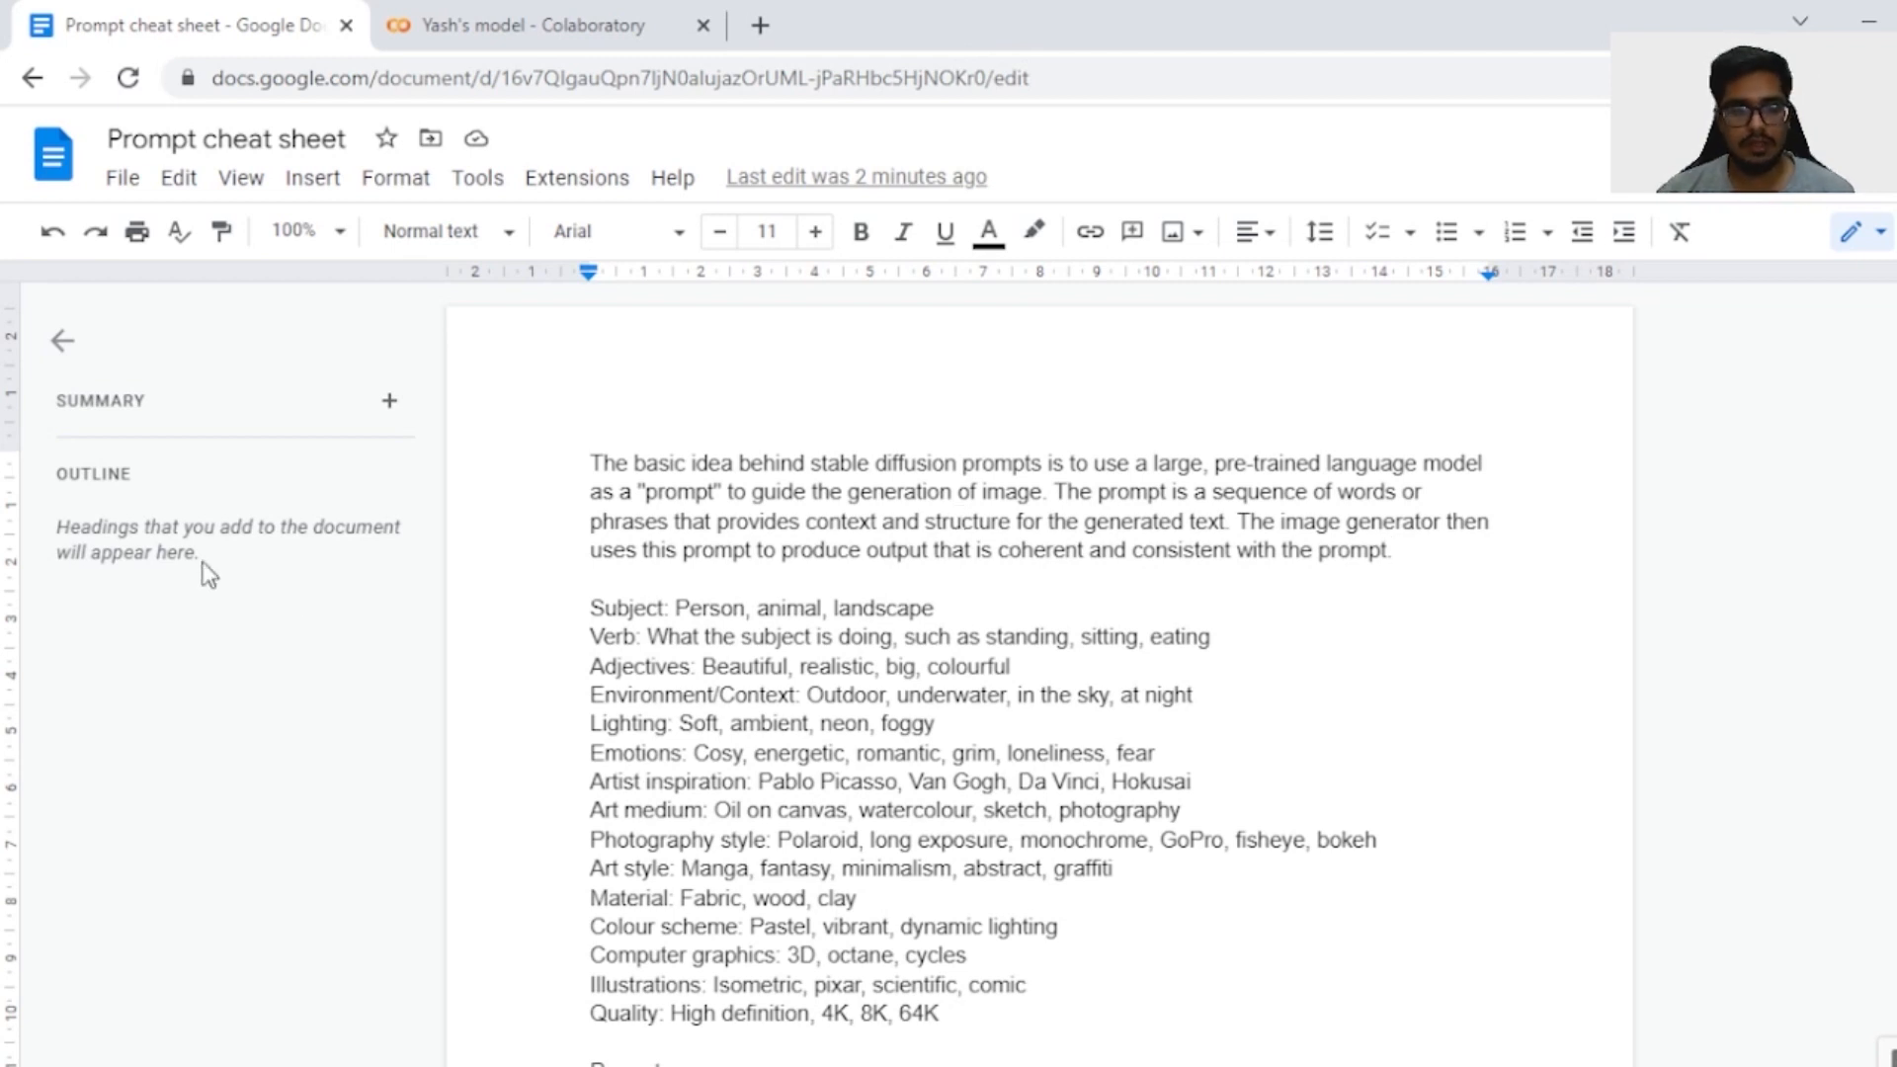
scroll("down", 3)
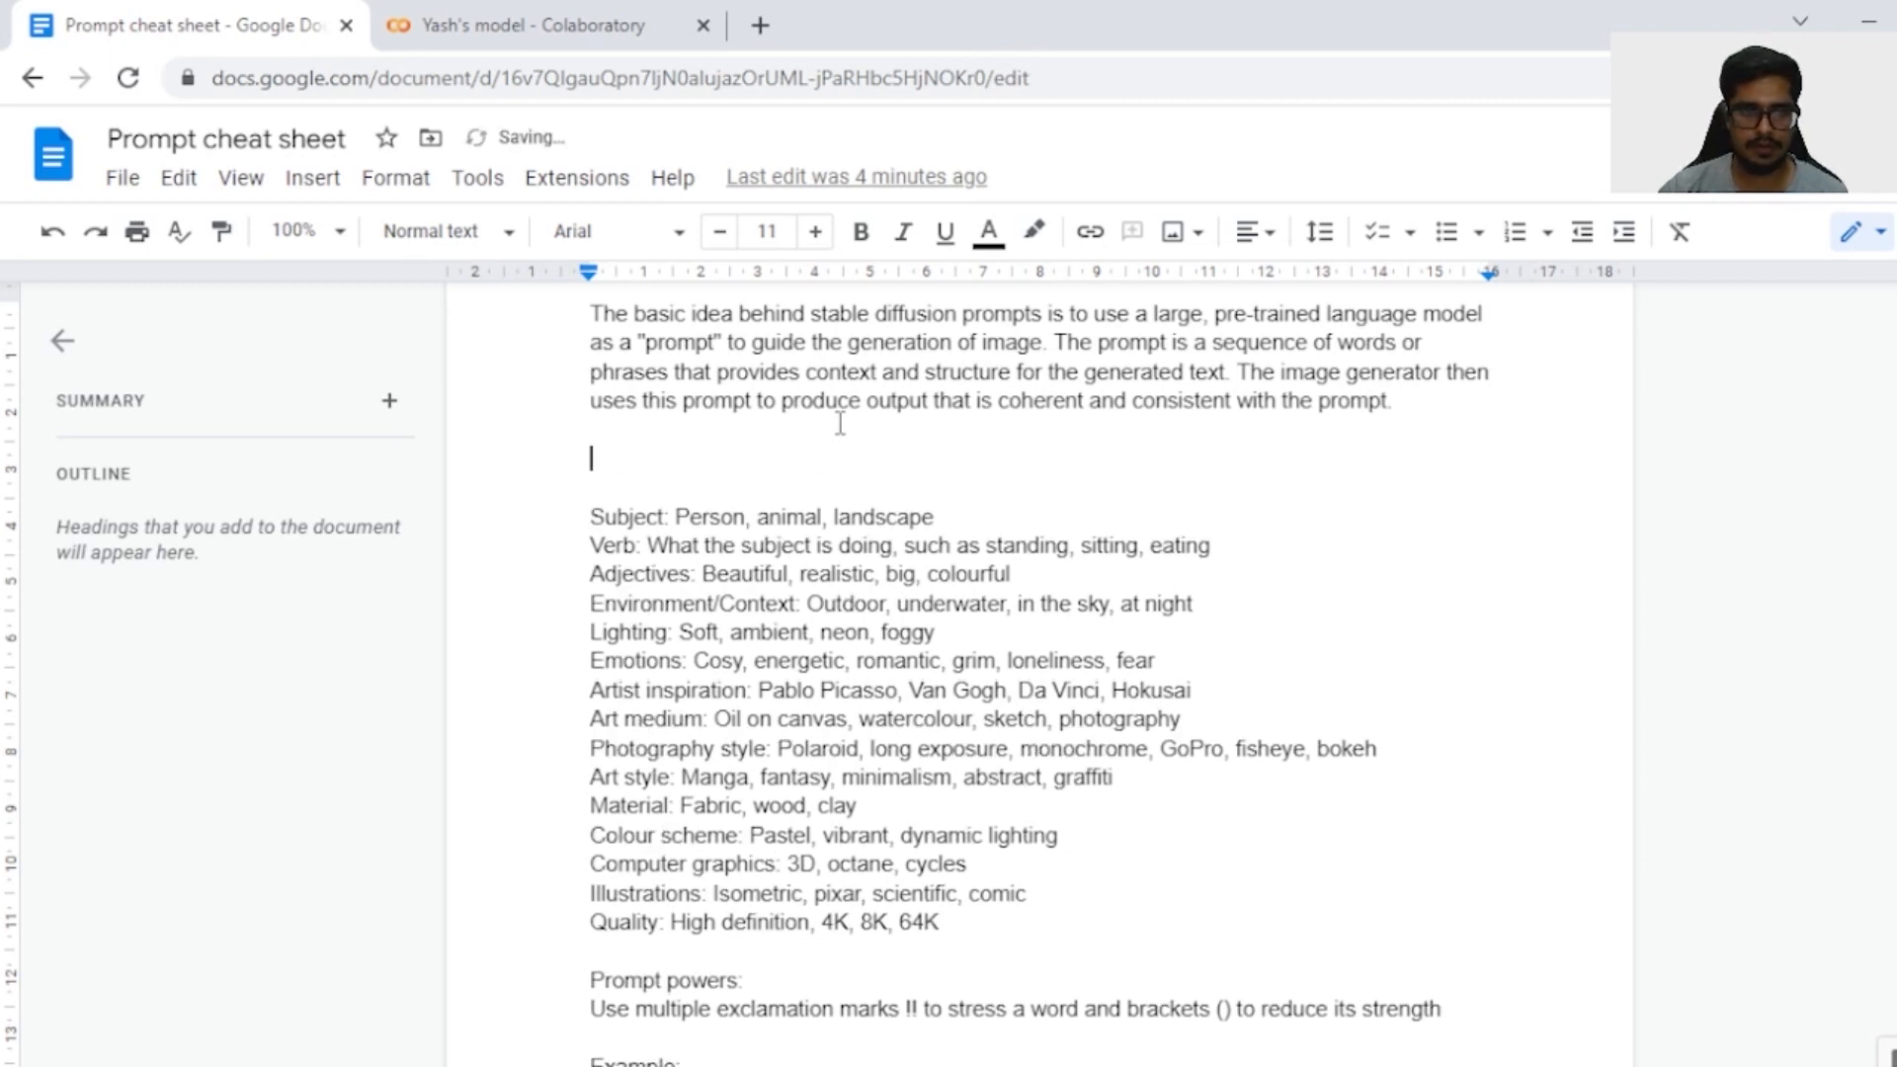
- Type 'Sample prompt: Beautiful portrait of yasht standing at night,' and remove the stray comma
type("Sample prompt:")
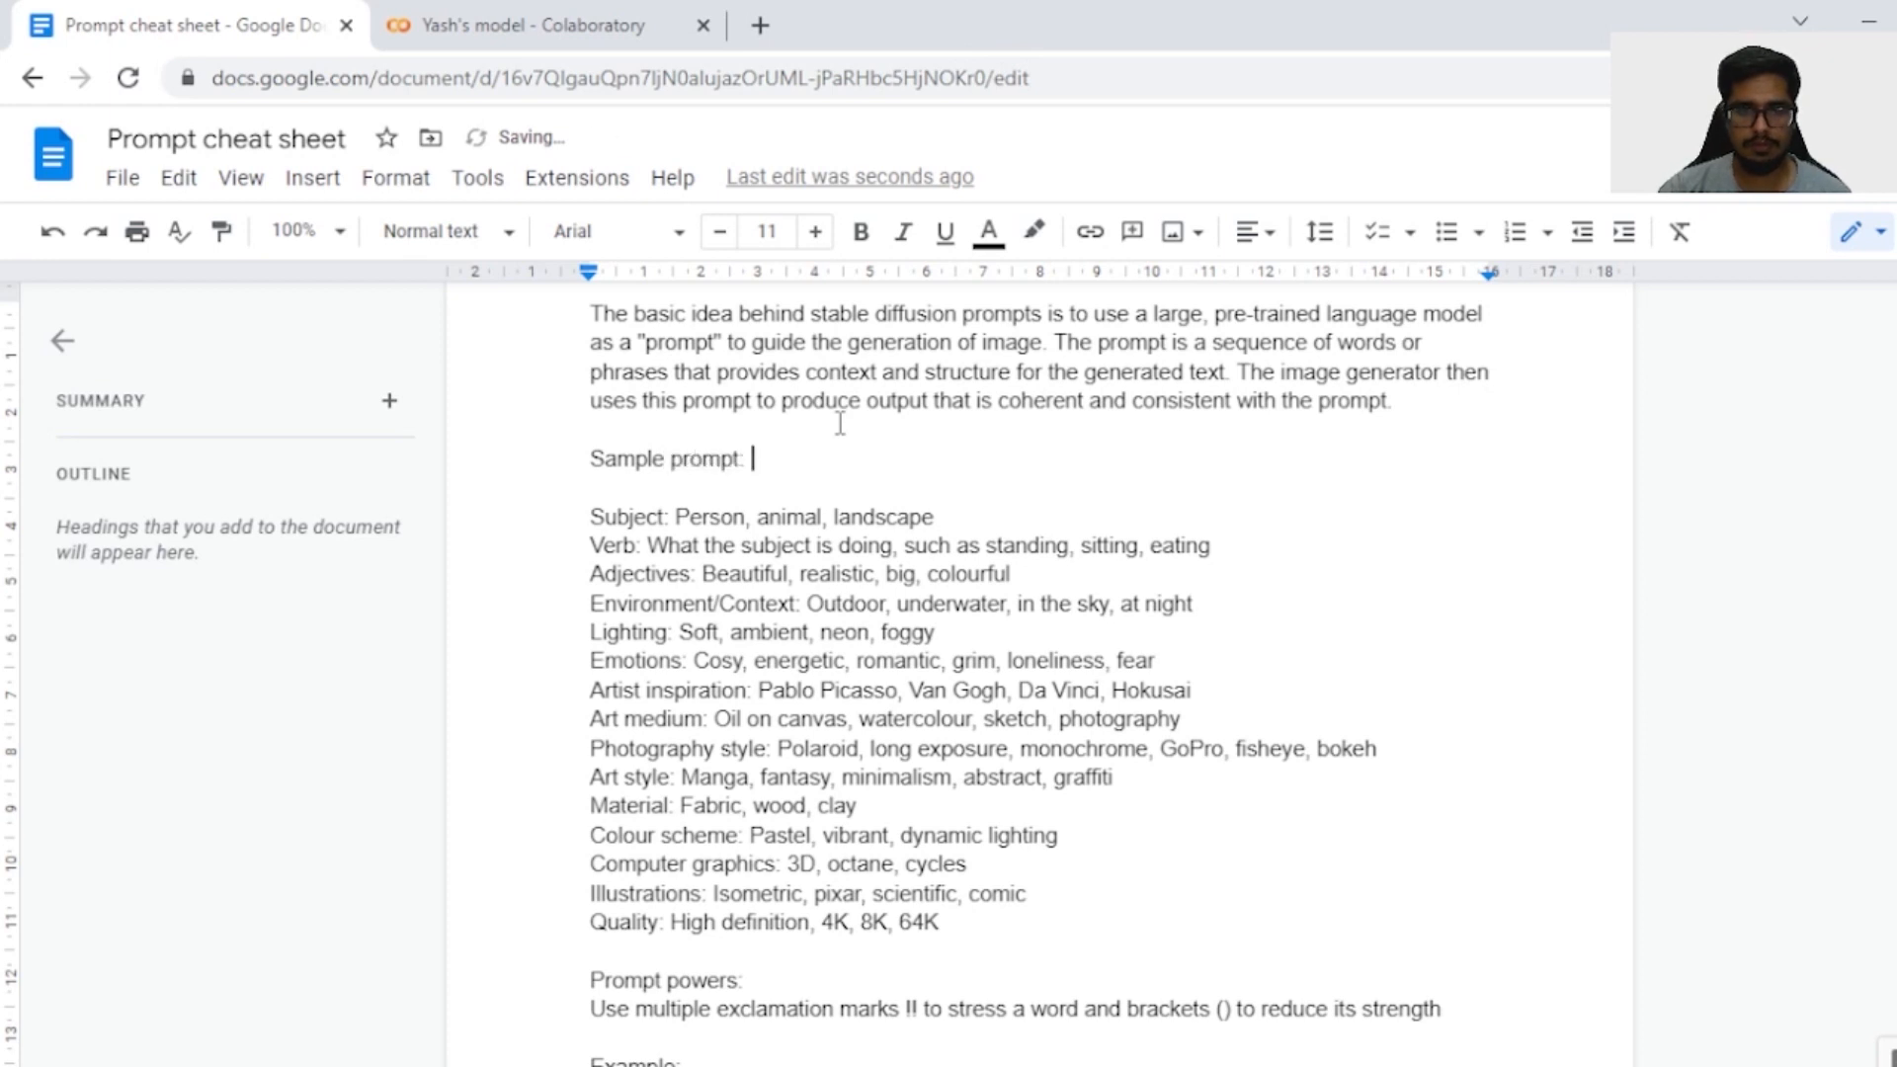
type("Beautiful")
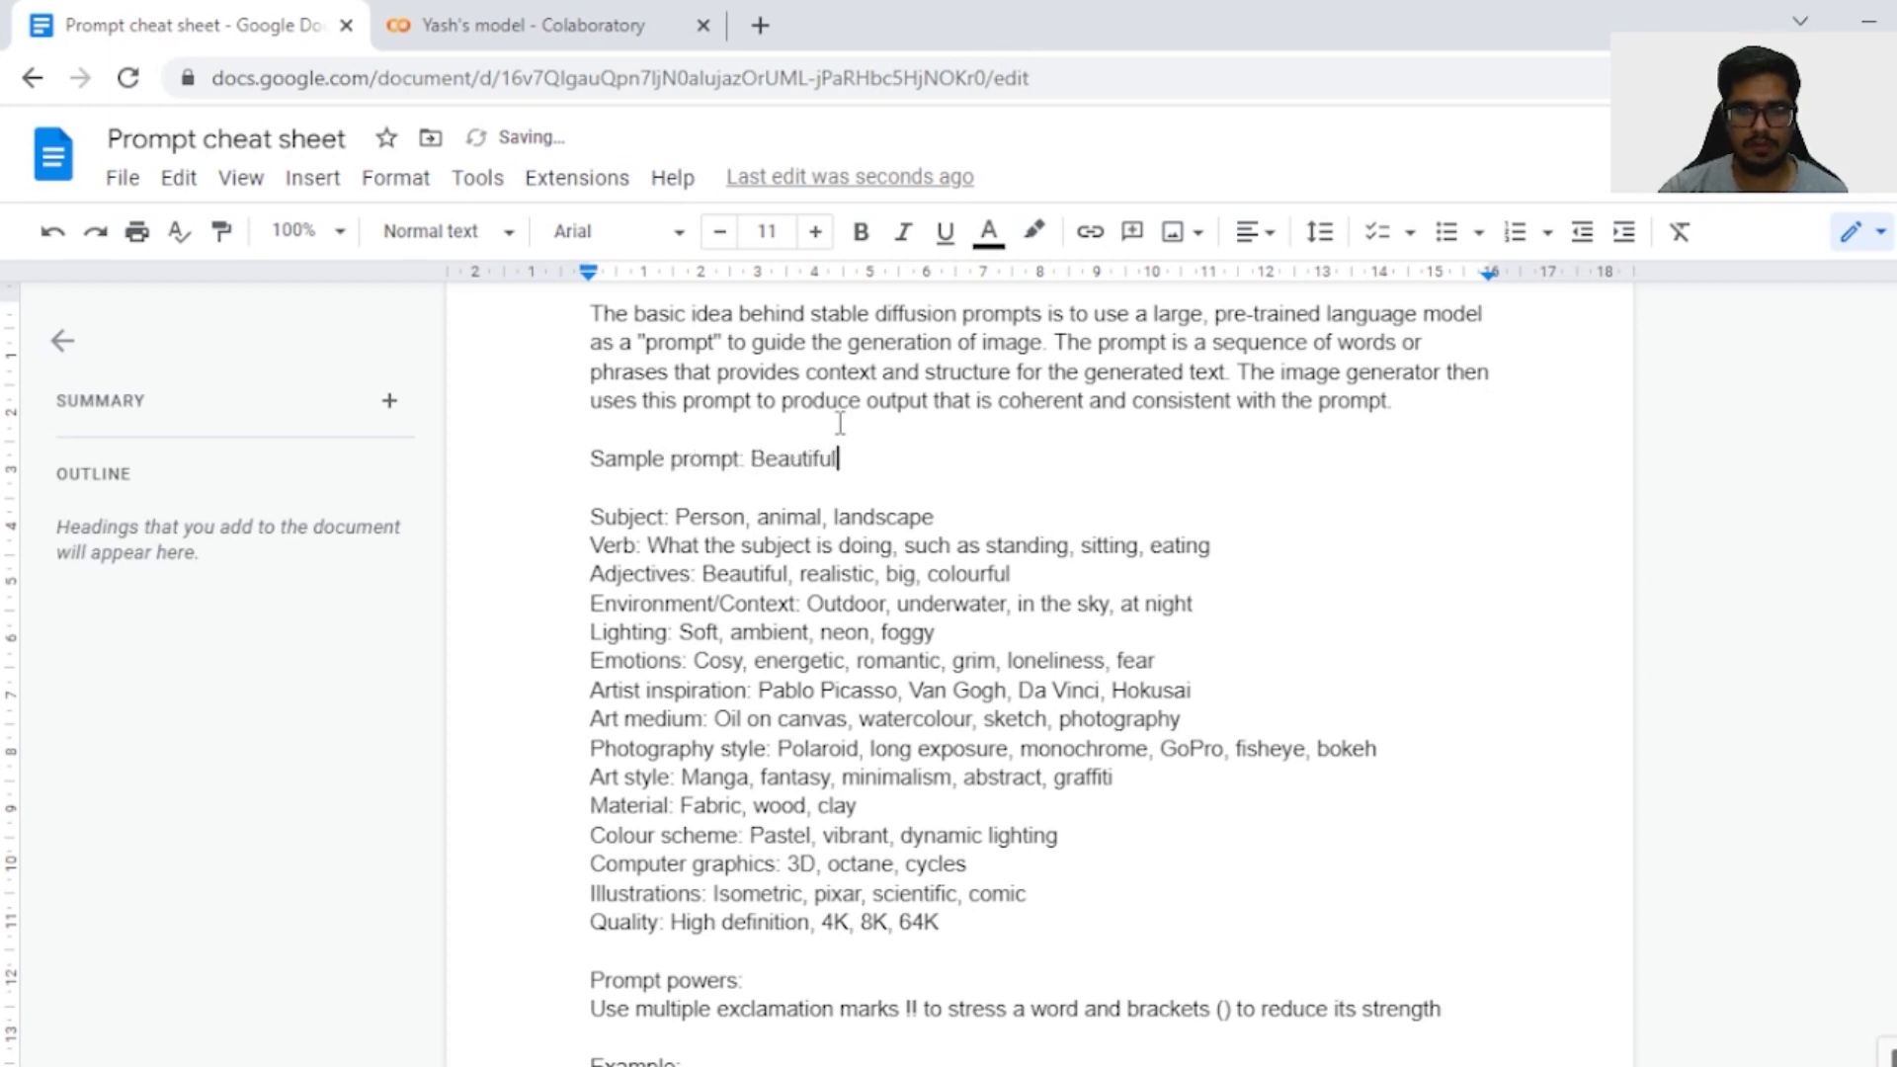
type("portrait of yasht standing,")
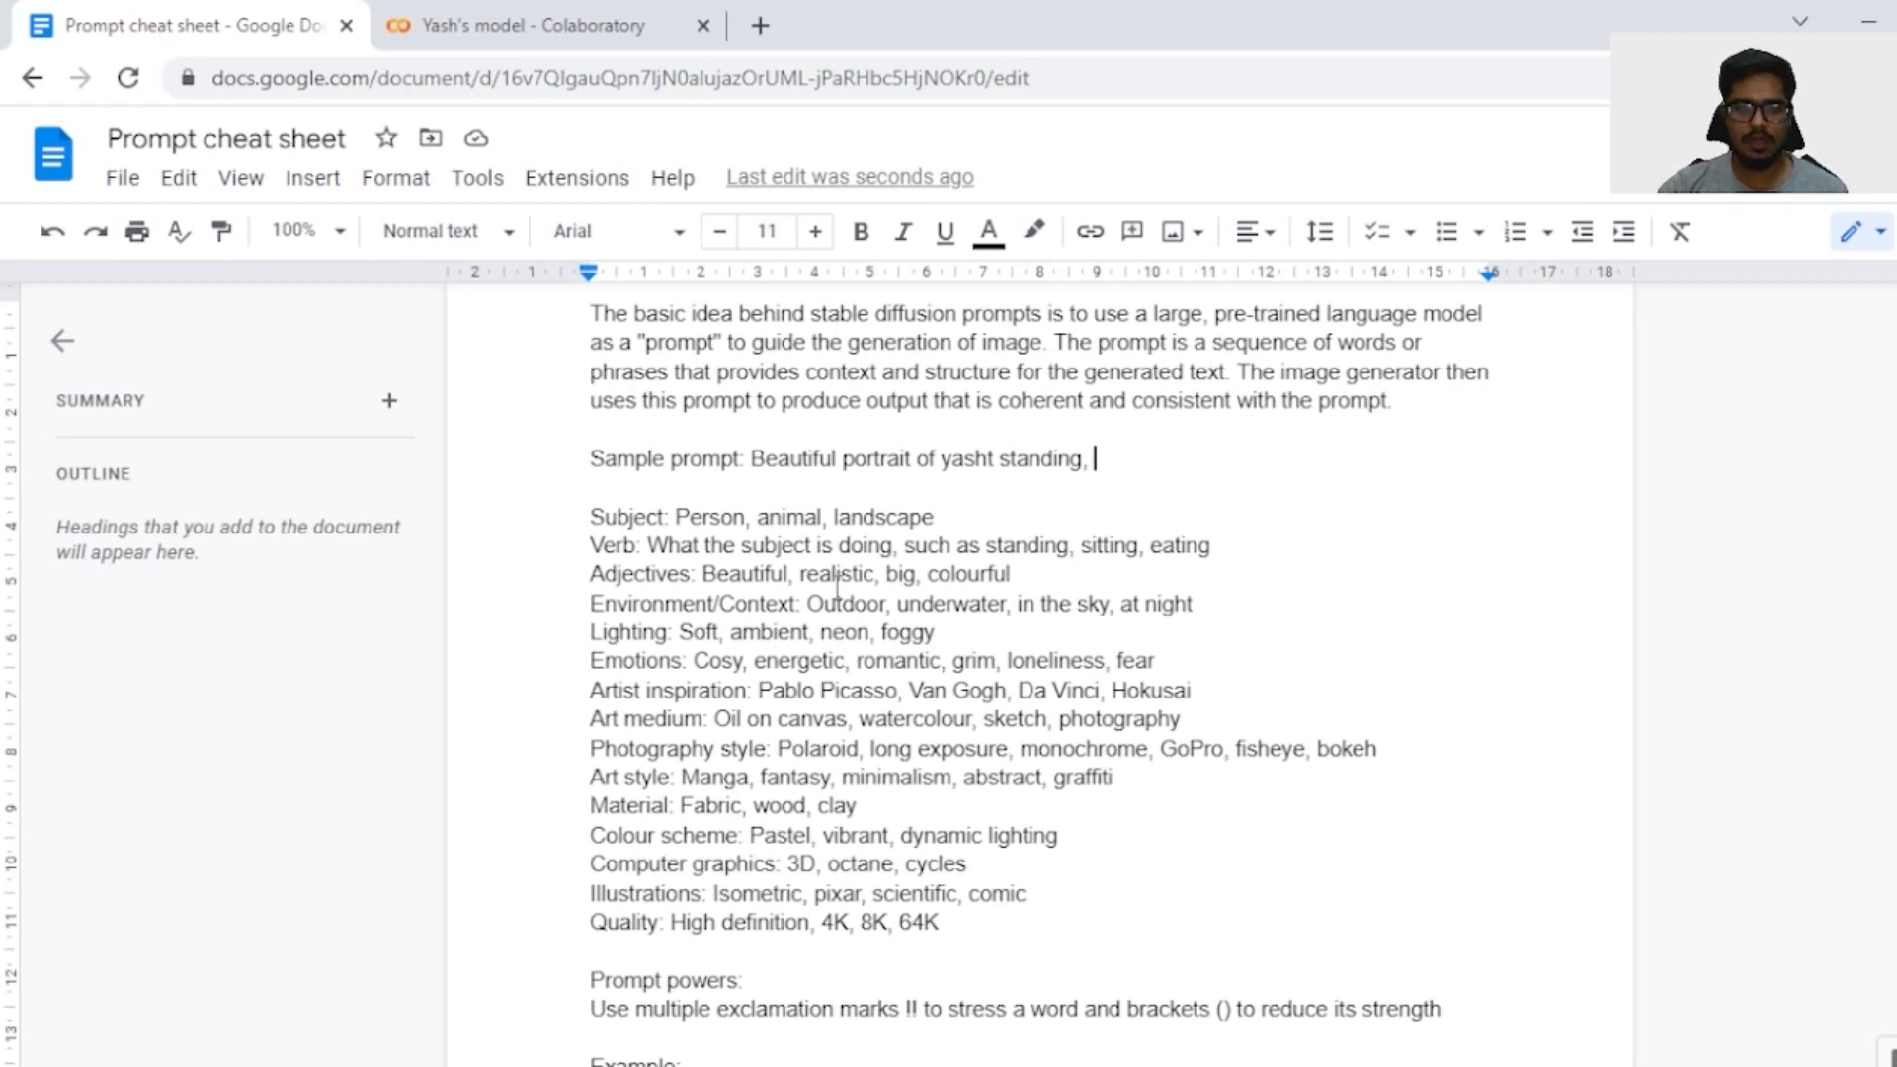
type("at night,")
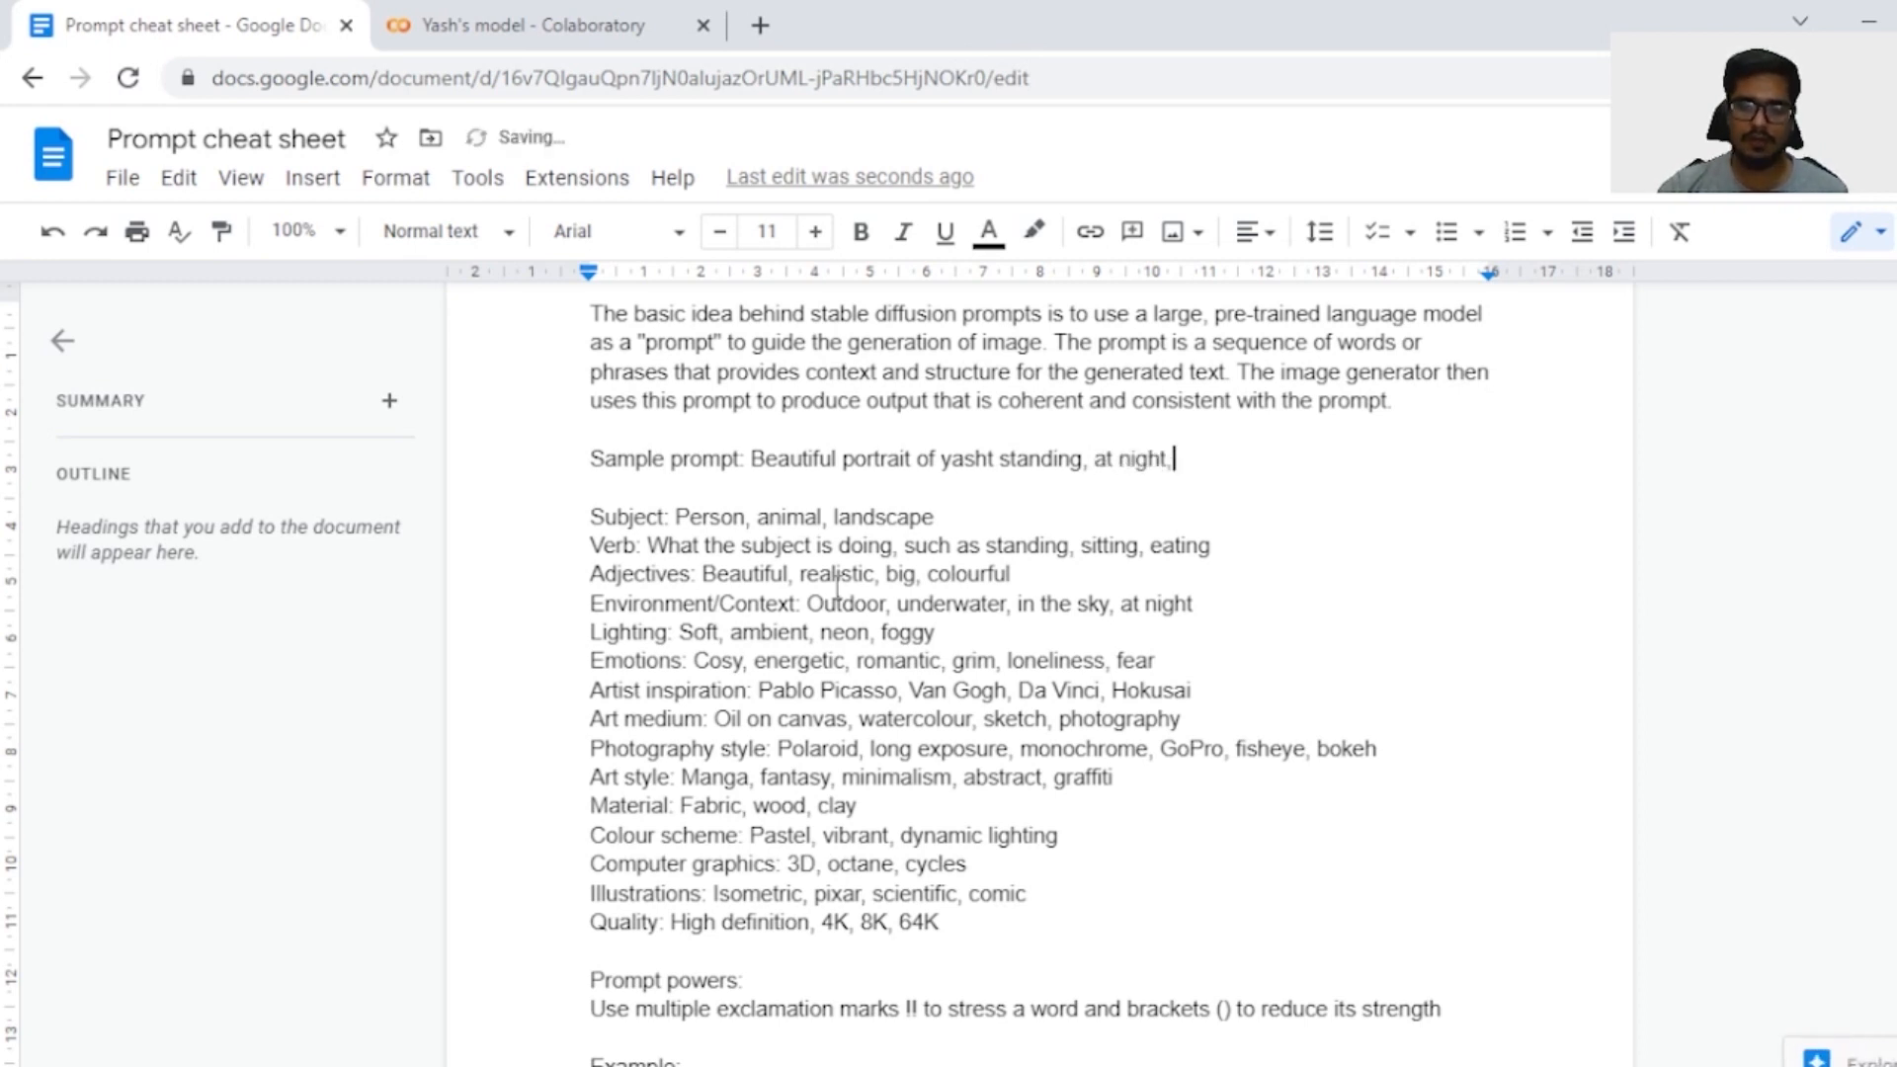
left_click(1094, 458)
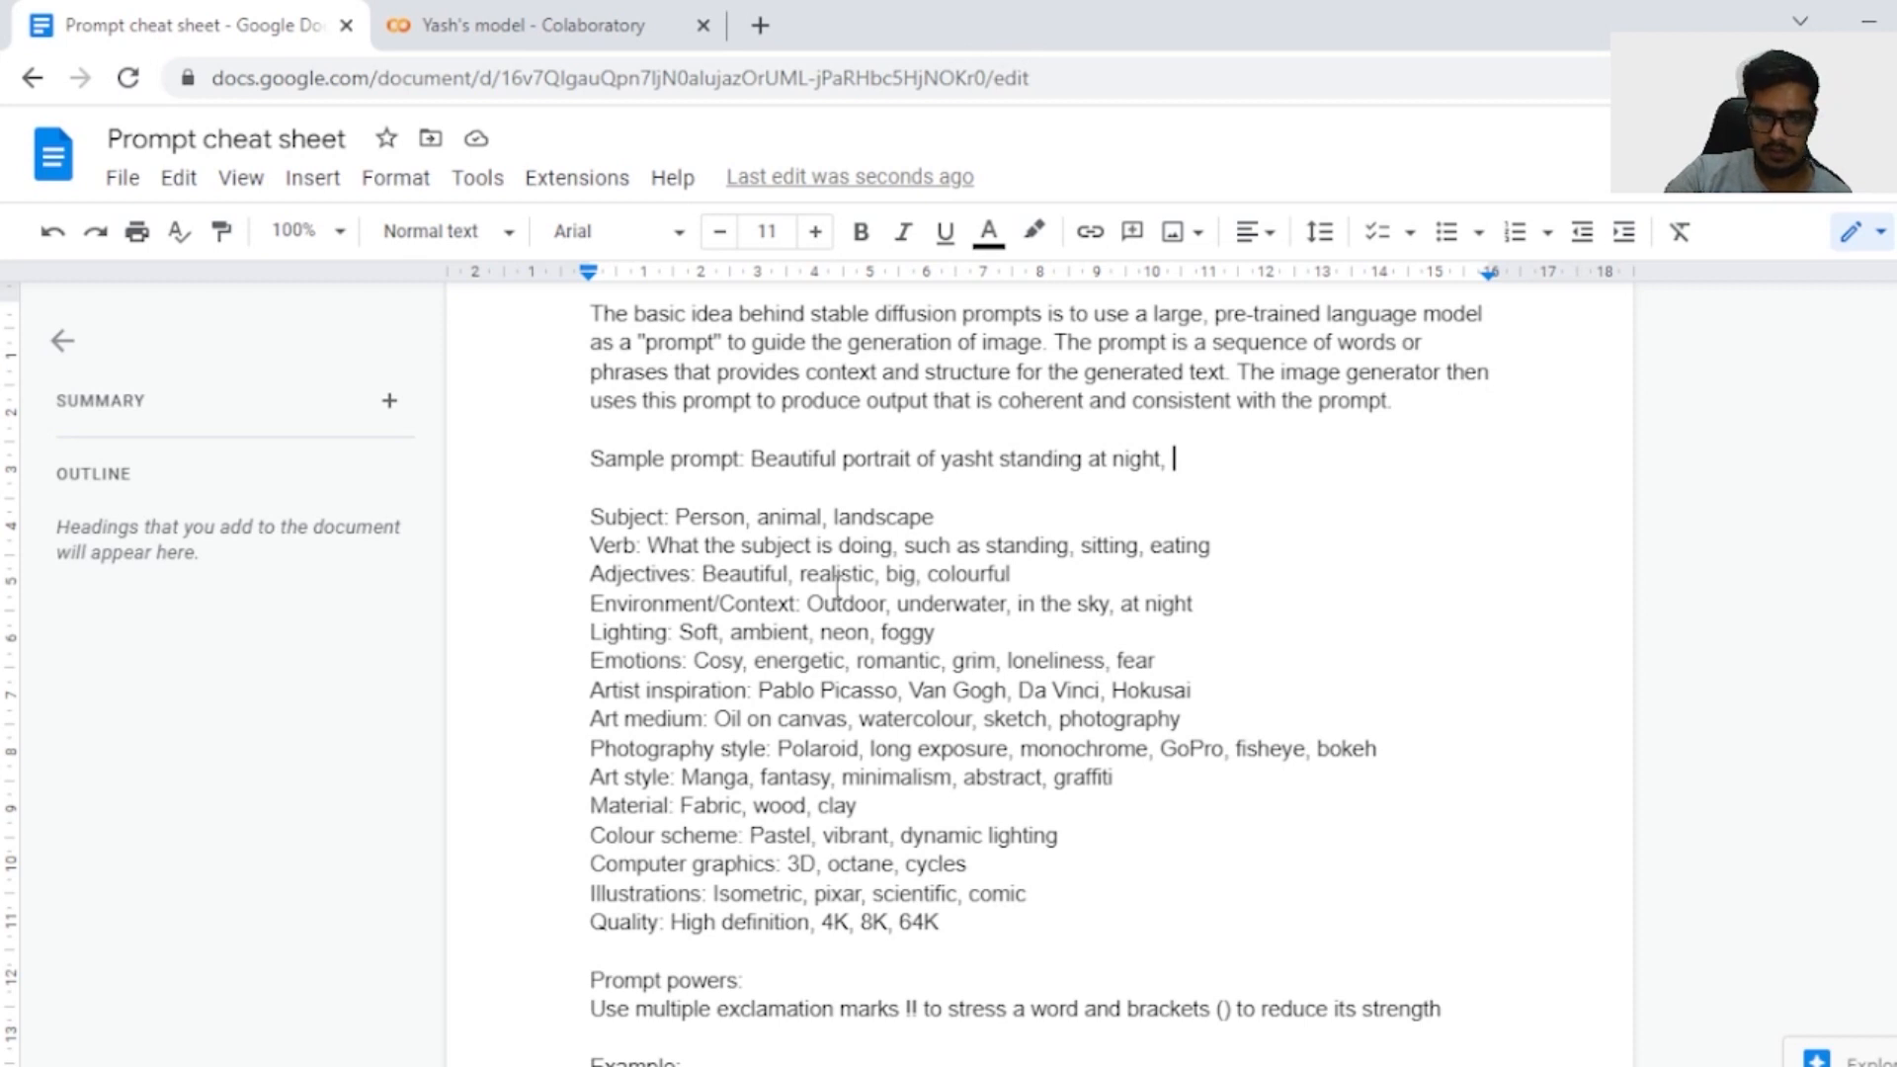
- Append 'neon lighting,' after 'standing at night,' in the sample prompt
type("neon lighting,")
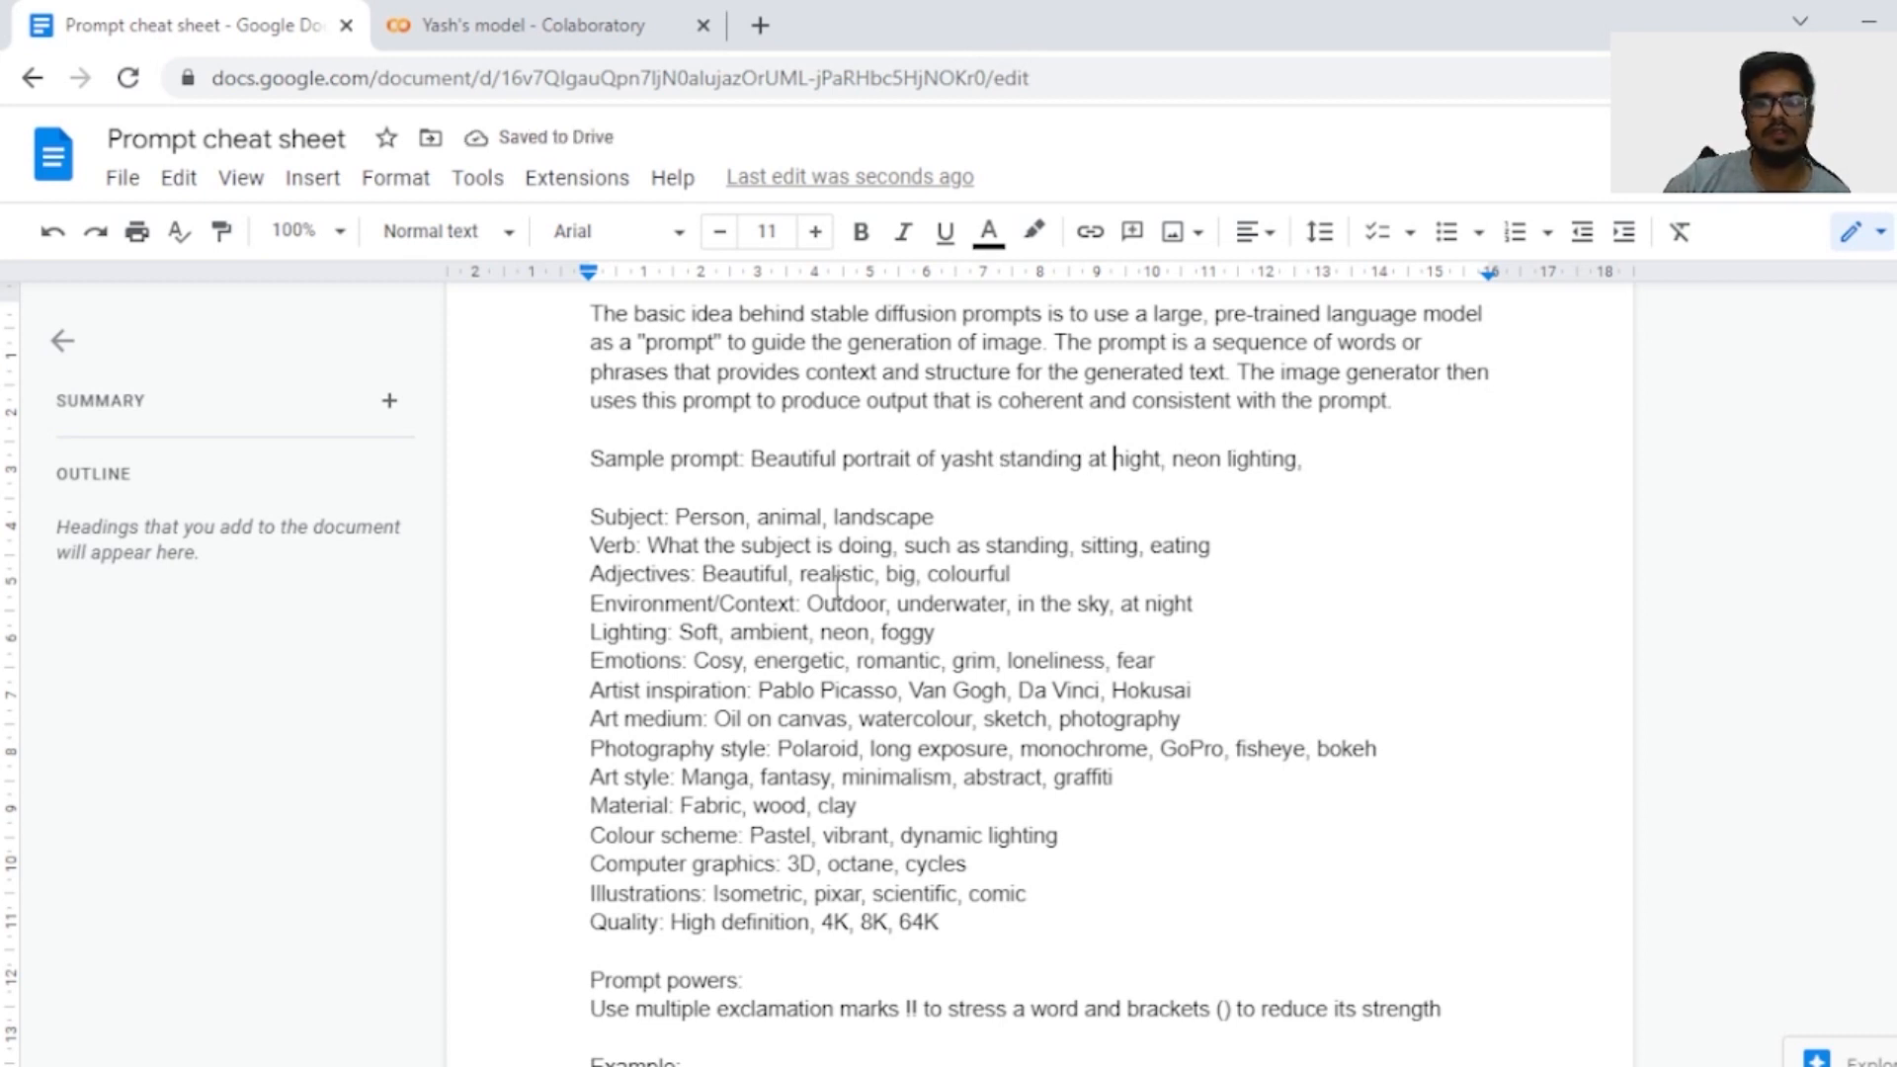
type("night")
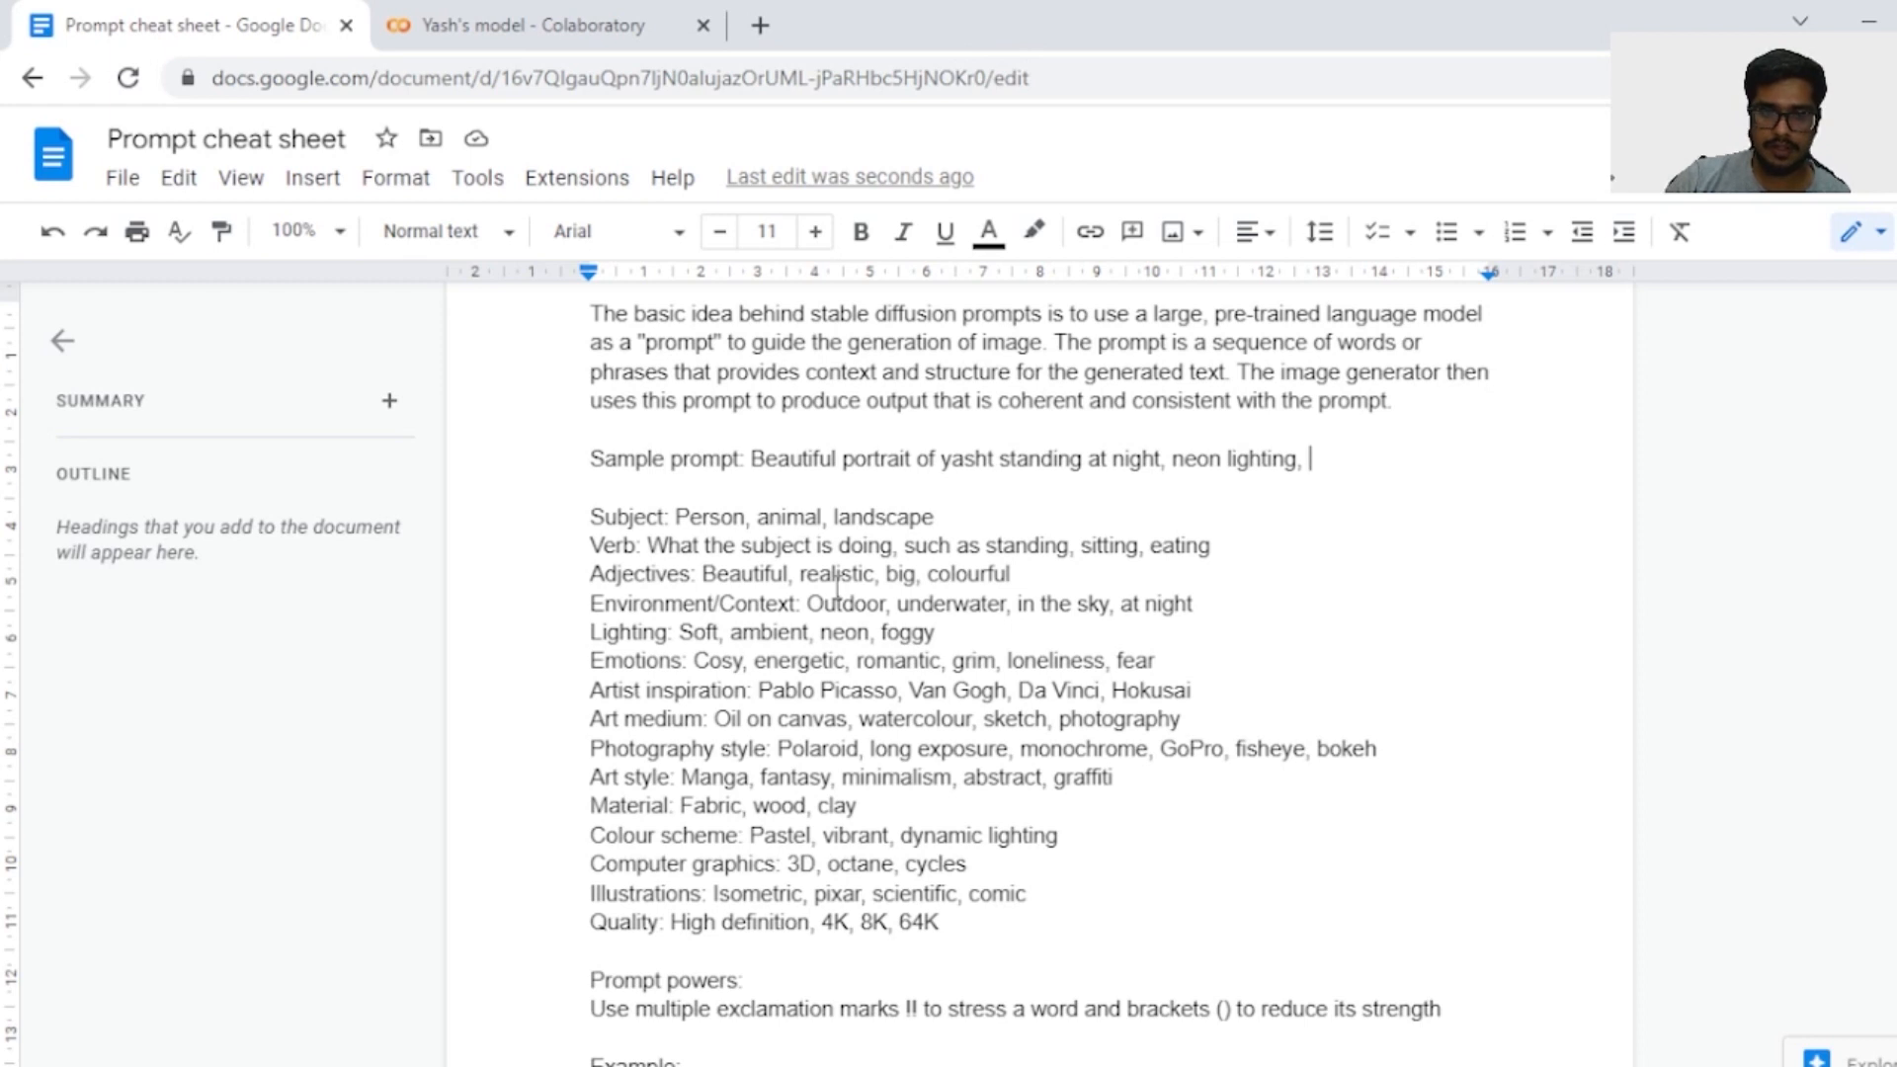
- Add 'grim,', the artgerm, Brom, Ghailan and Mignola styles, and 'comic art,' to the prompt
type("grim")
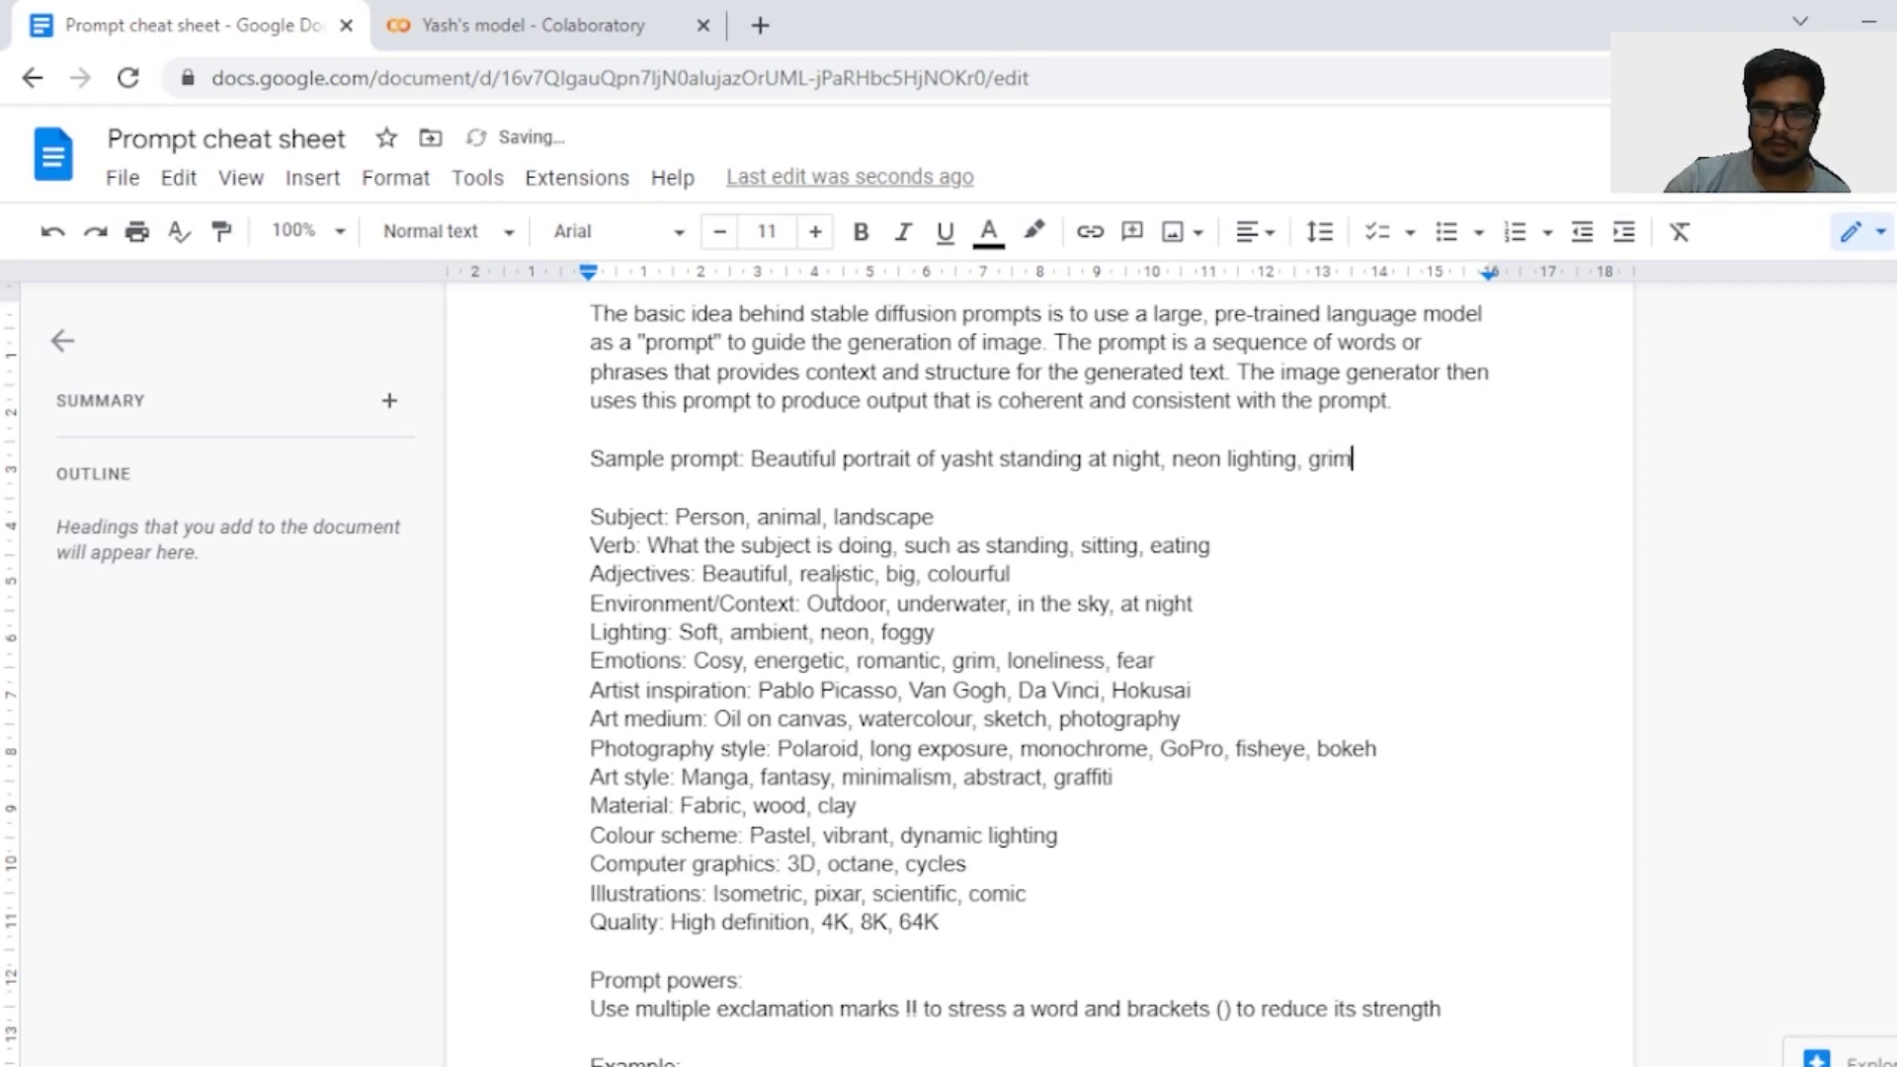
type(",")
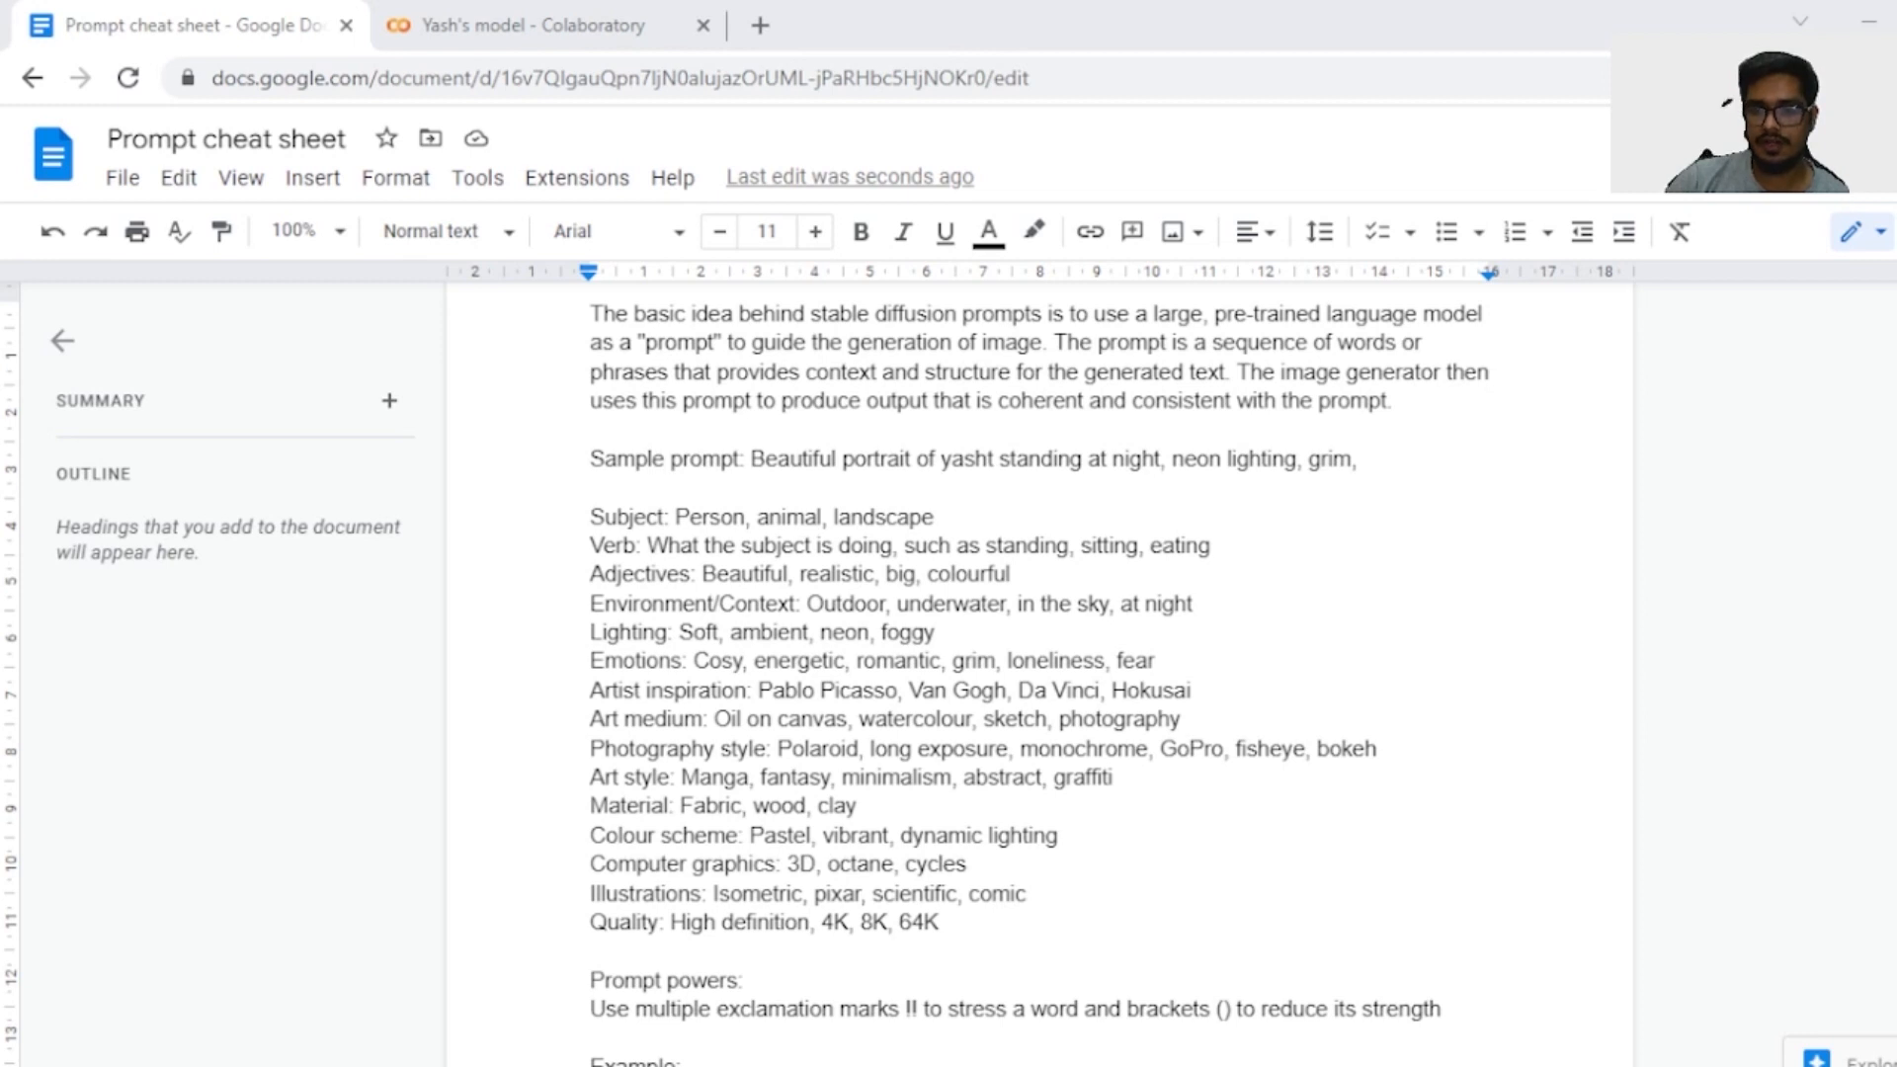
mouse_move(1406, 284)
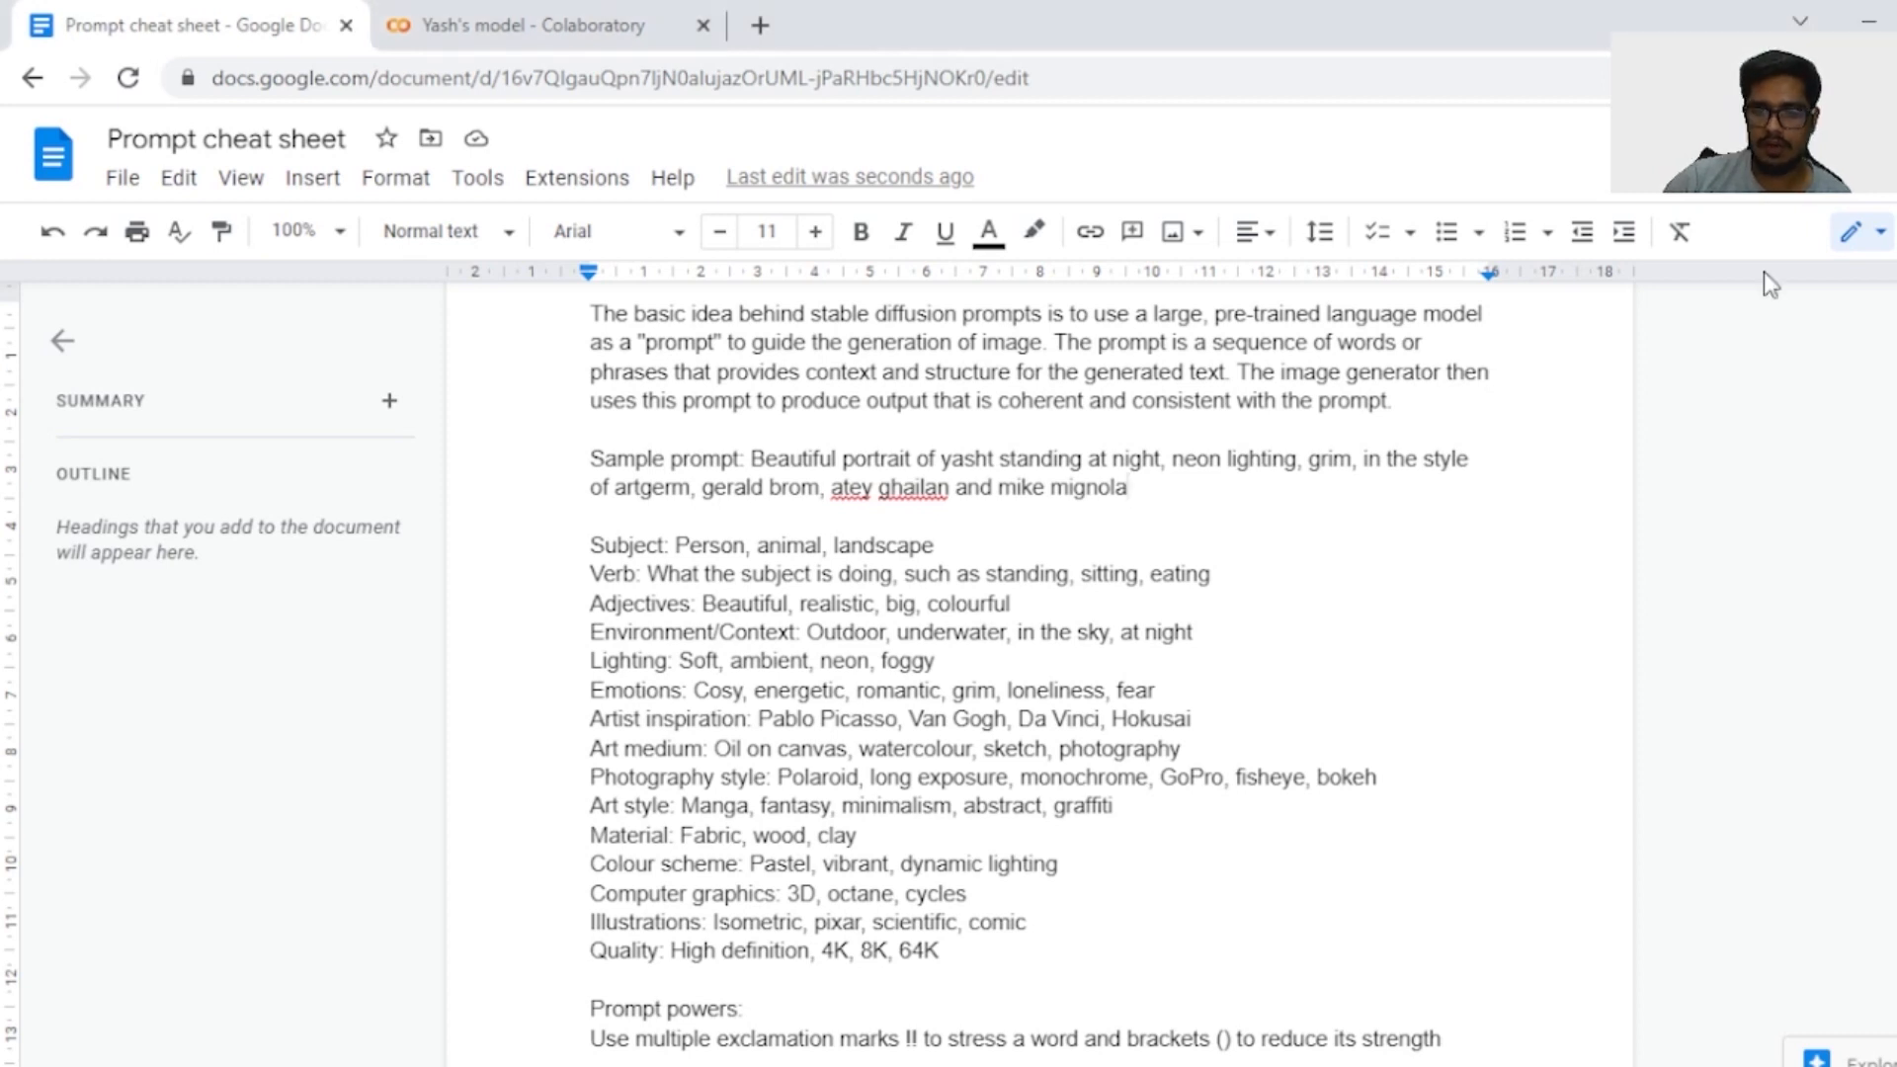
type(", comic art,")
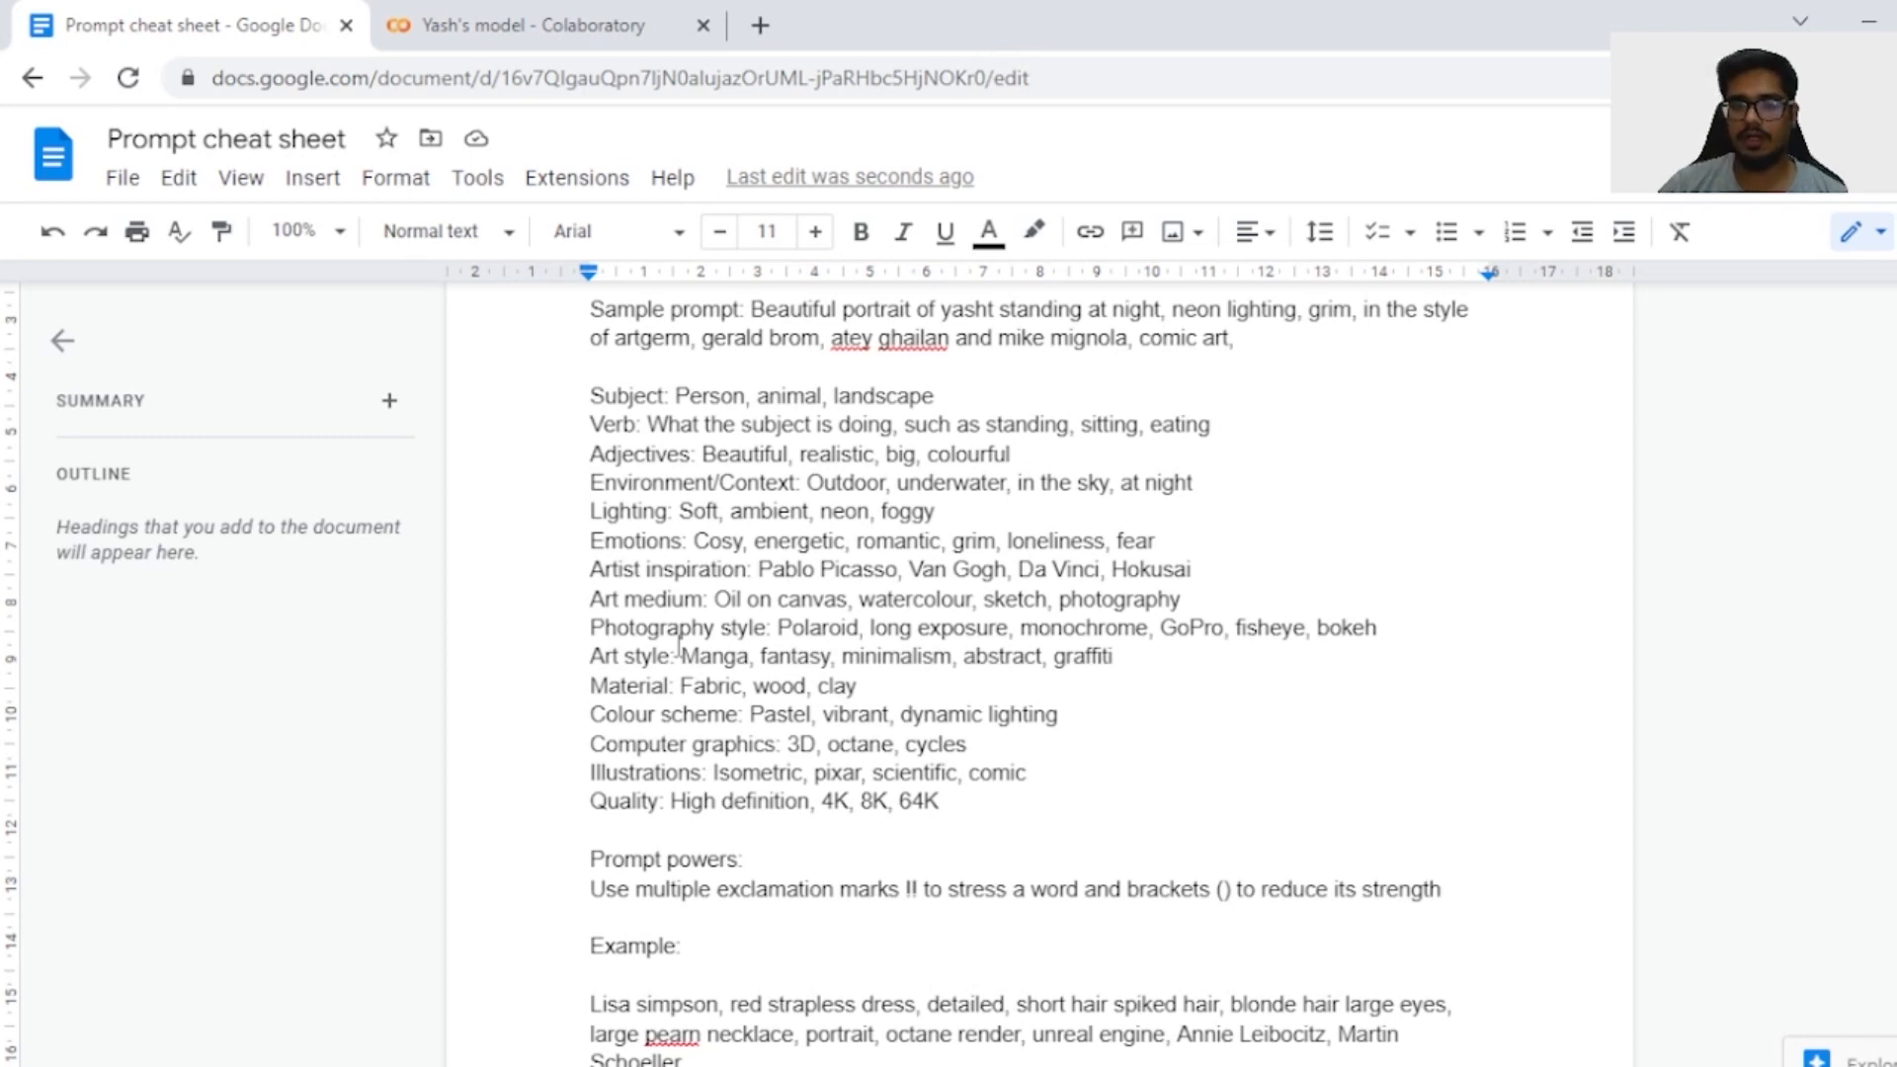
- Append 'minimalism,' and 'vibrant,' to the end of the sample prompt
left_click(1234, 339)
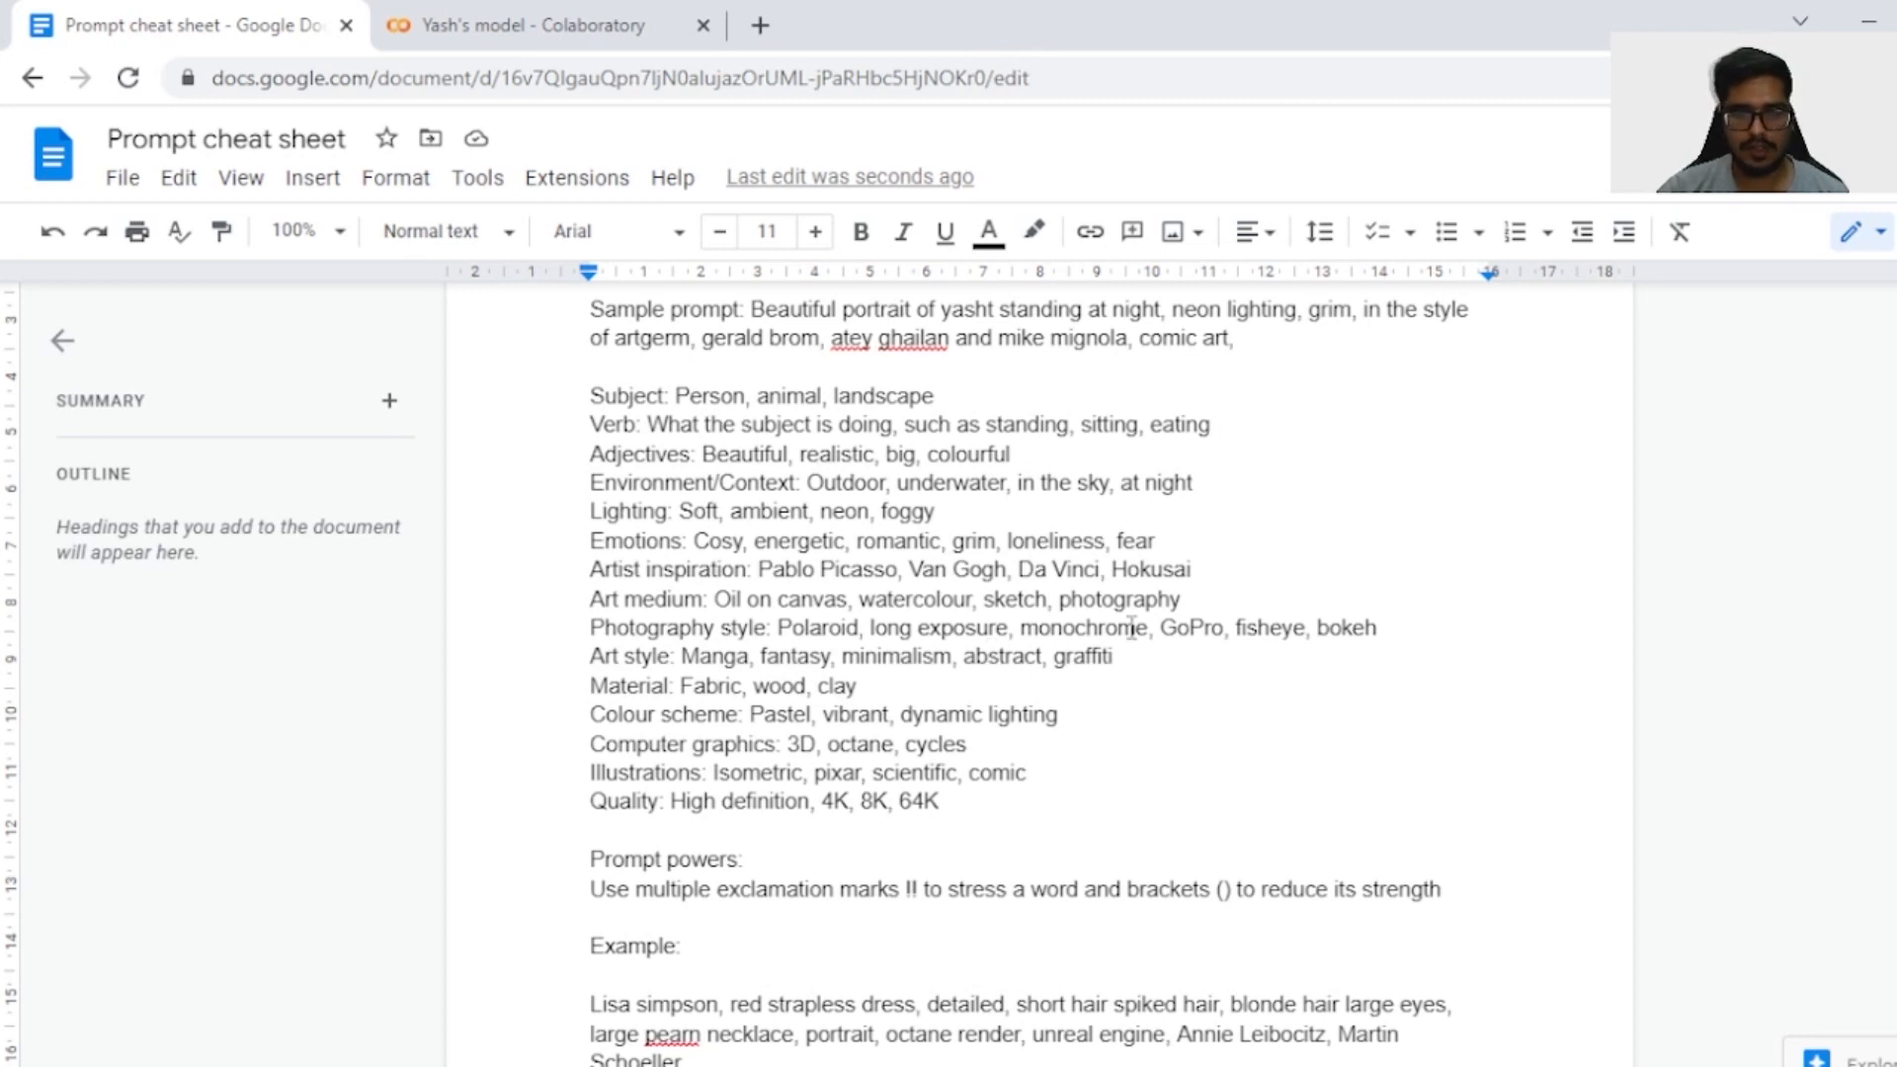
type("minimali")
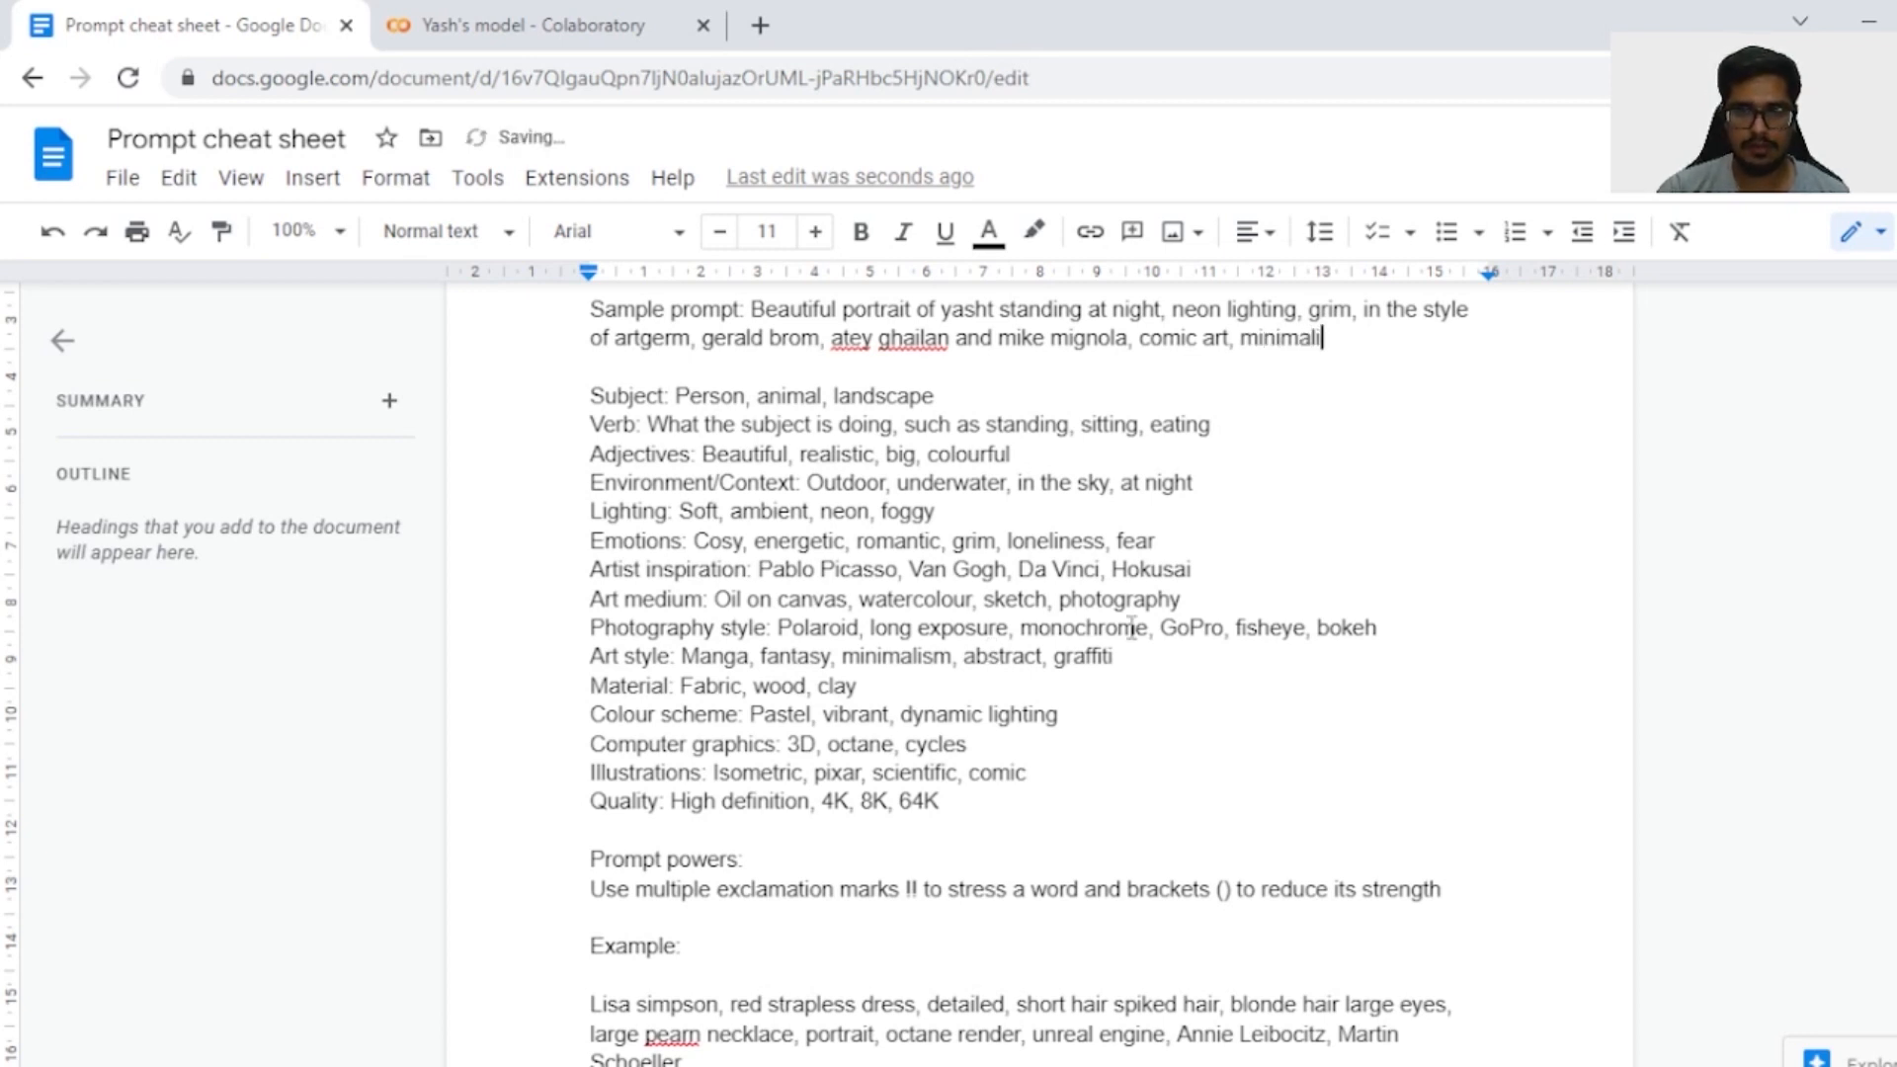
type("sm,")
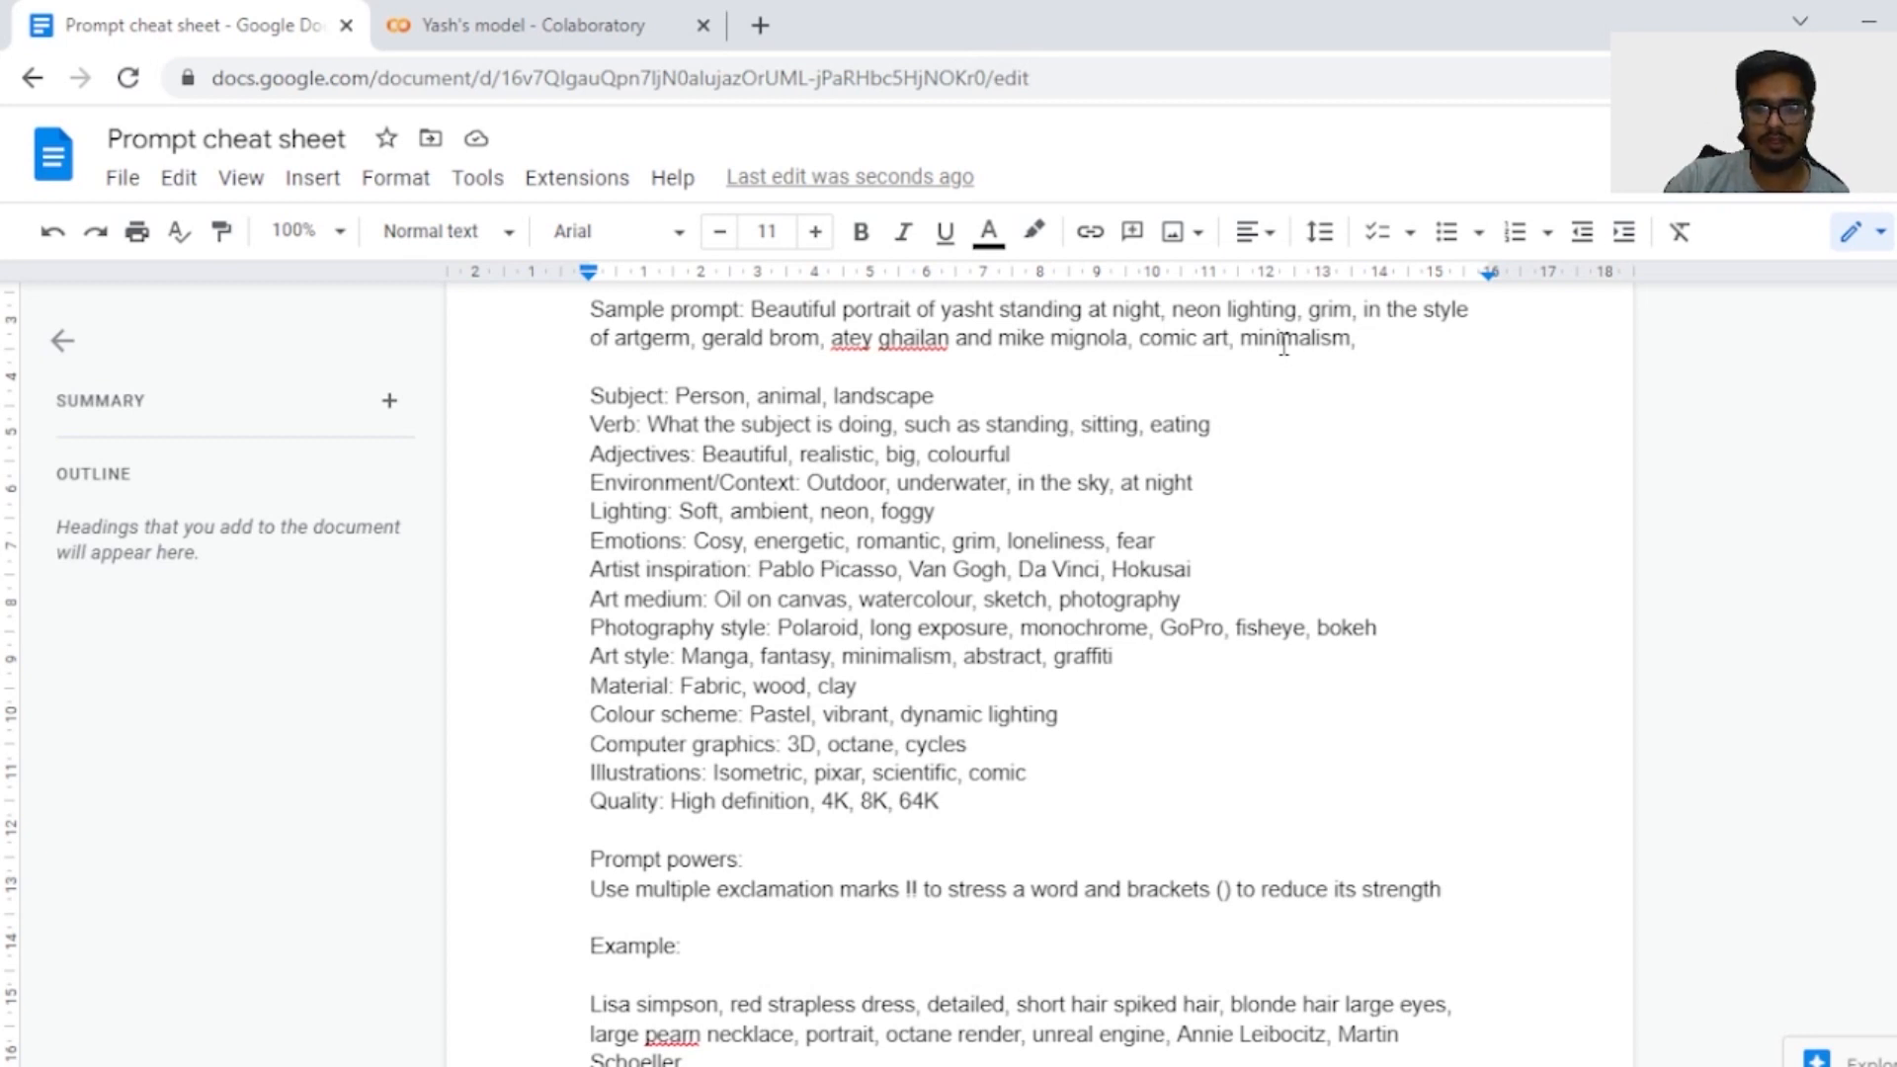
type("vibrant")
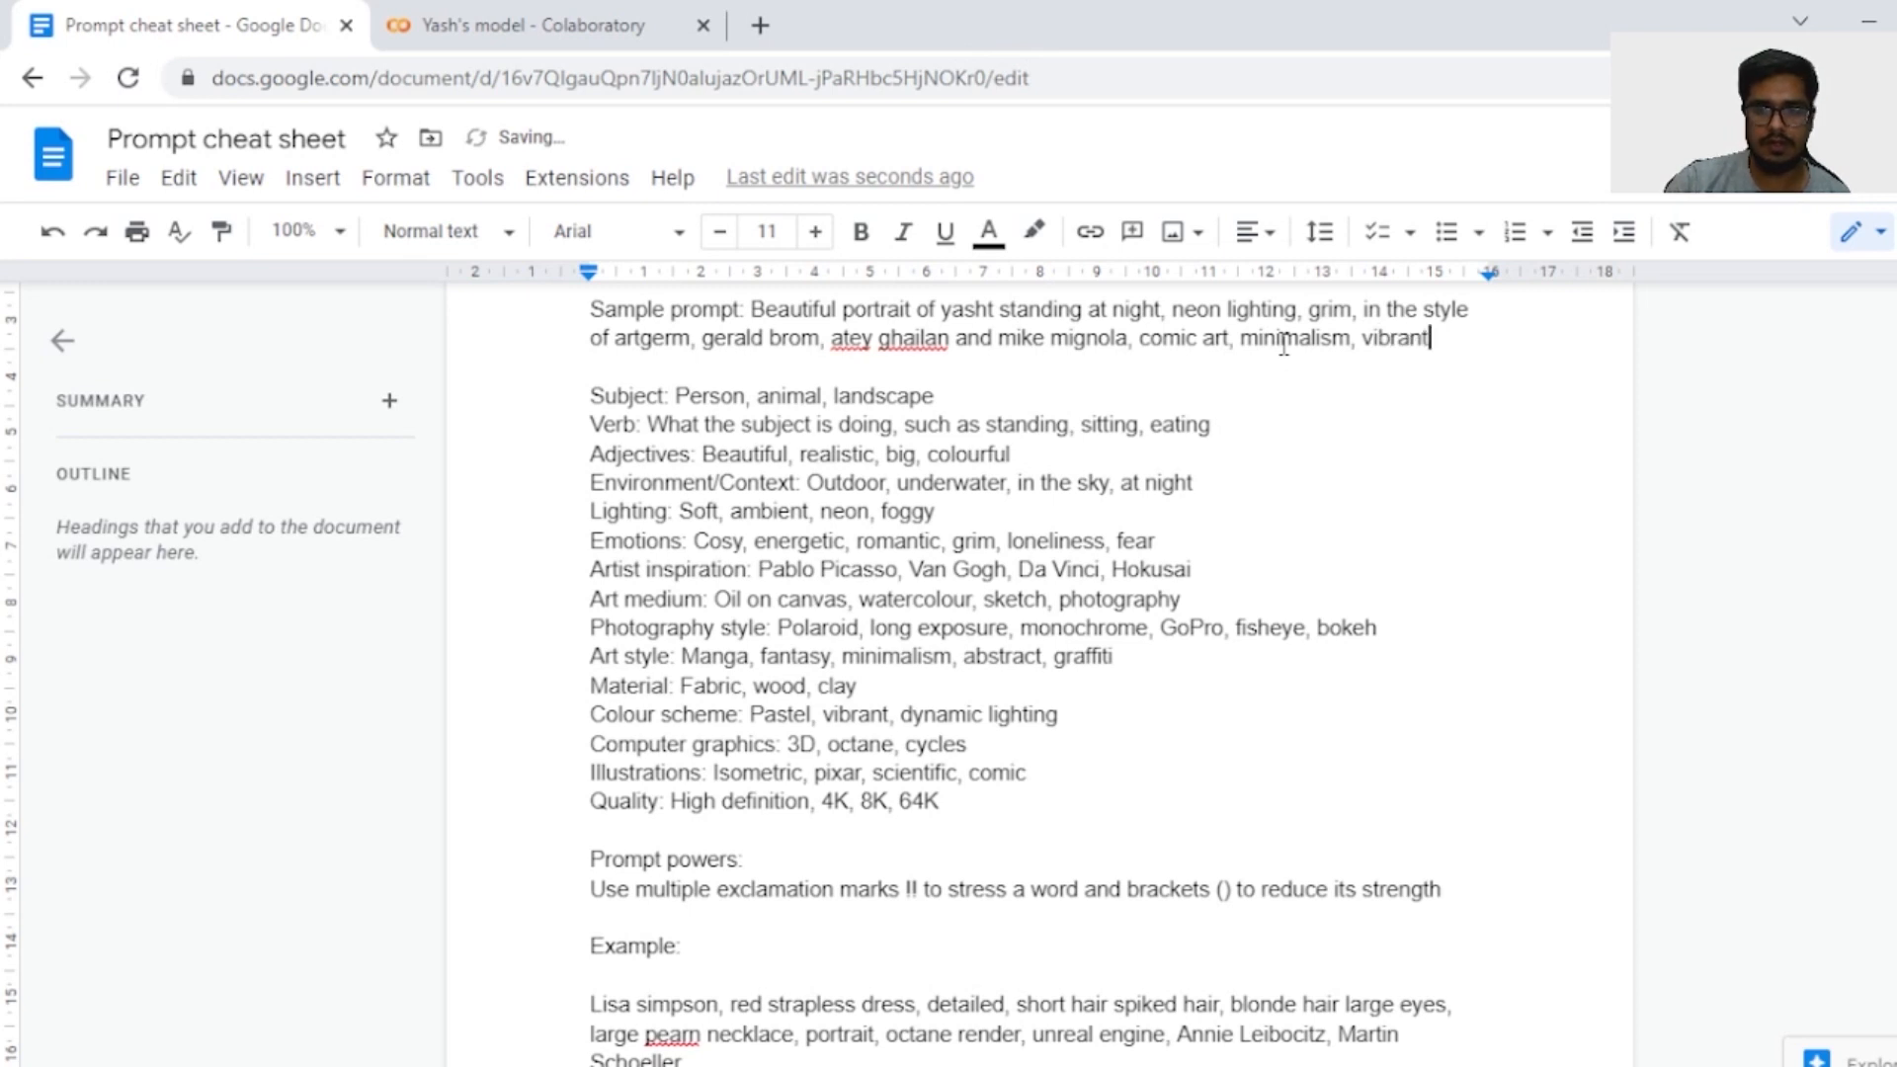
type(",")
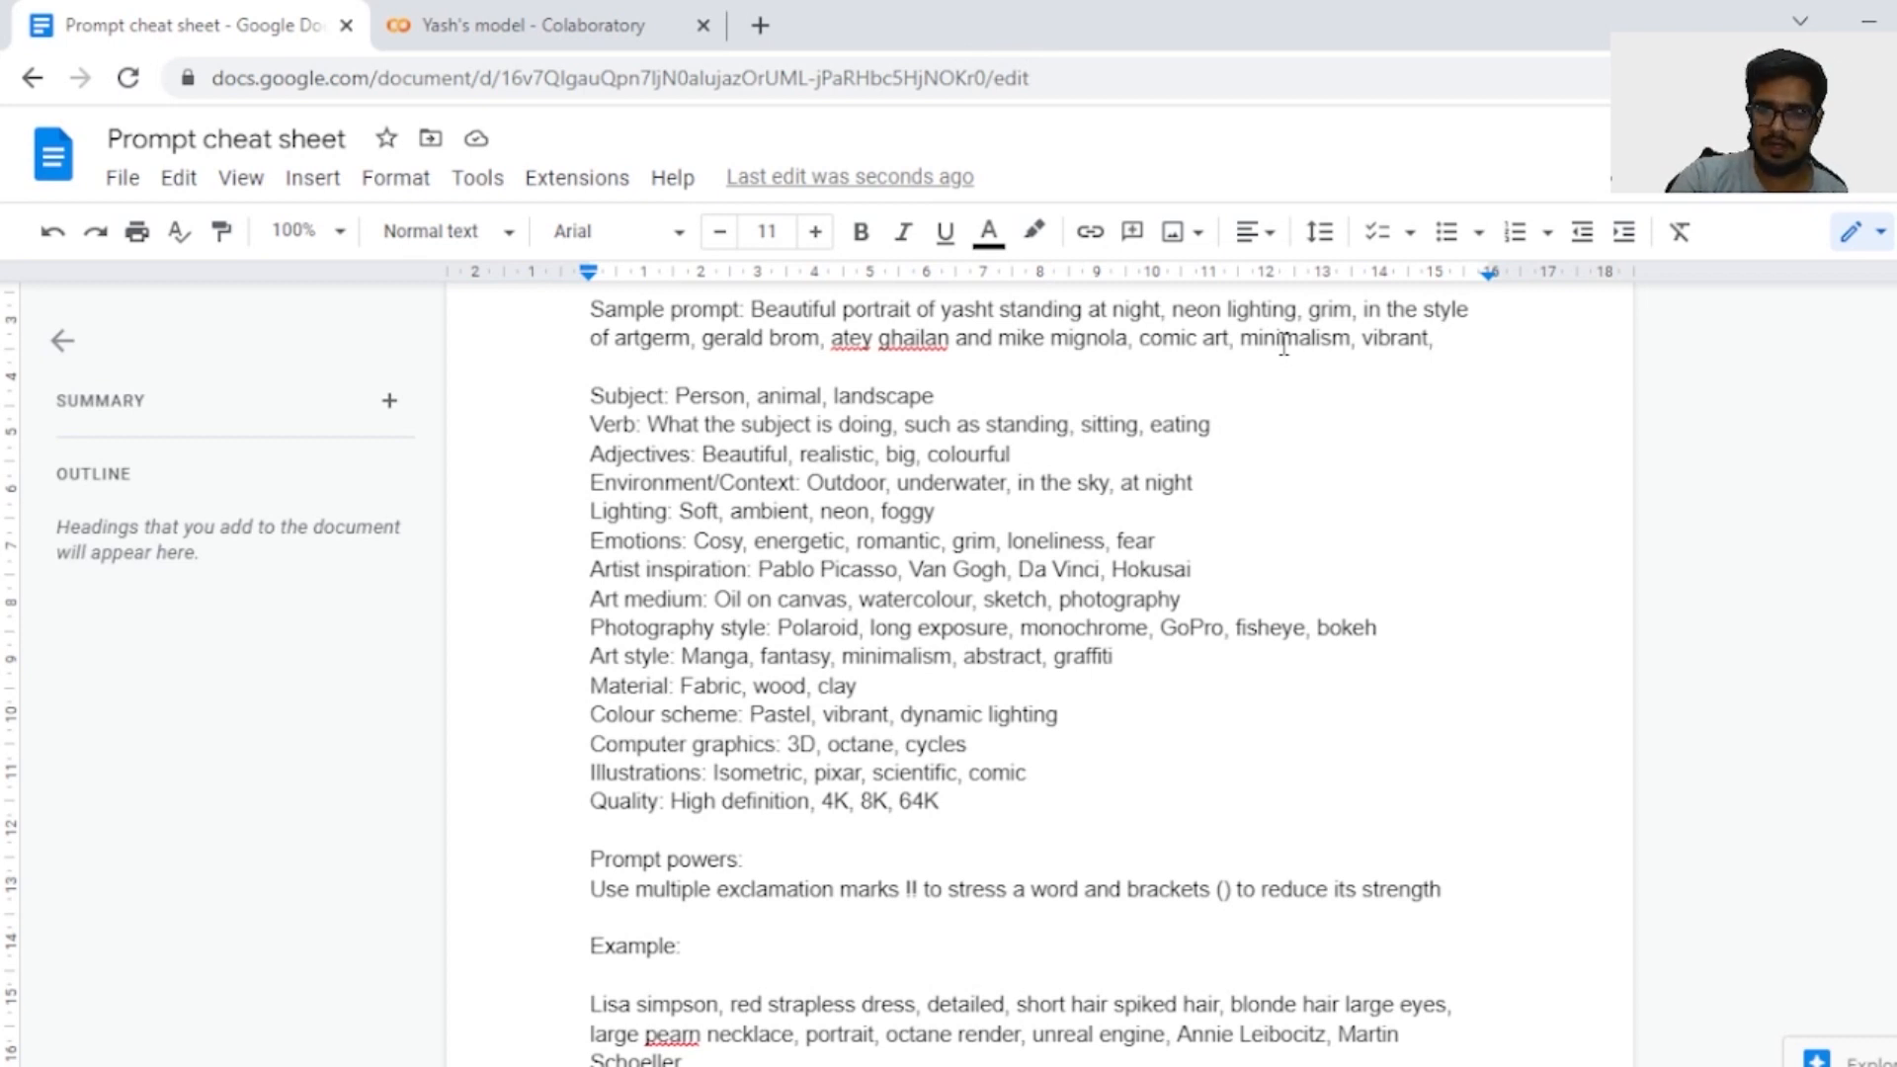
- End the sample prompt with 'HD', briefly checking the Colab notebook tab
type("H")
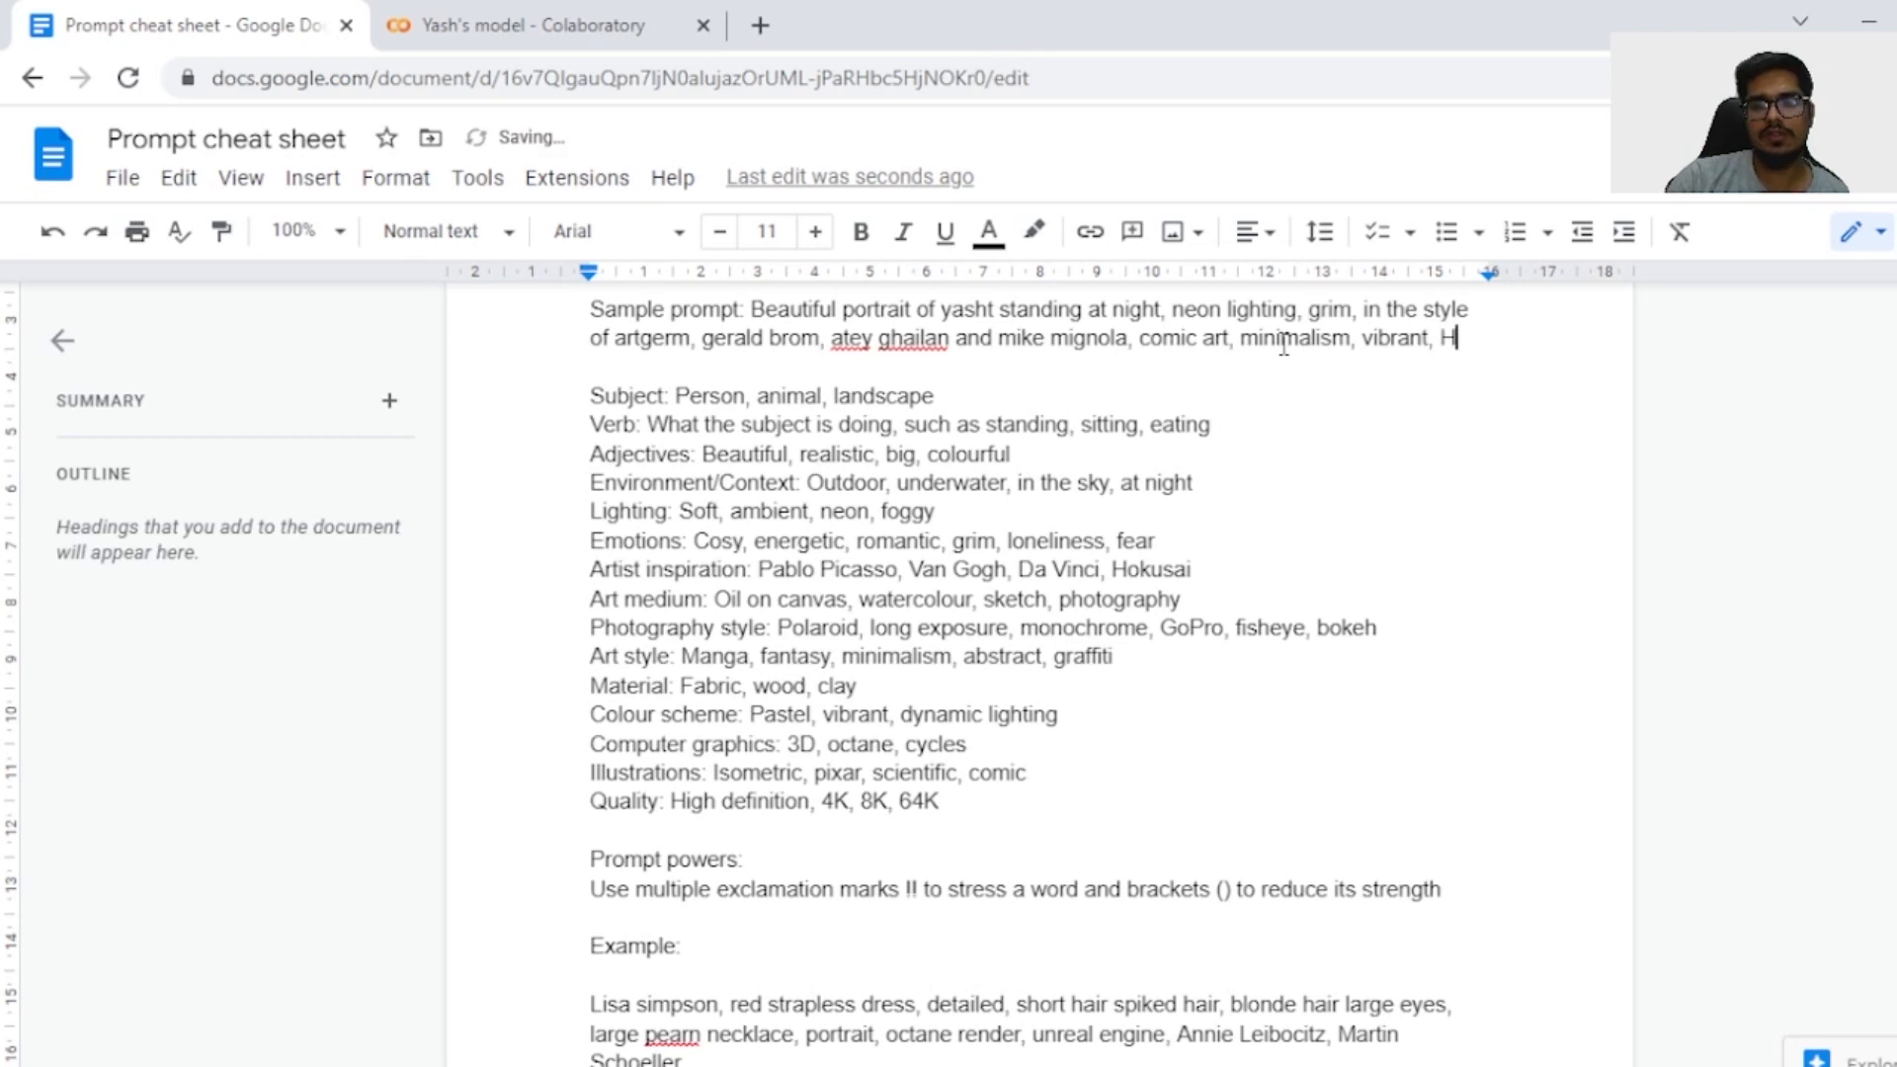
type("D")
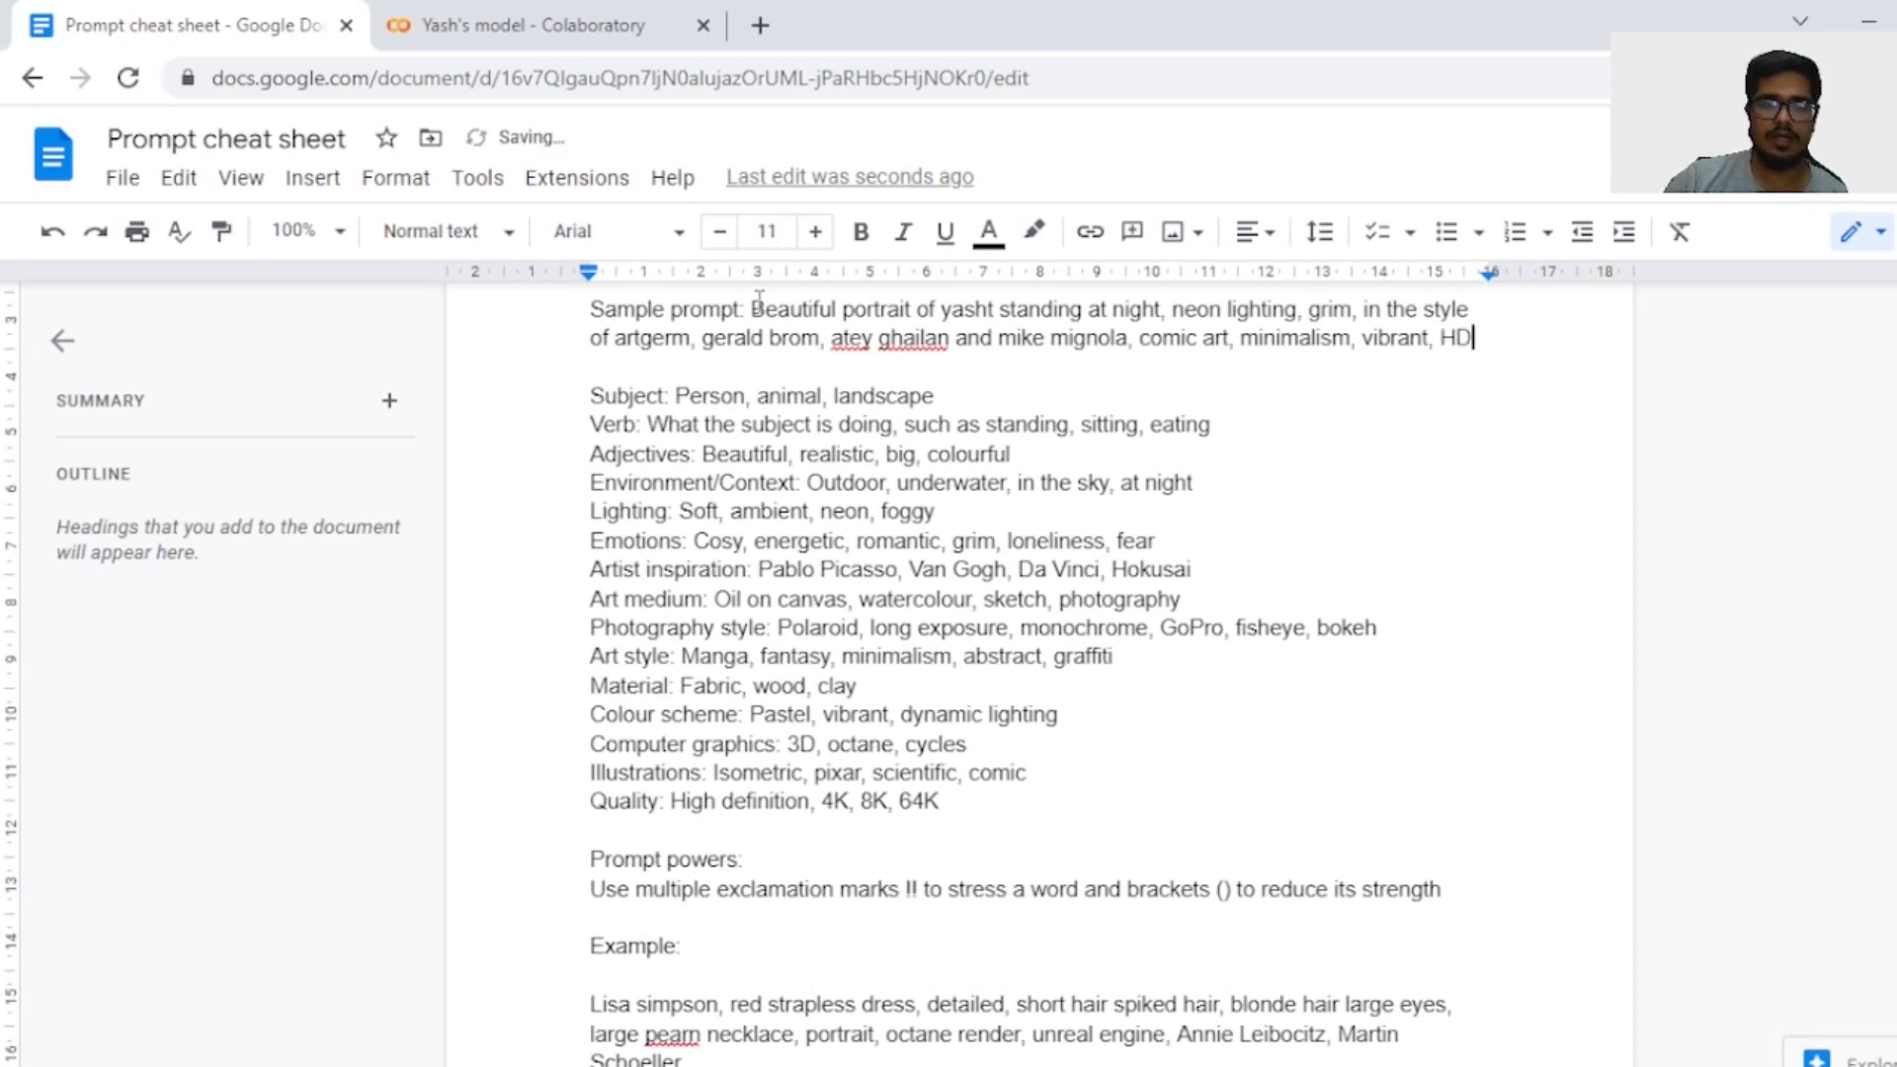
left_click(540, 24)
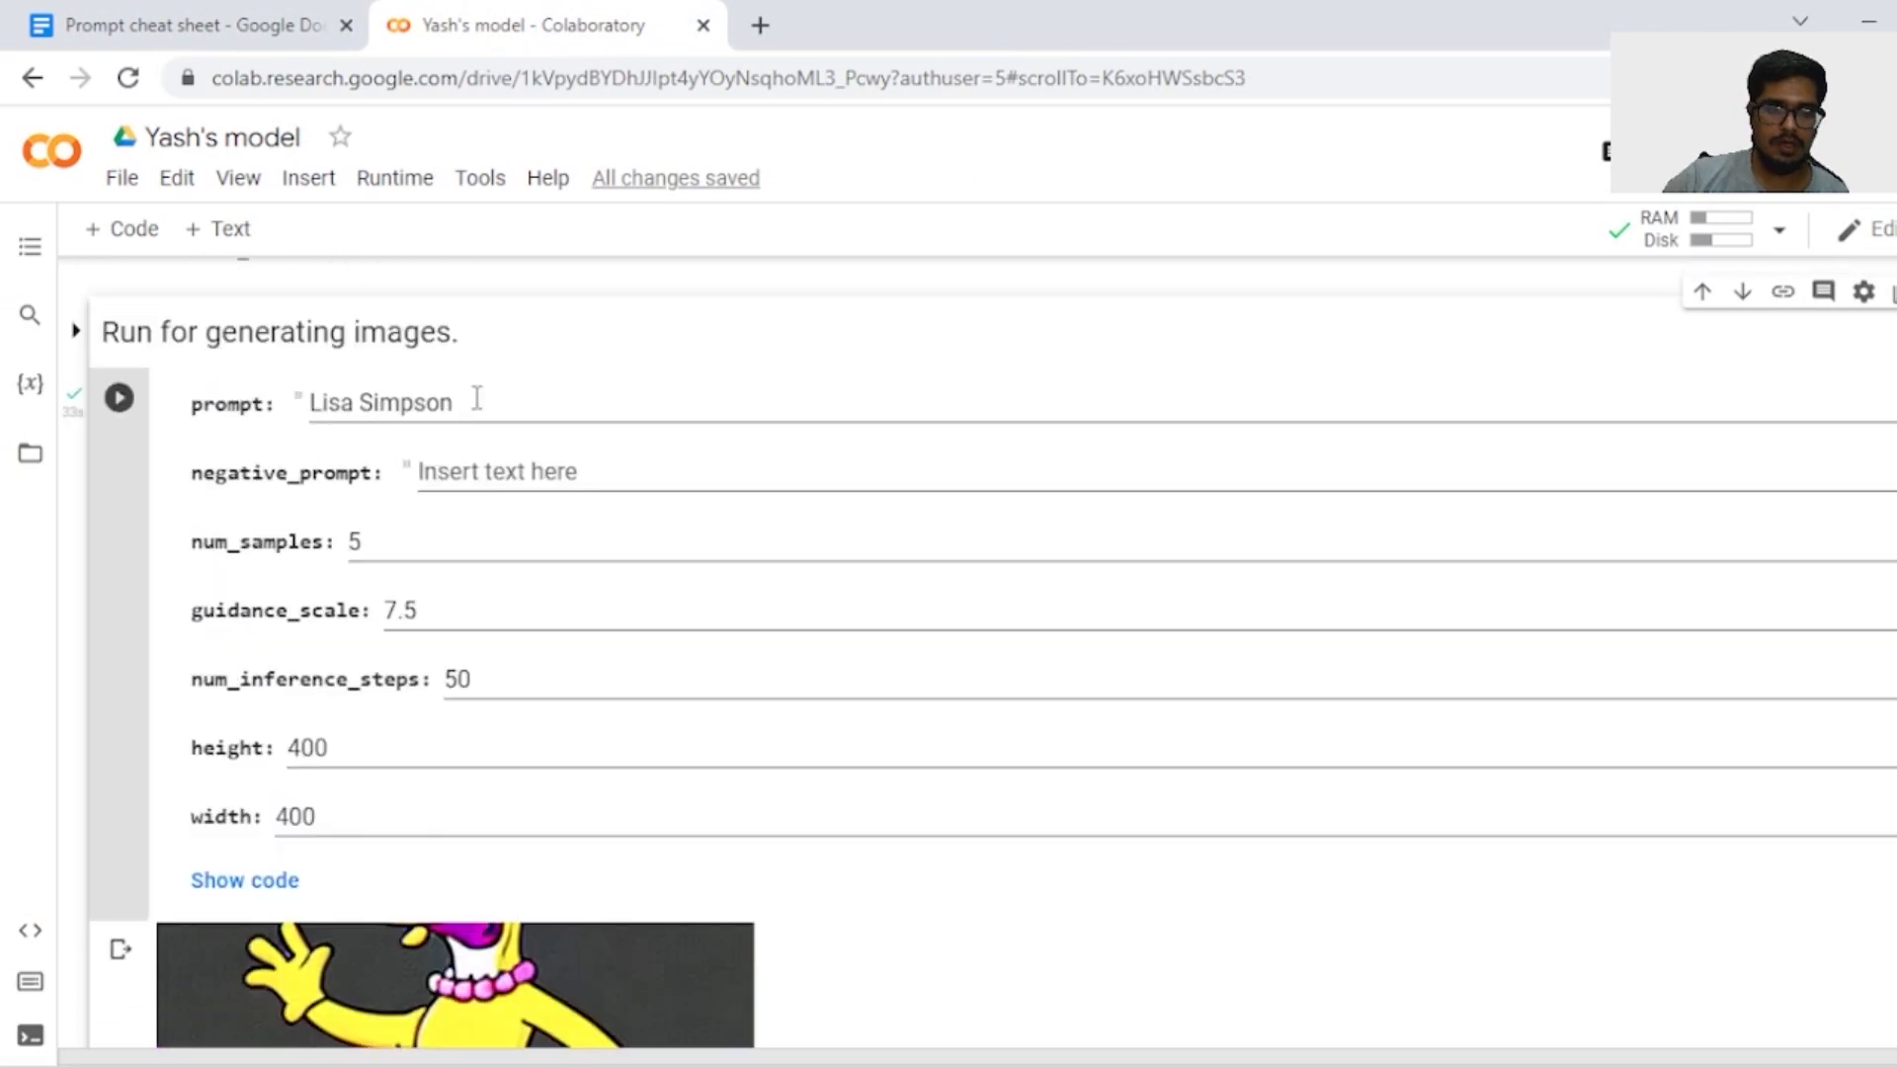
left_click(182, 24)
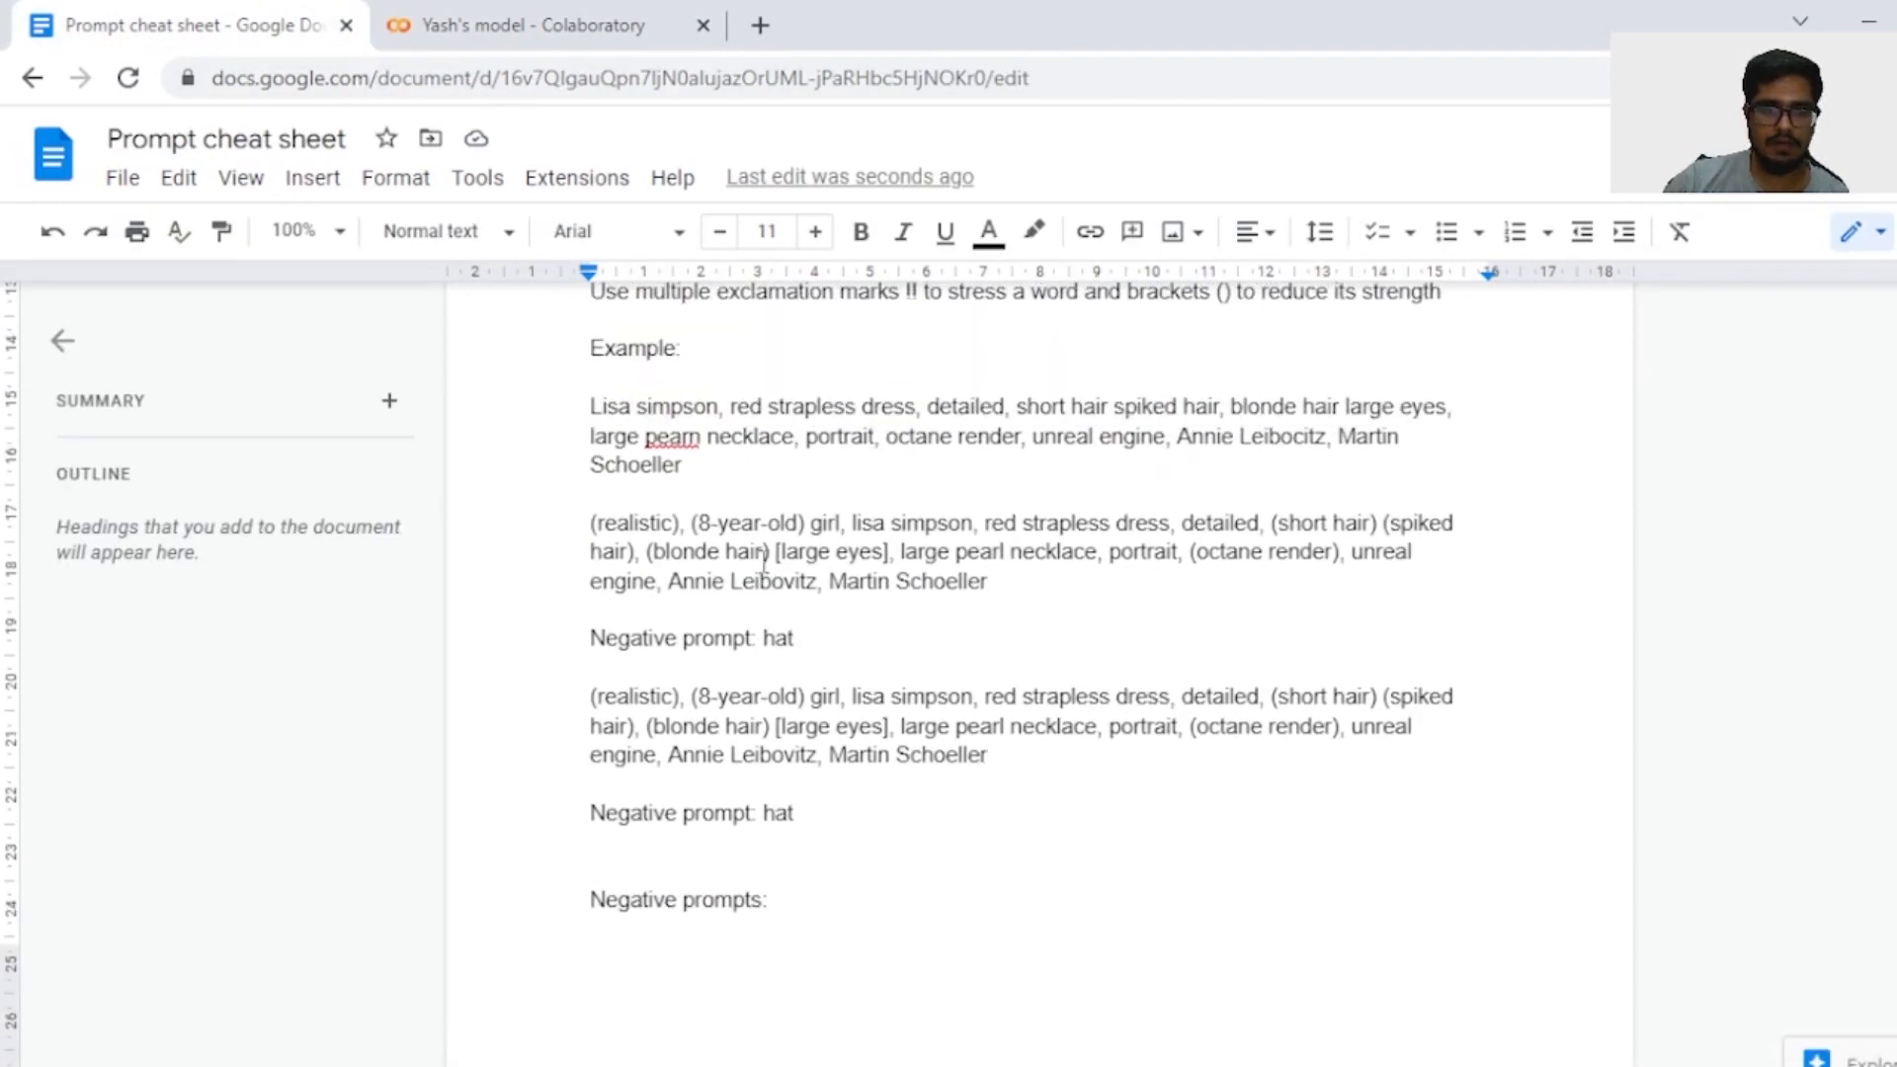
scroll("down", 3)
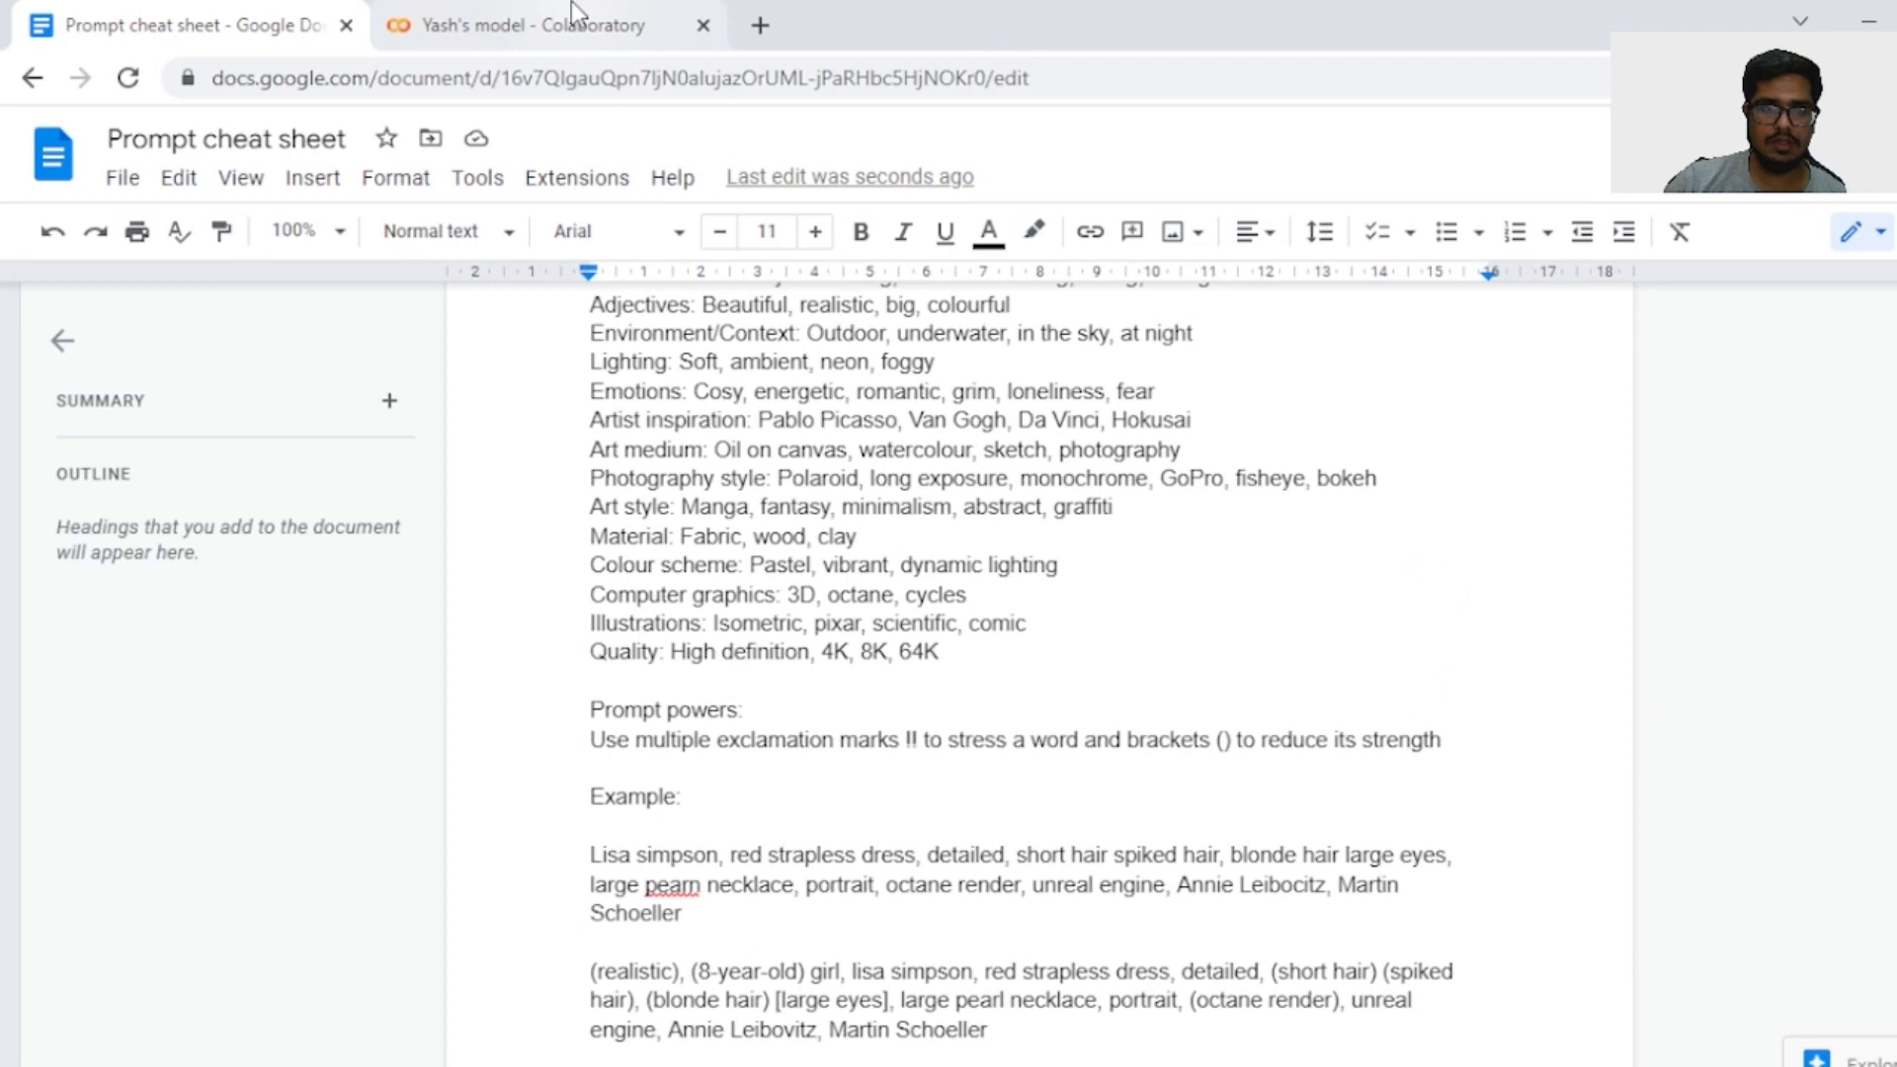
- Run the Colab 'Run for generating images' cell on the neon night portrait prompt
left_click(539, 24)
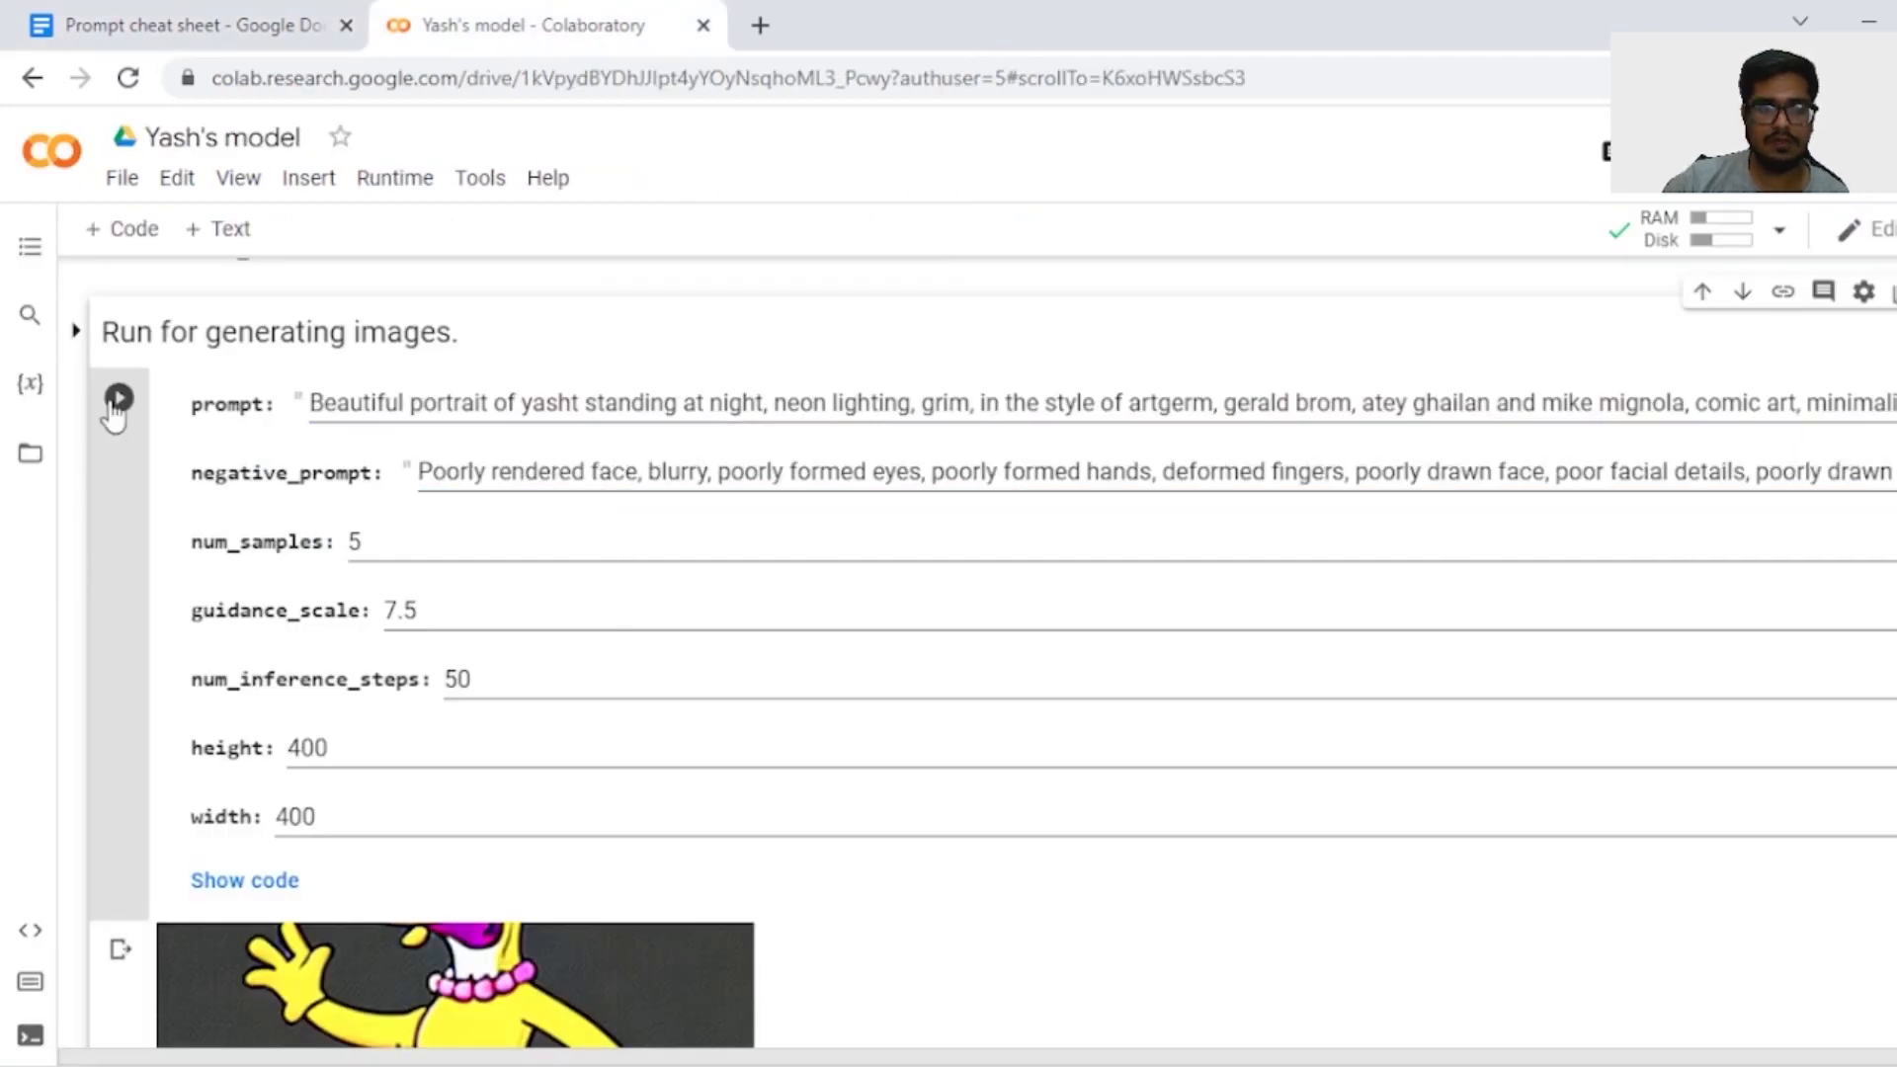
left_click(118, 397)
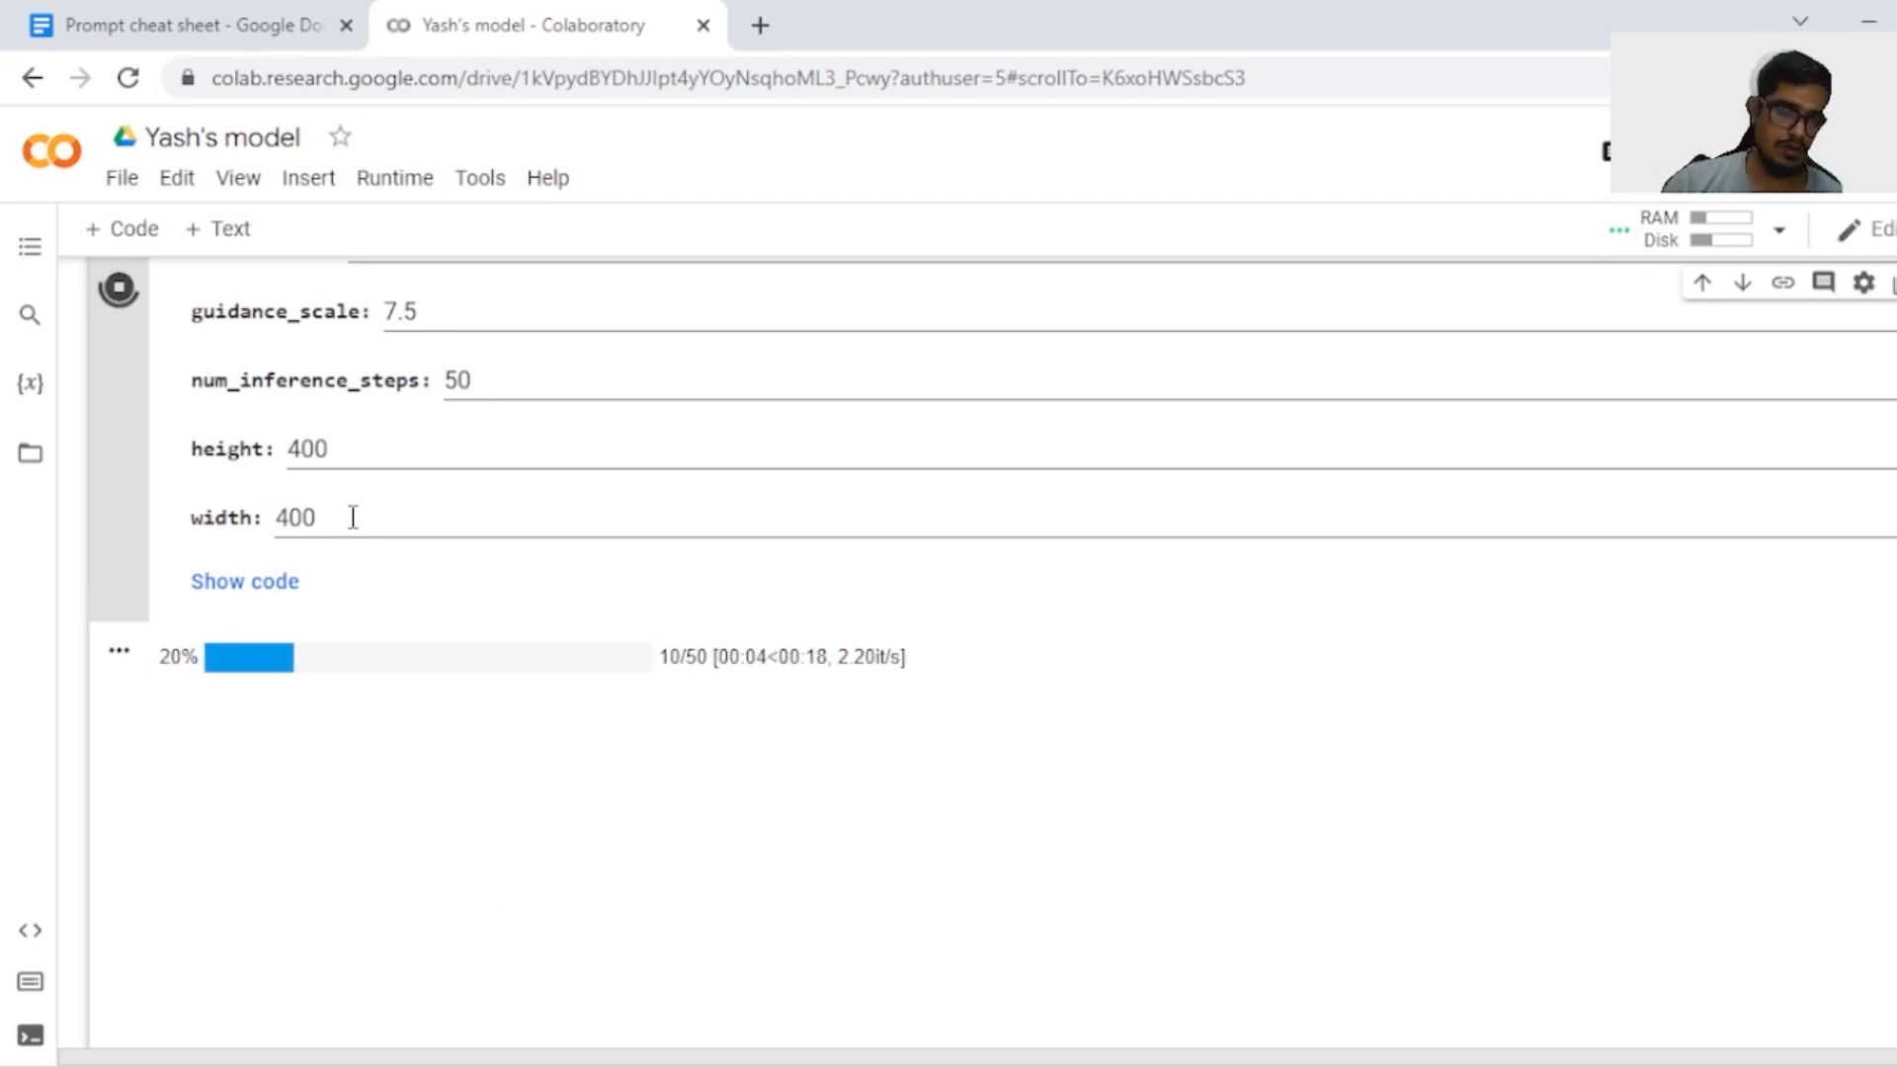
left_click(182, 24)
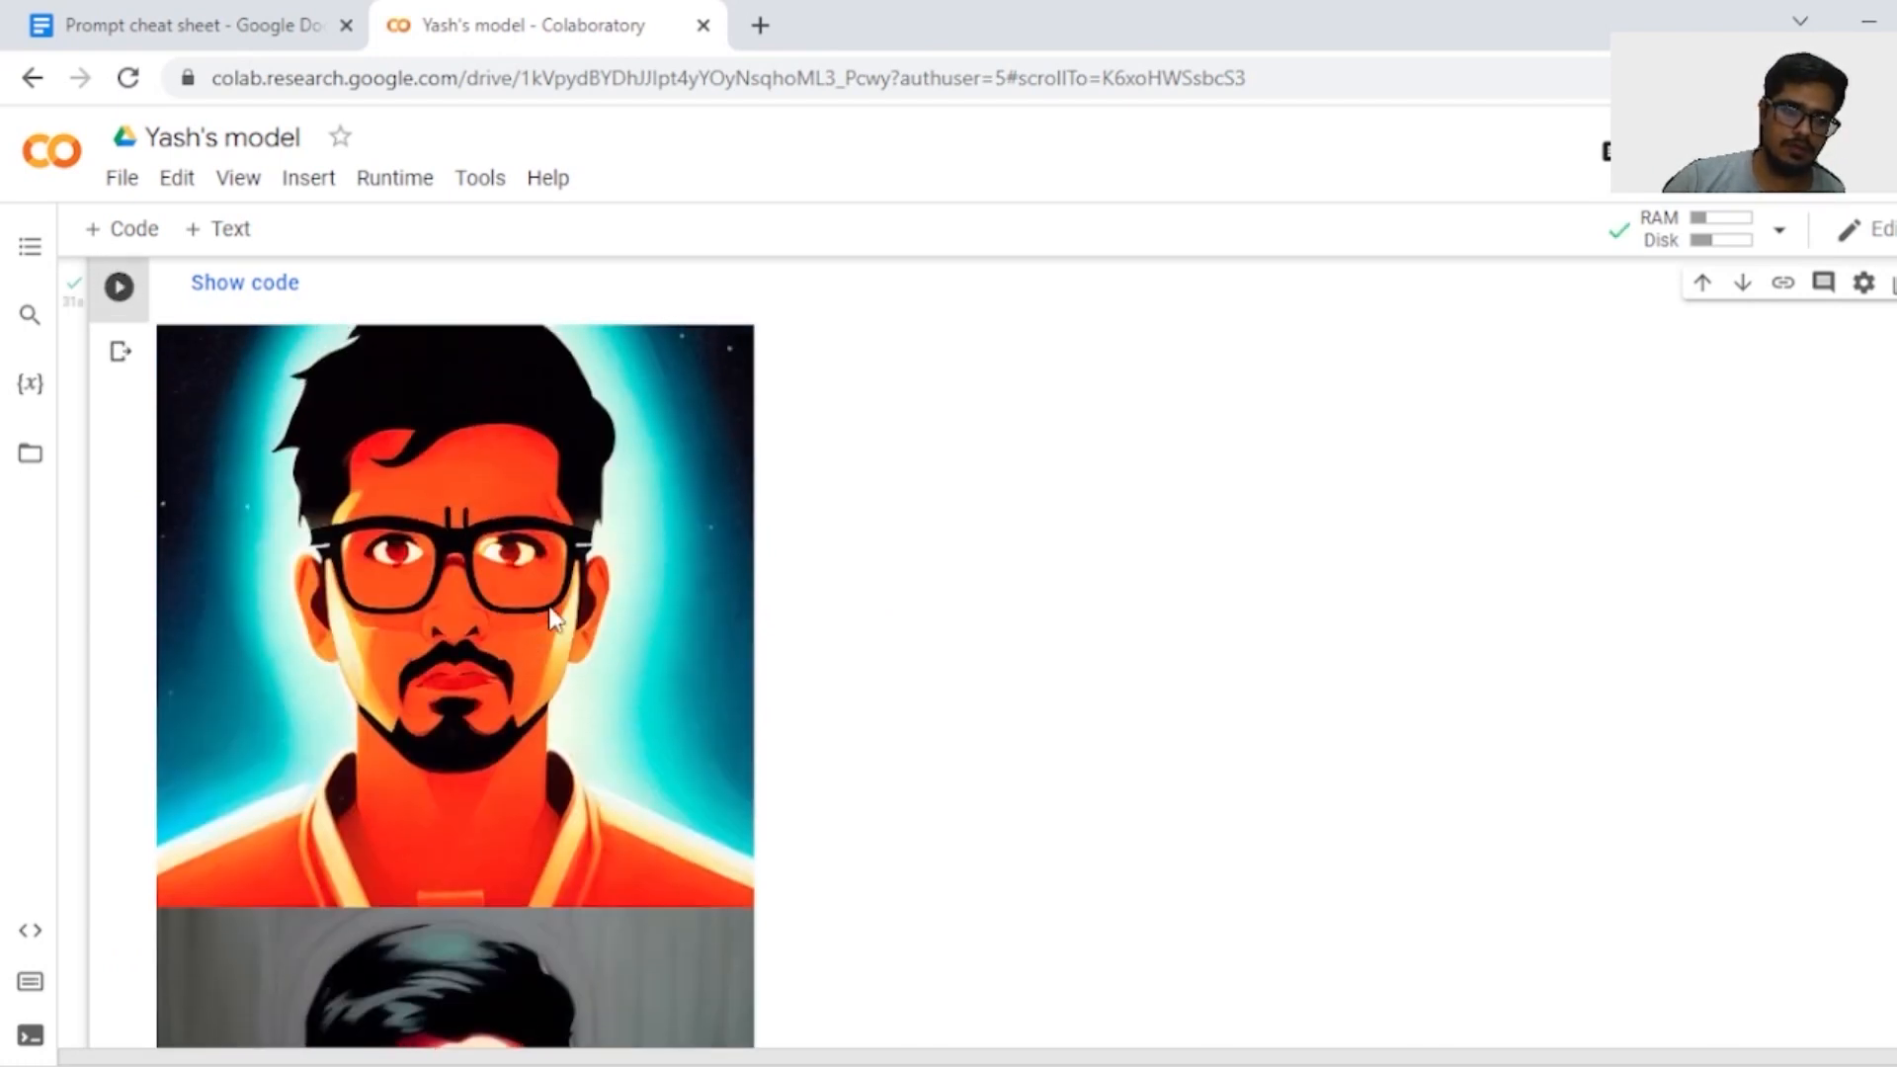
mouse_move(409, 571)
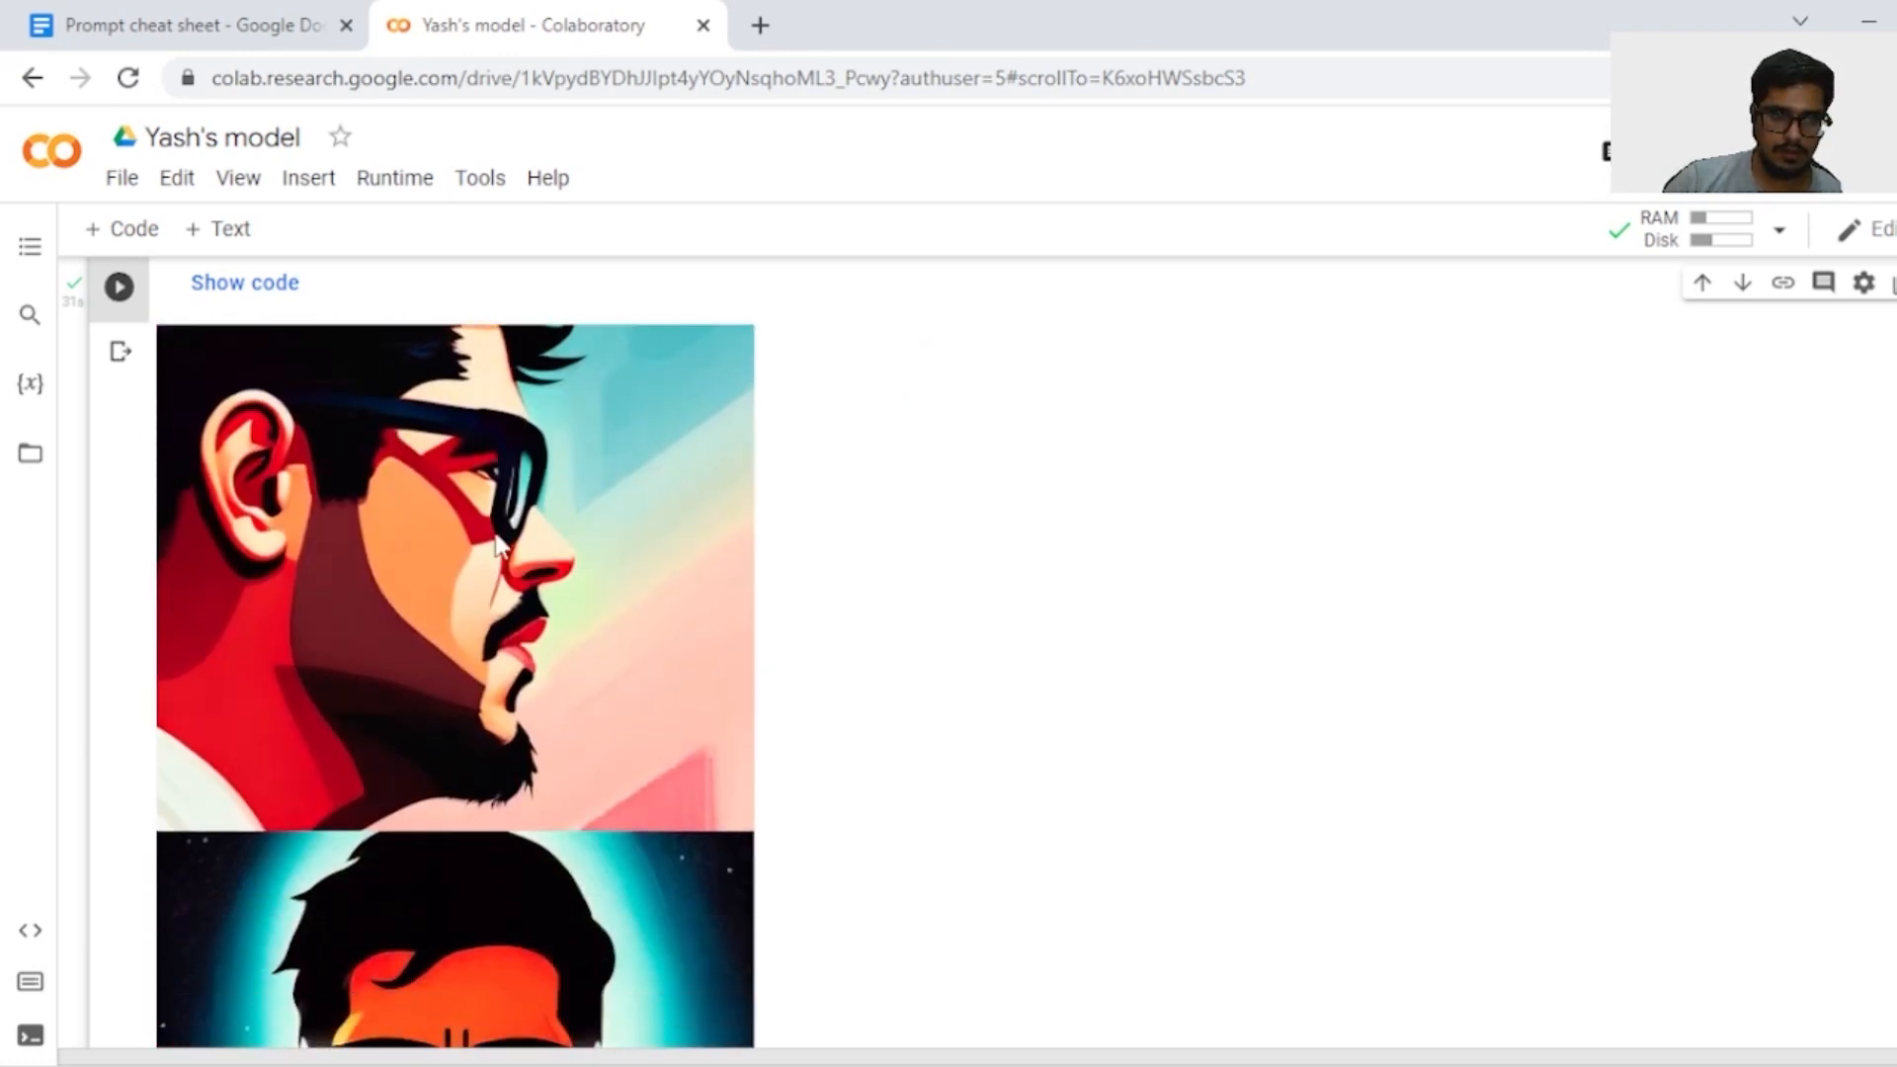
scroll("down", 3)
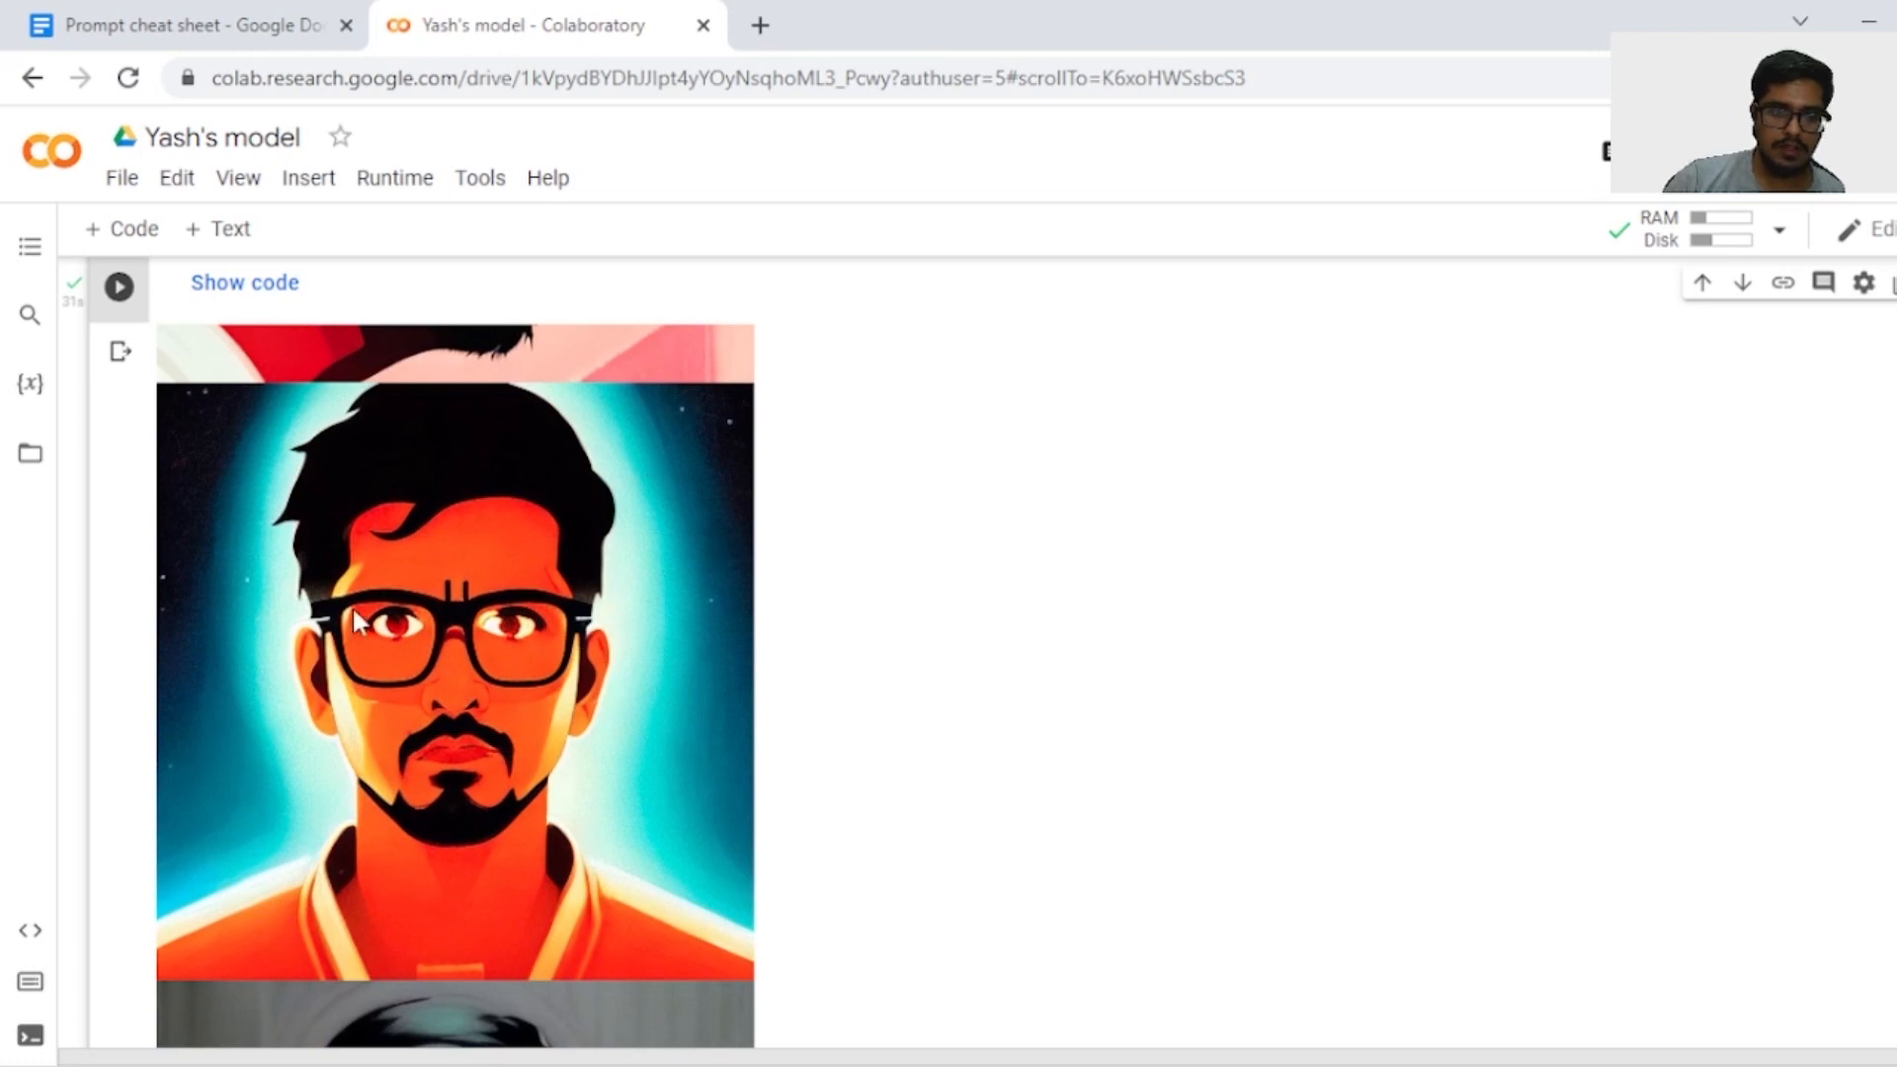
mouse_move(688, 775)
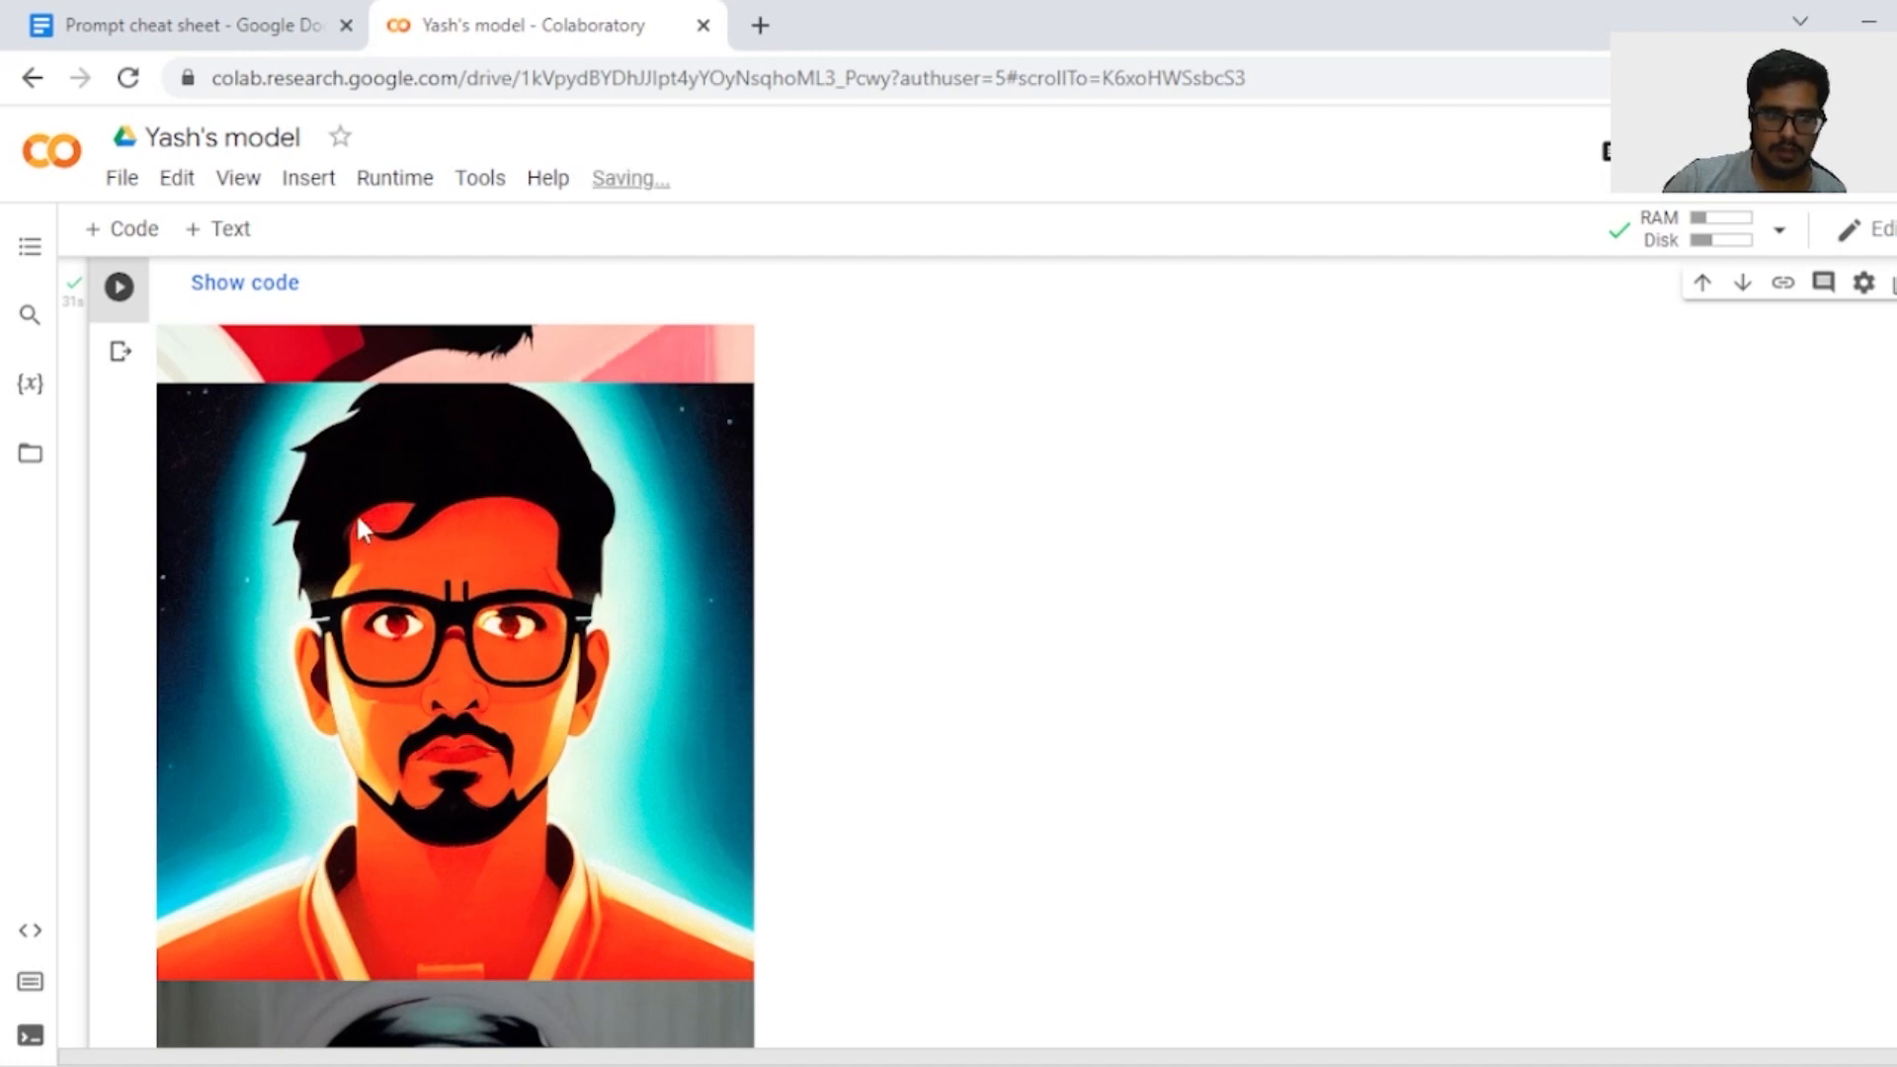
scroll("down", 3)
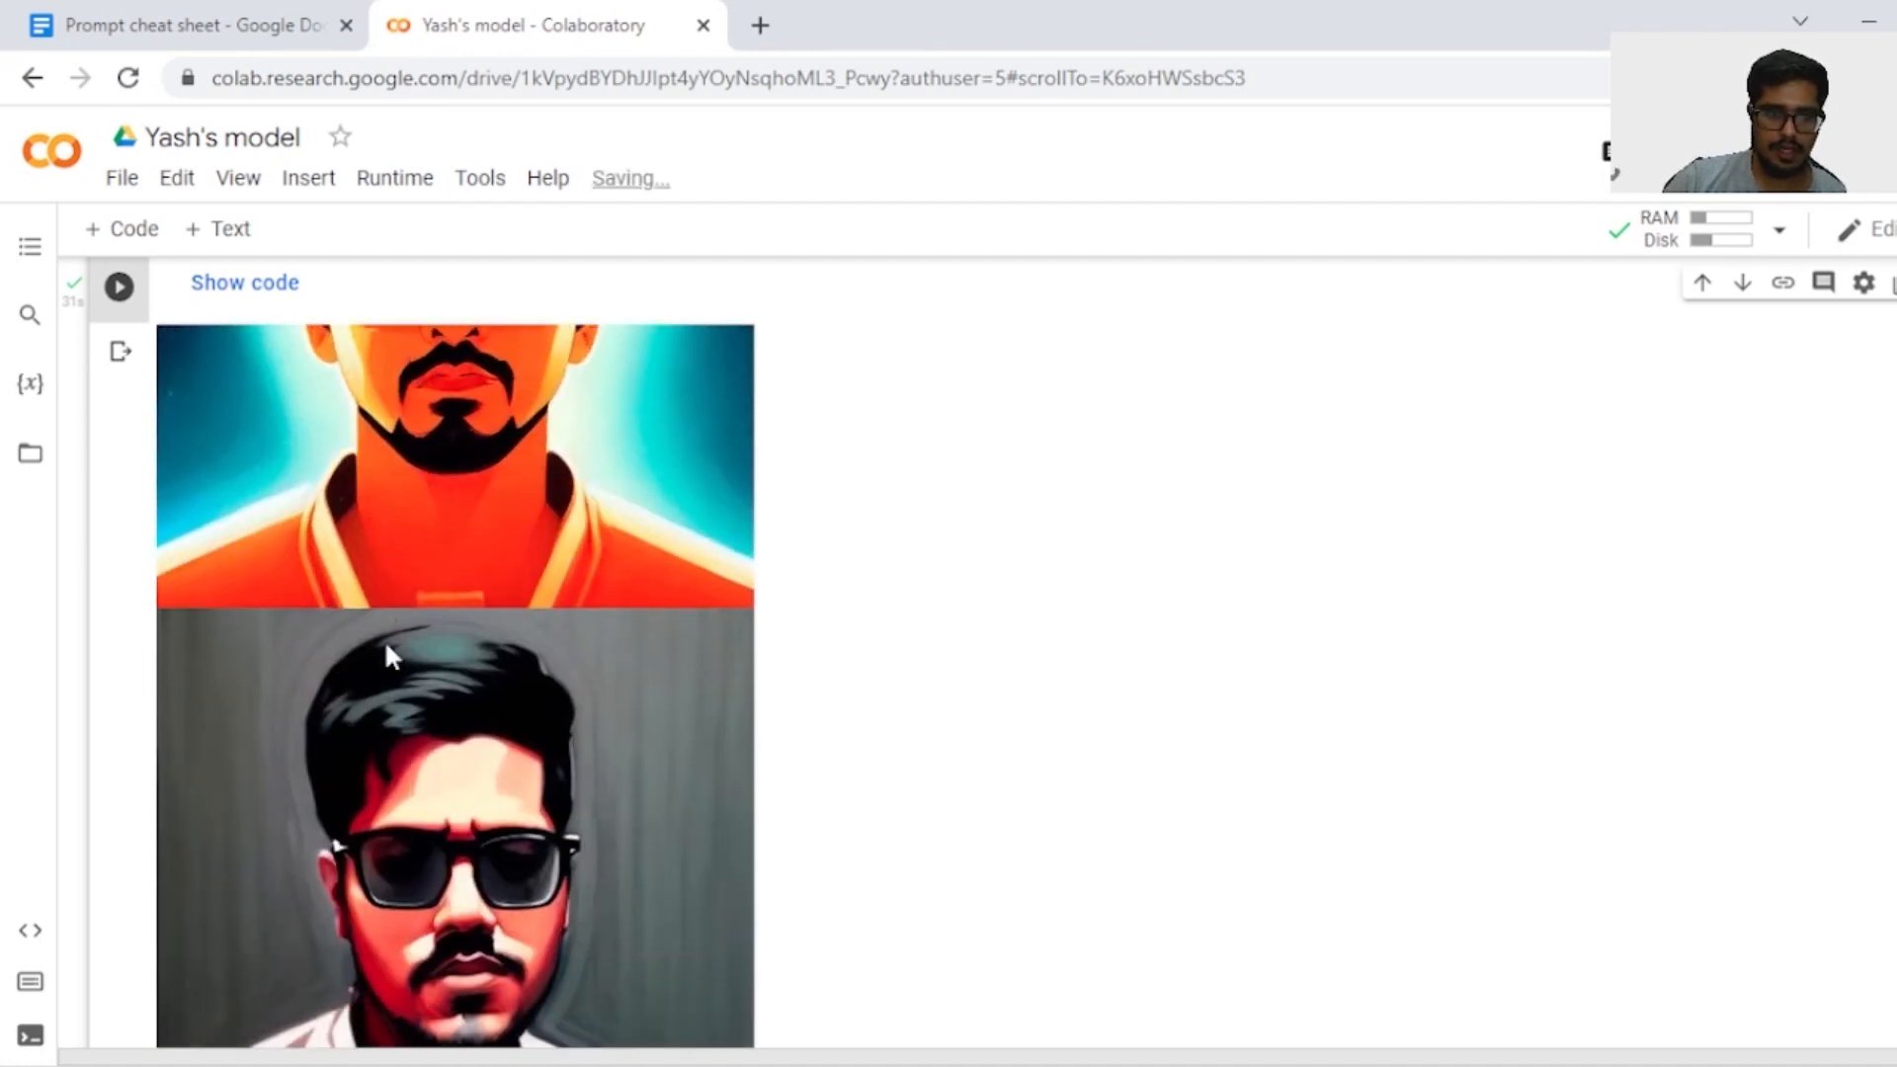
scroll("down", 3)
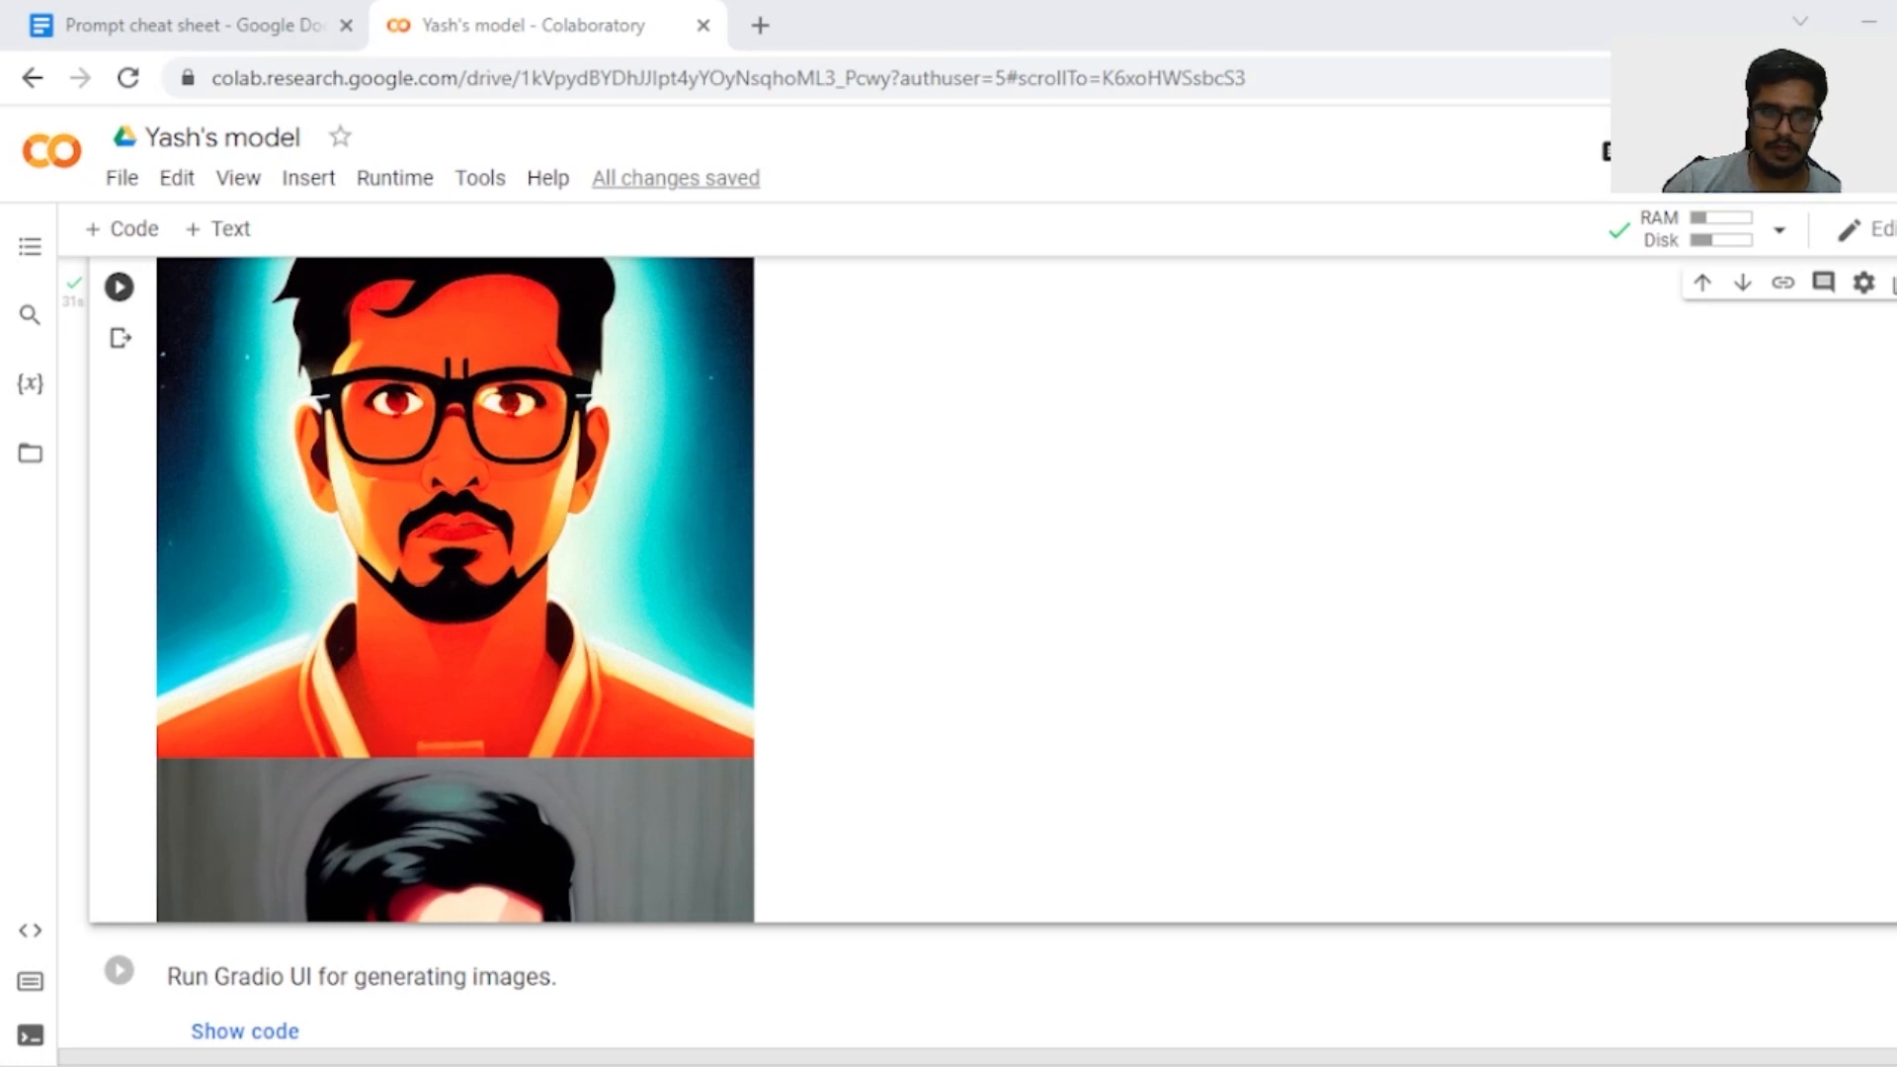
scroll("down", 3)
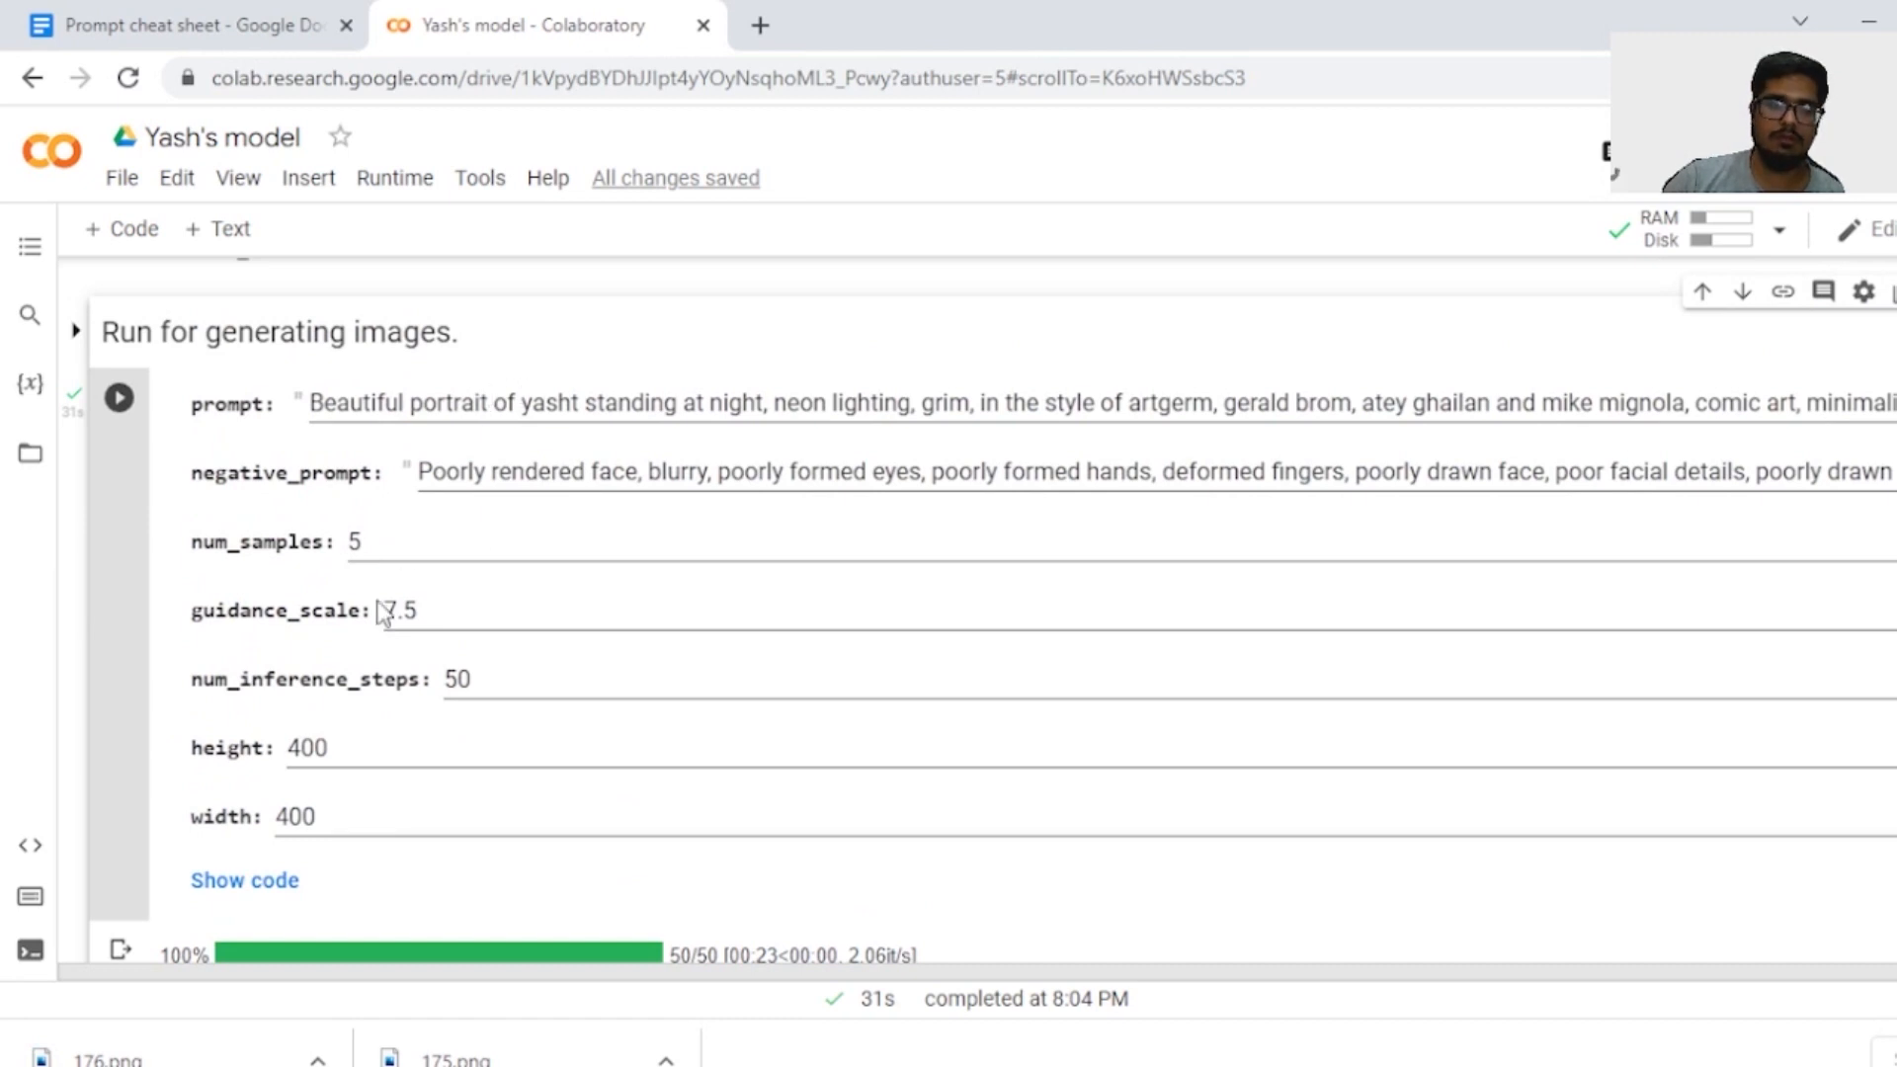
scroll("down", 3)
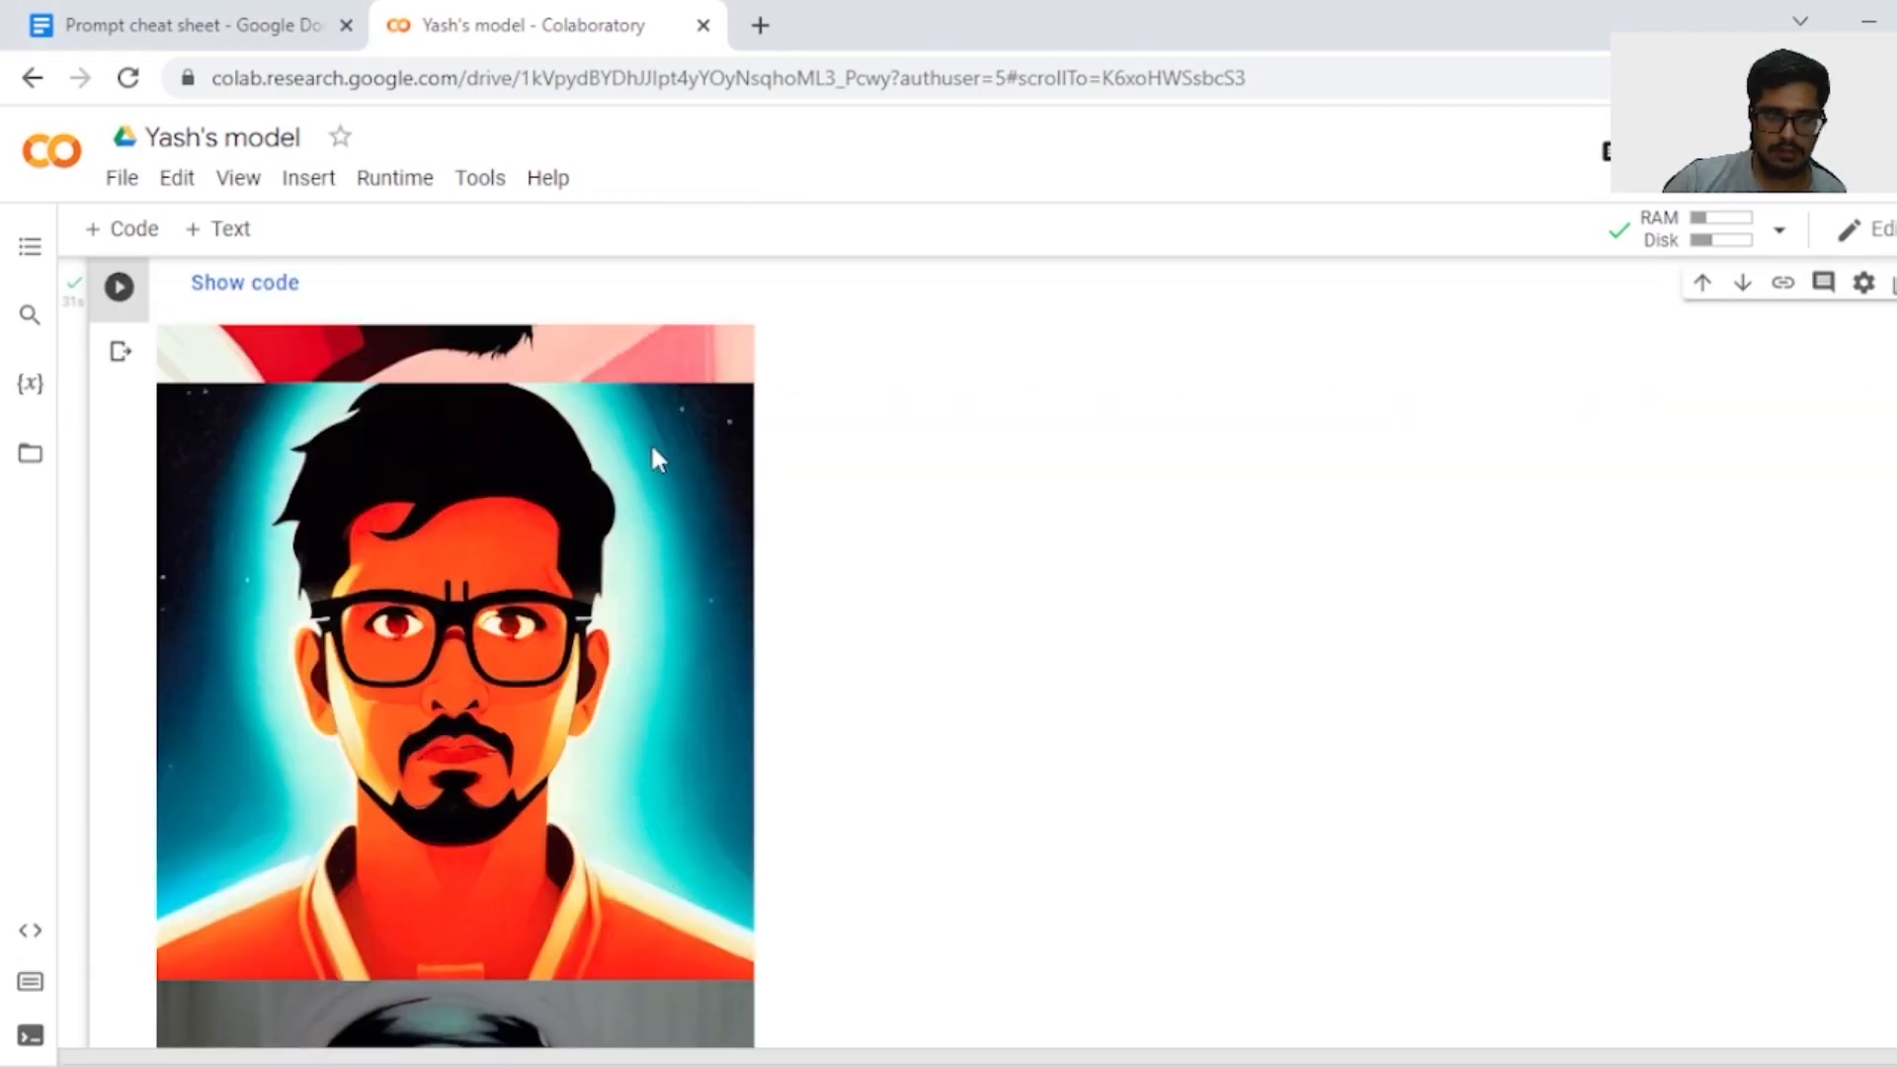
scroll("down", 3)
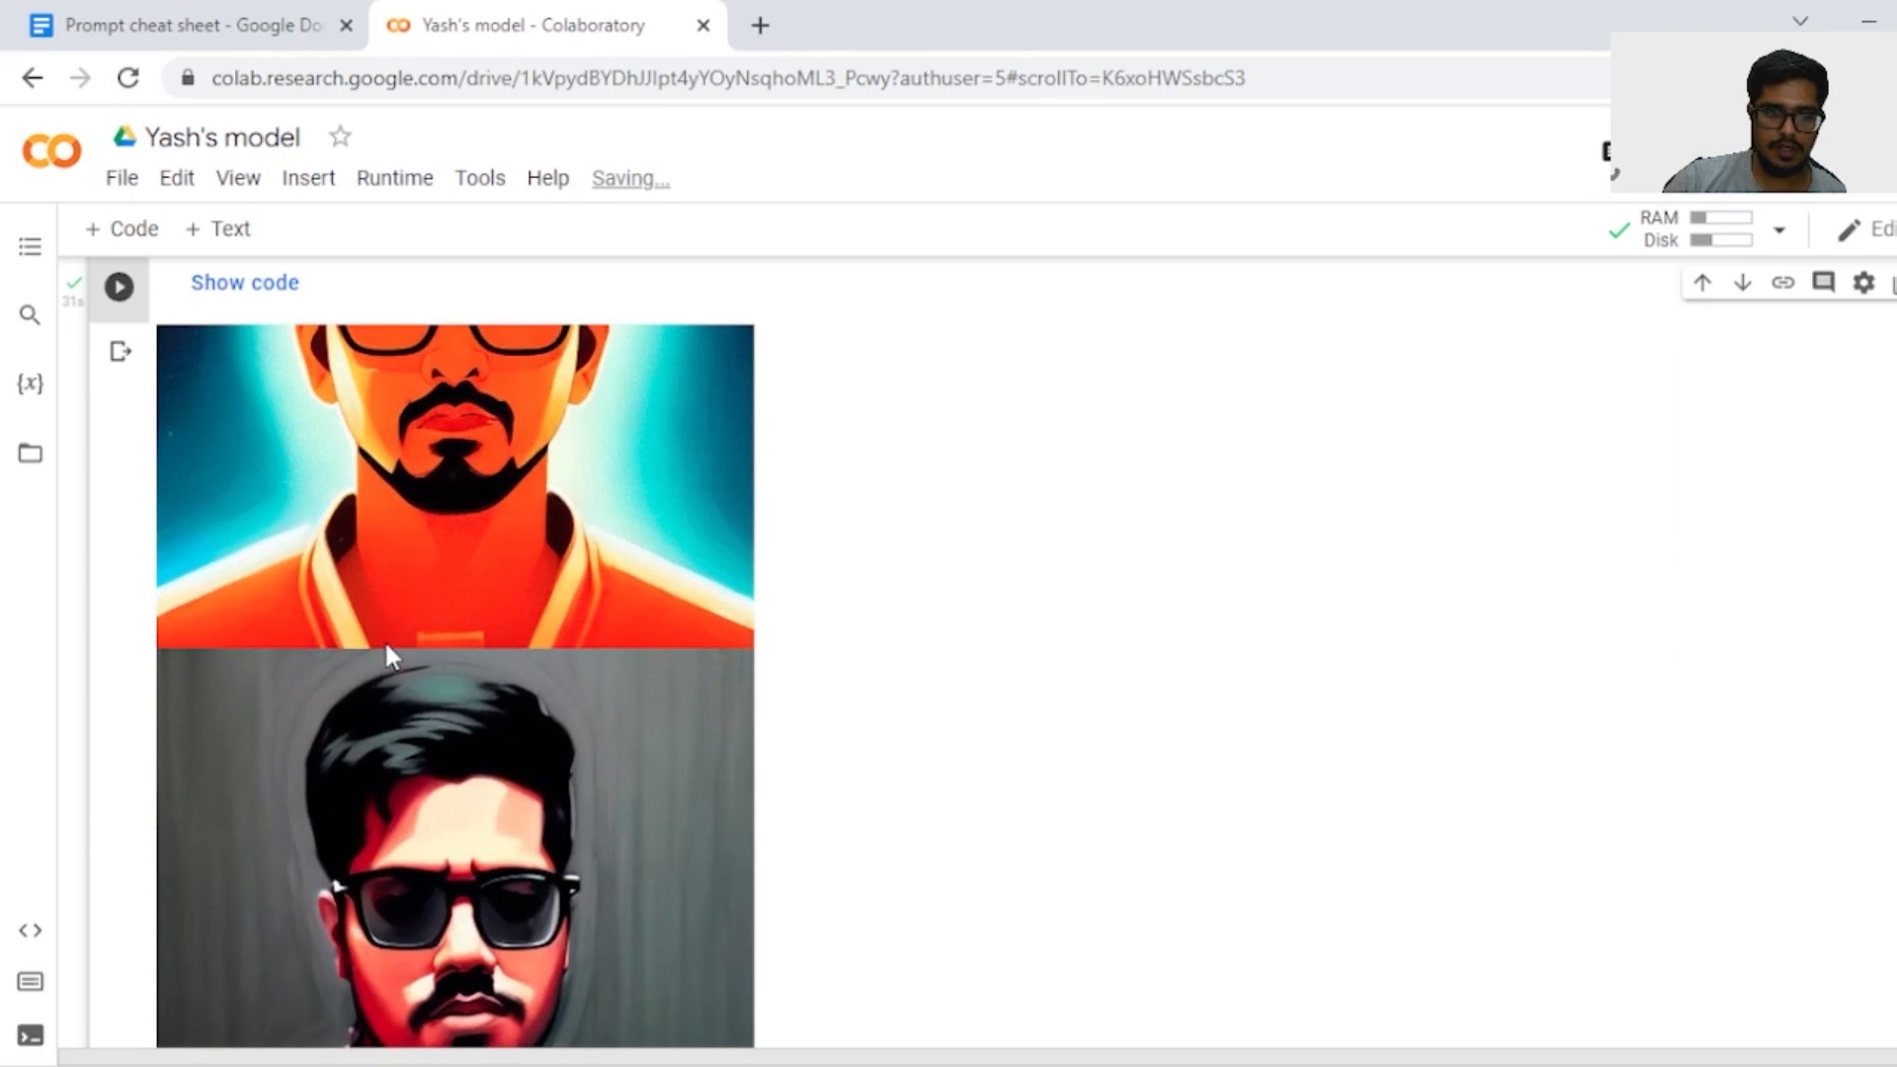
scroll("down", 3)
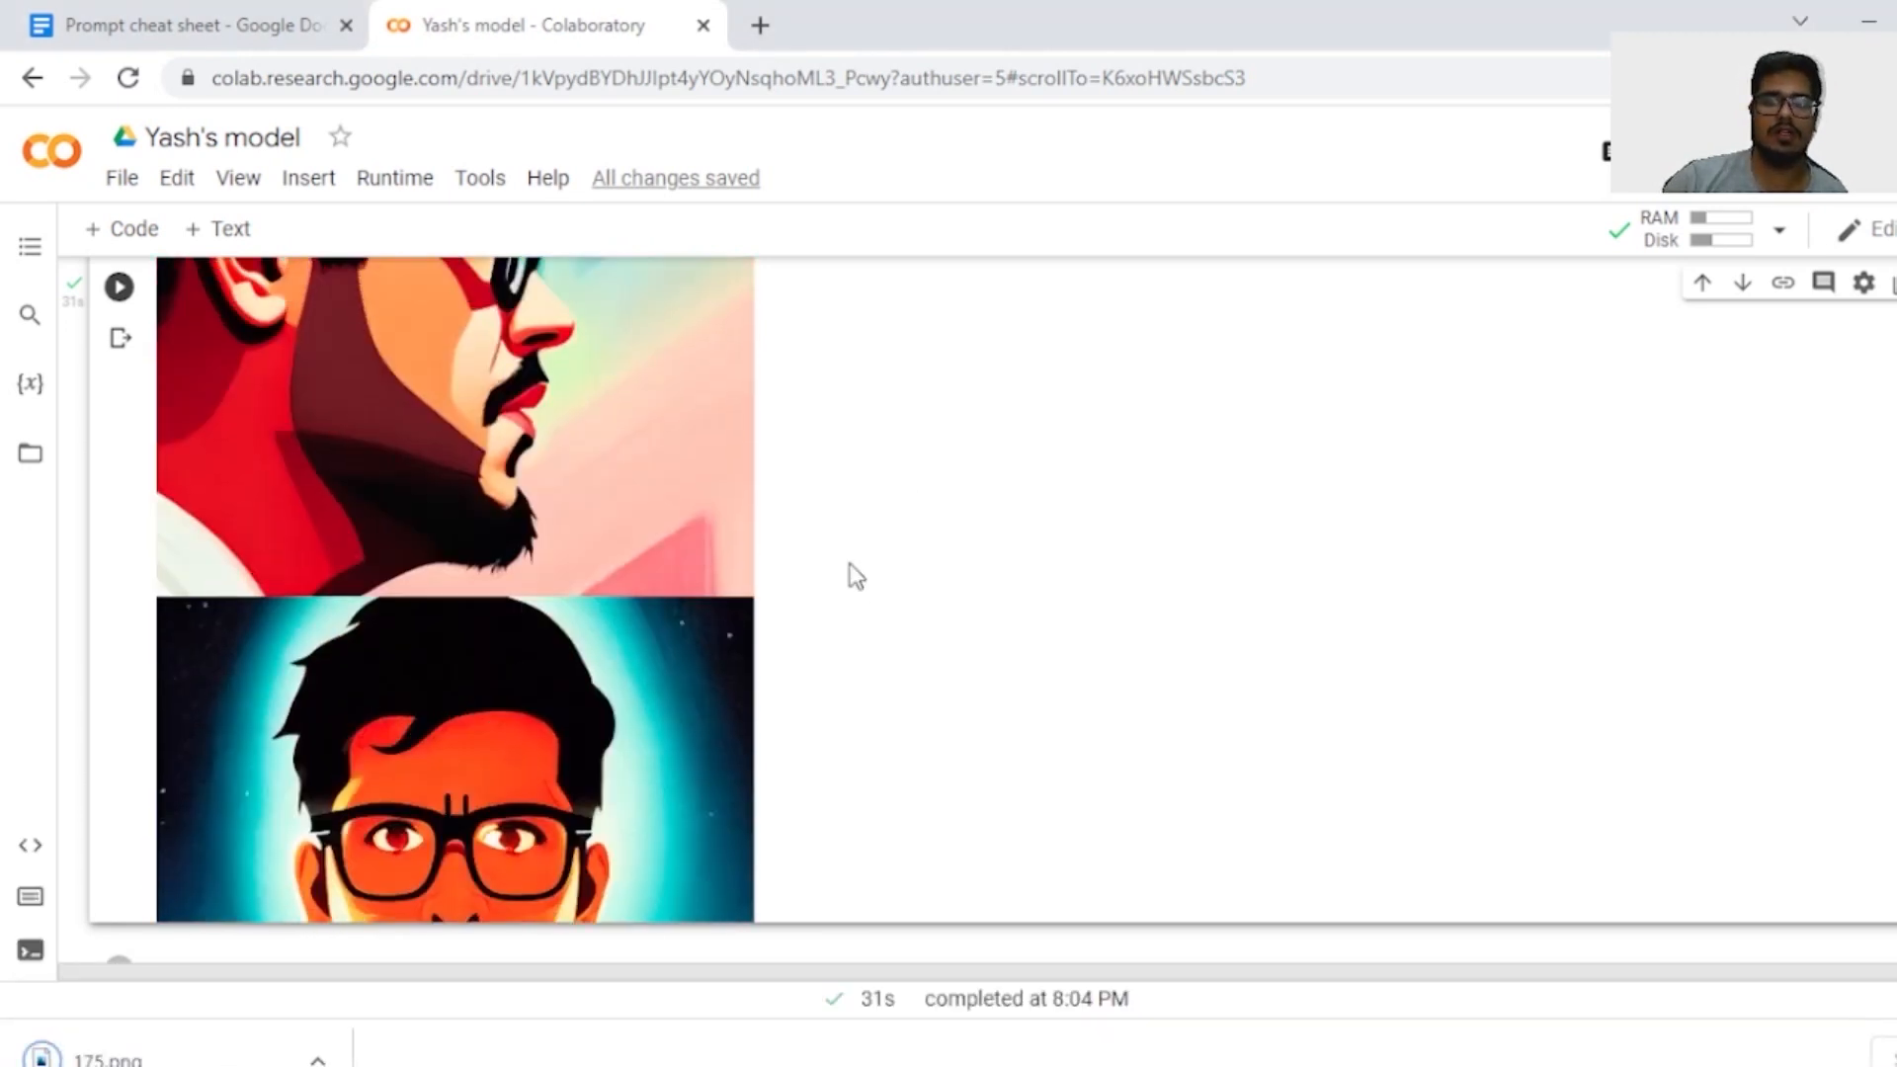
scroll("down", 3)
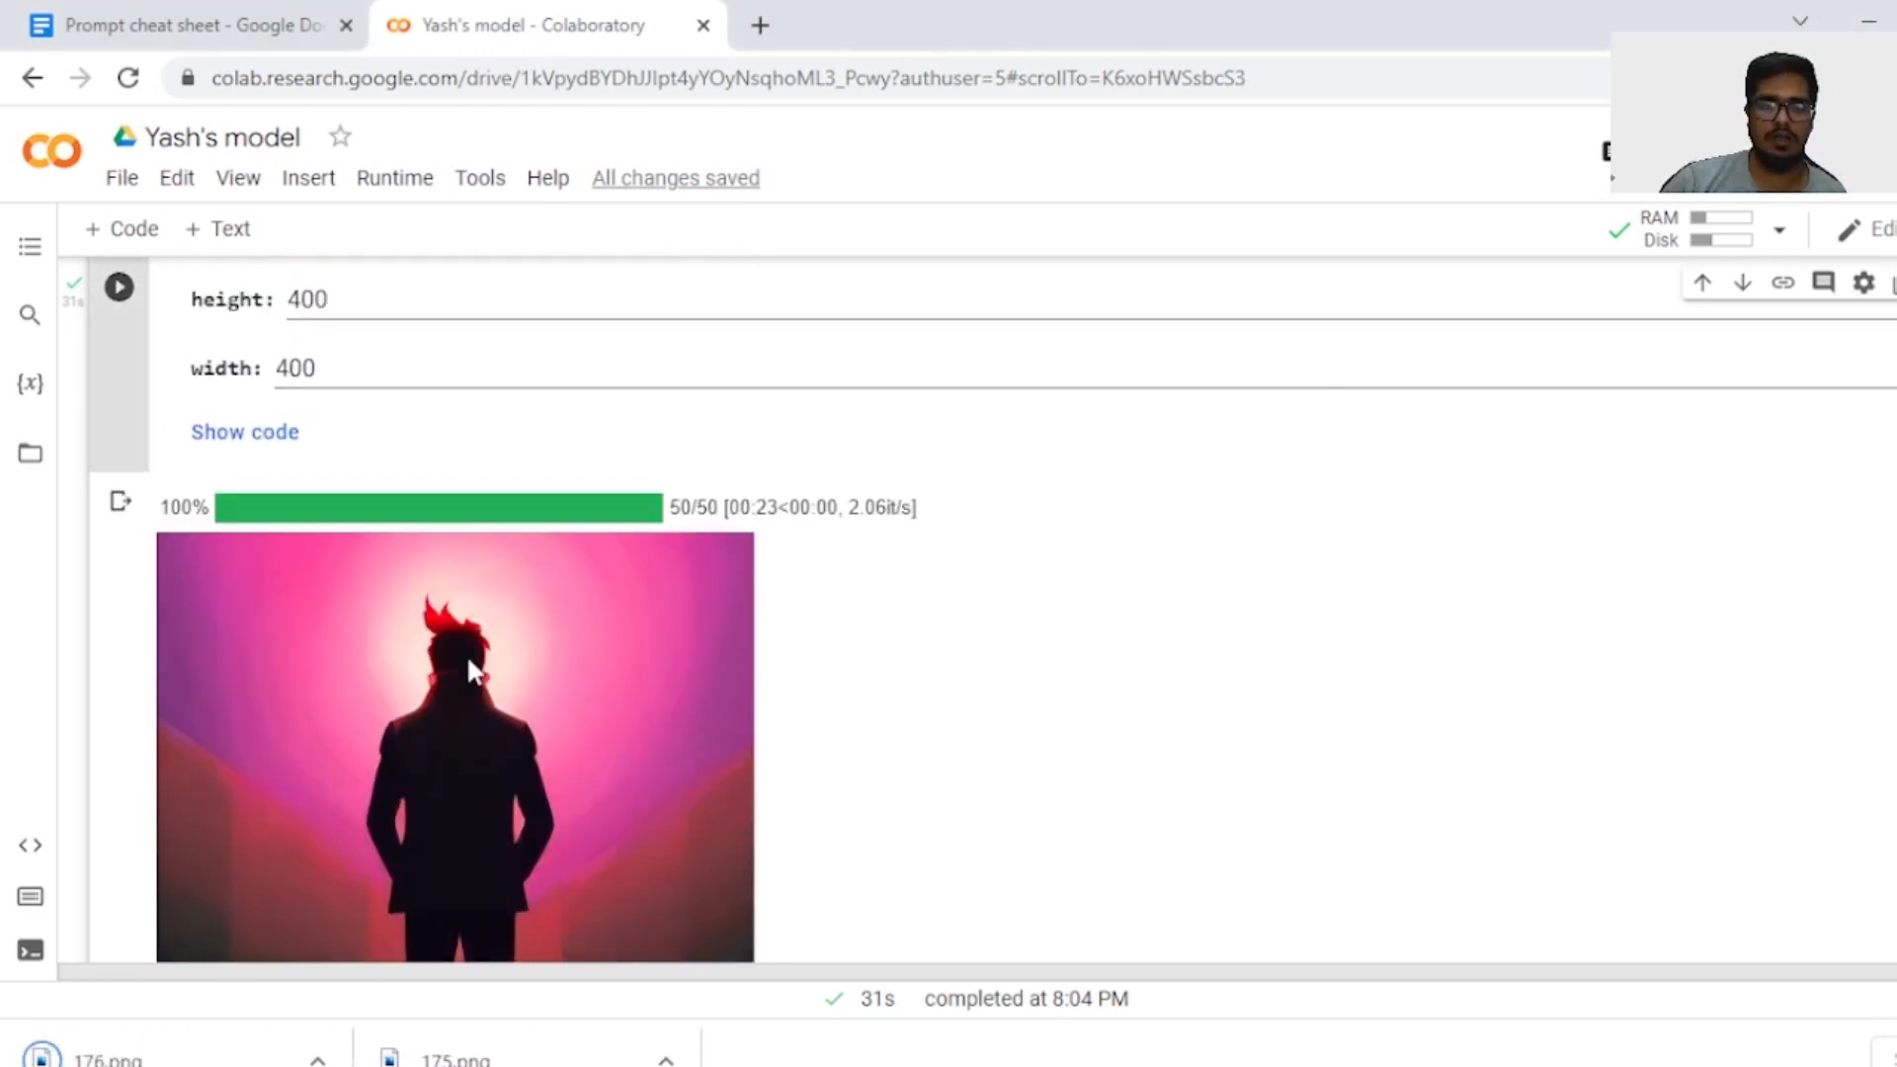
scroll("up", 3)
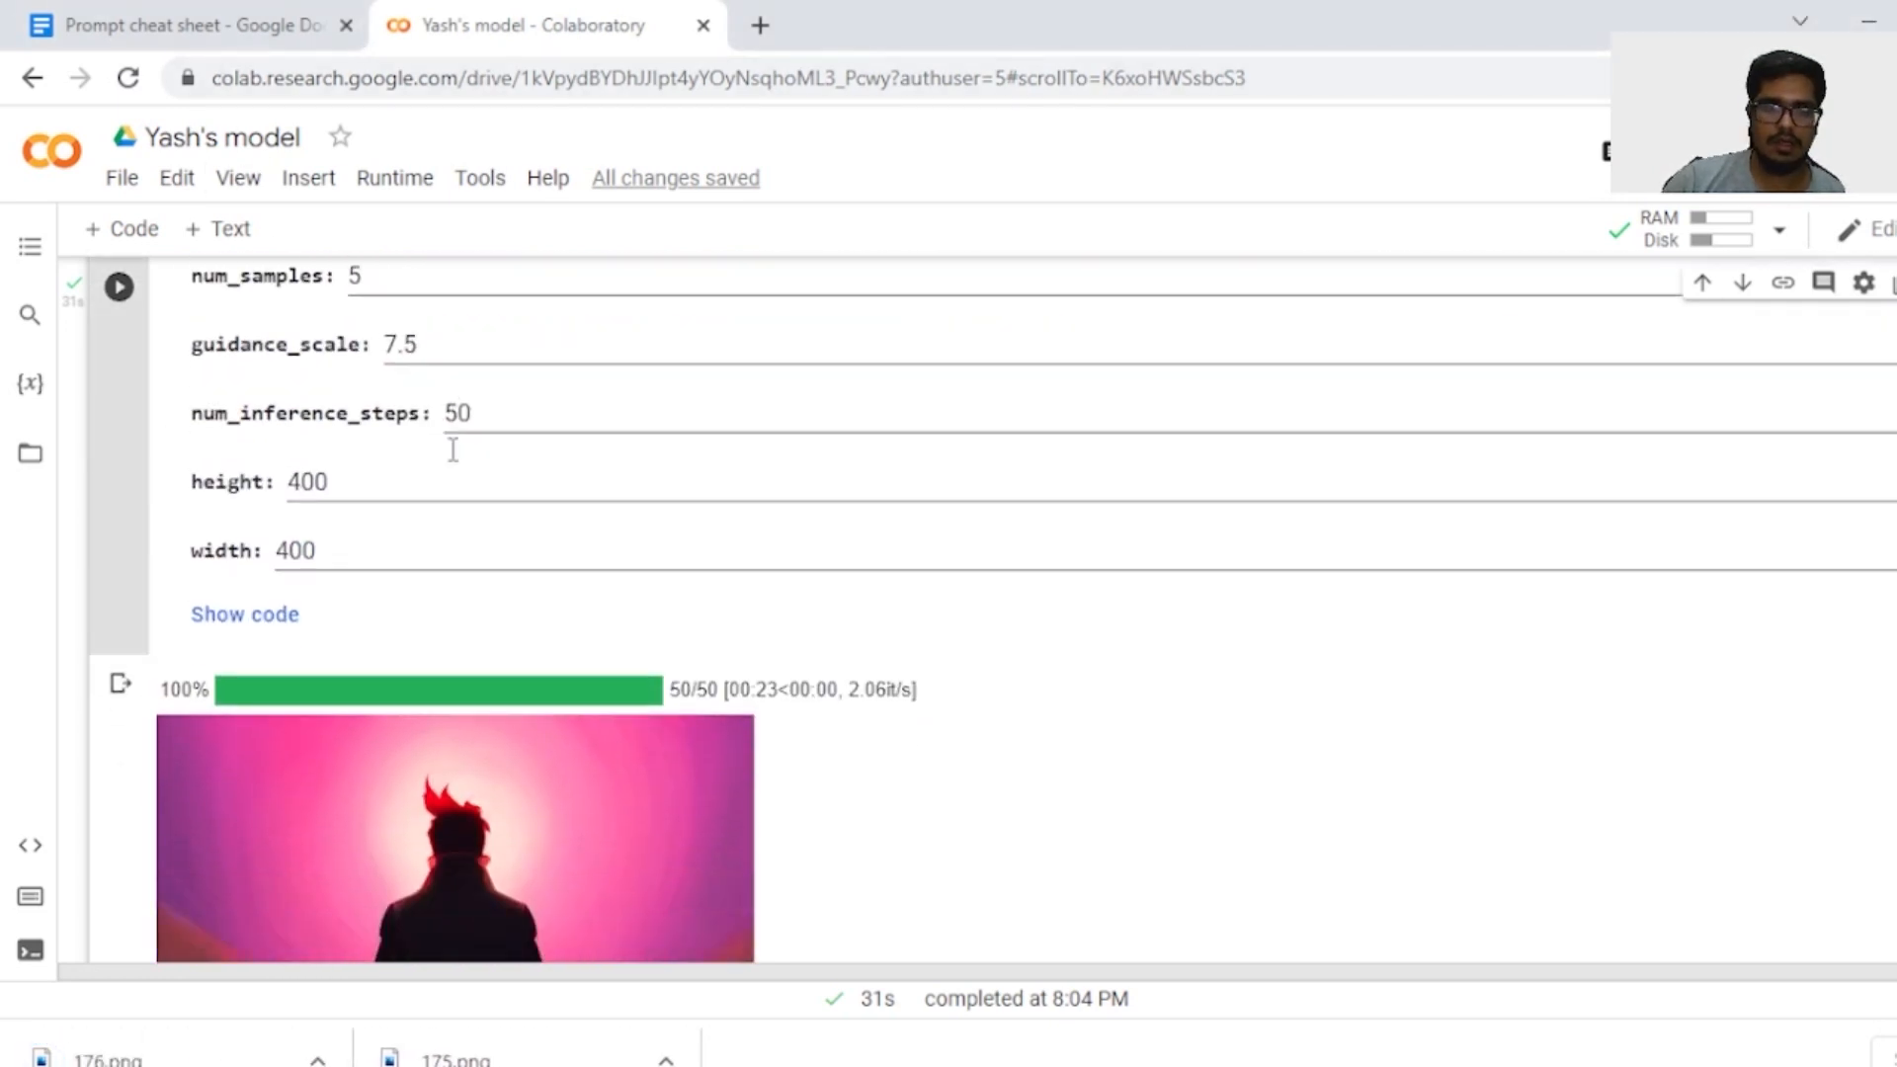